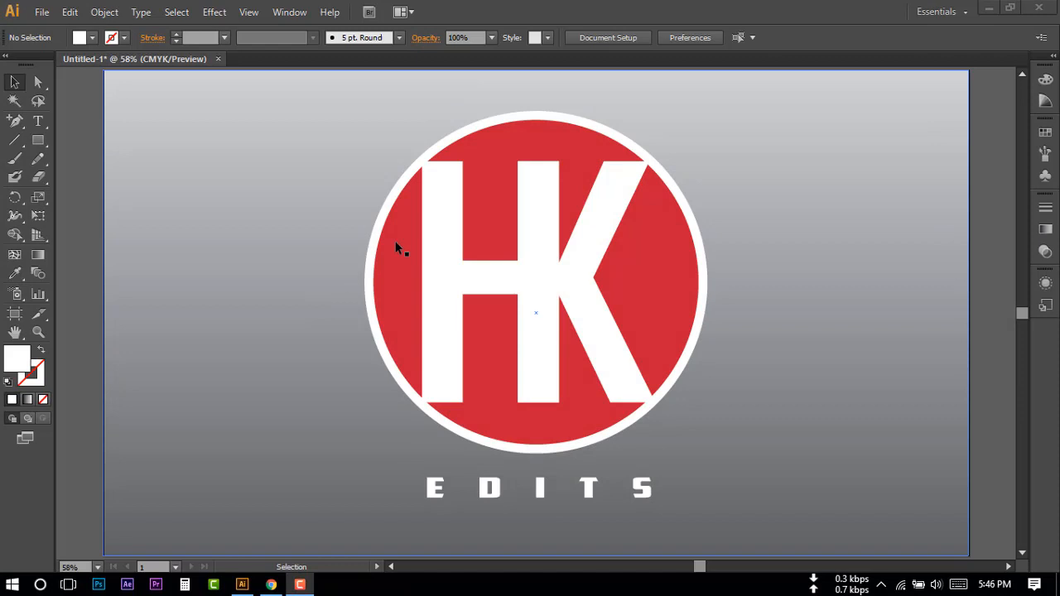
pyautogui.moveTo(447, 240)
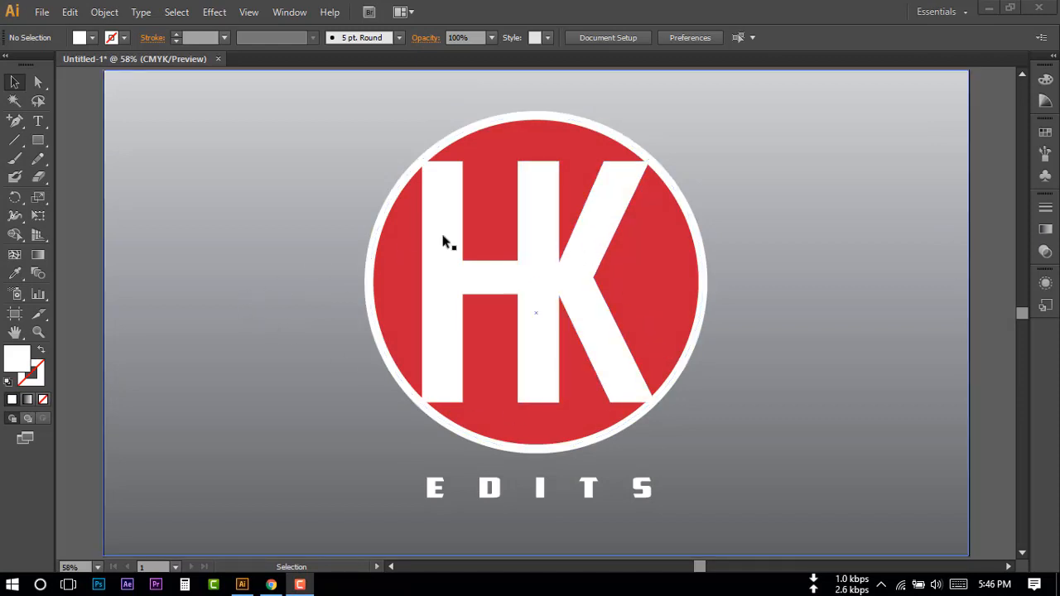
pyautogui.moveTo(783, 246)
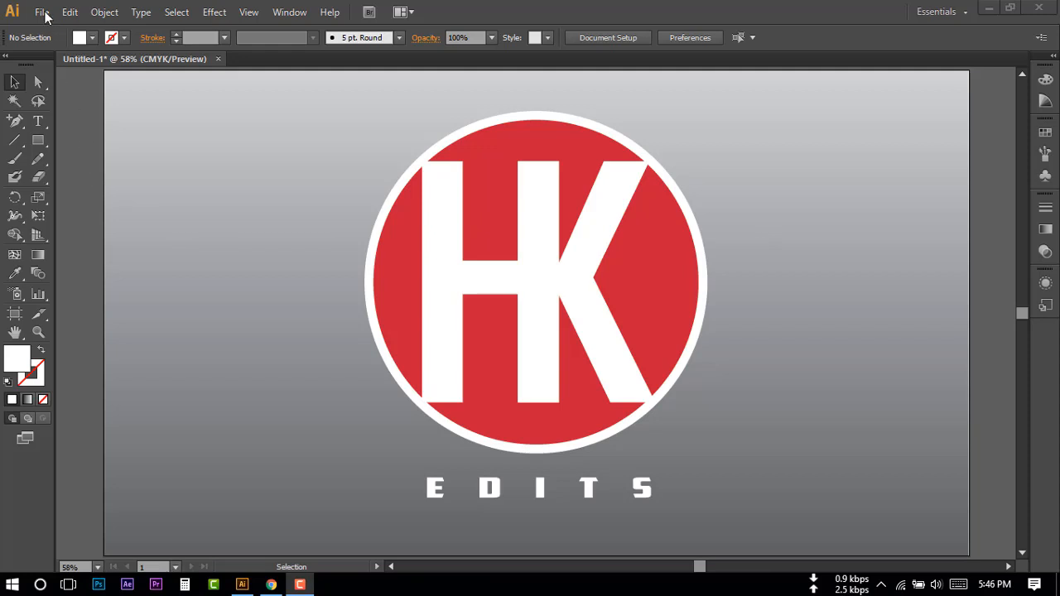
# Step: Create a new blank document sized 1920 × 1080 px
pyautogui.click(41, 12)
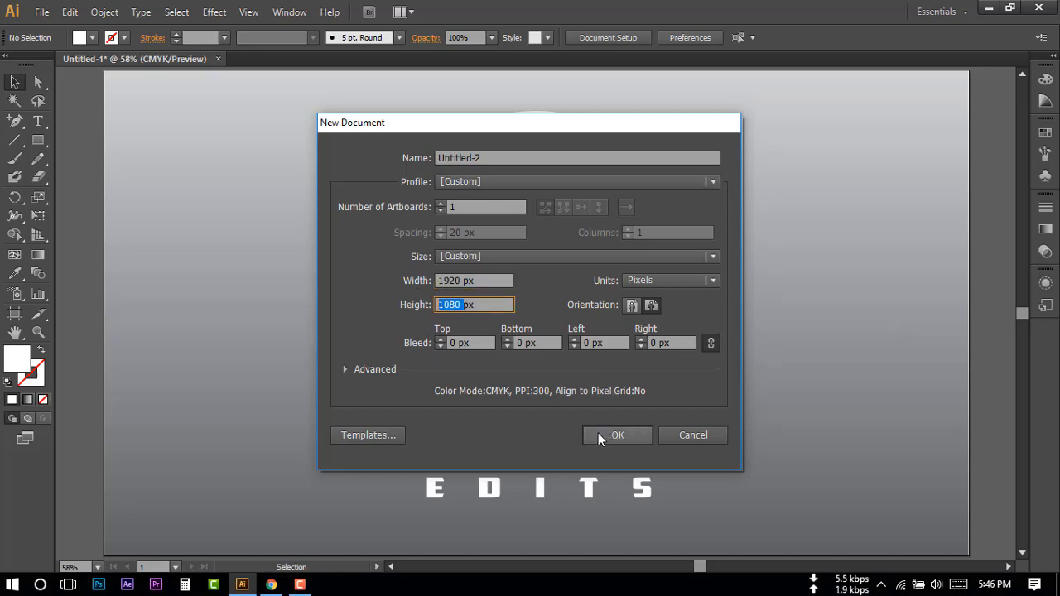
pyautogui.click(617, 434)
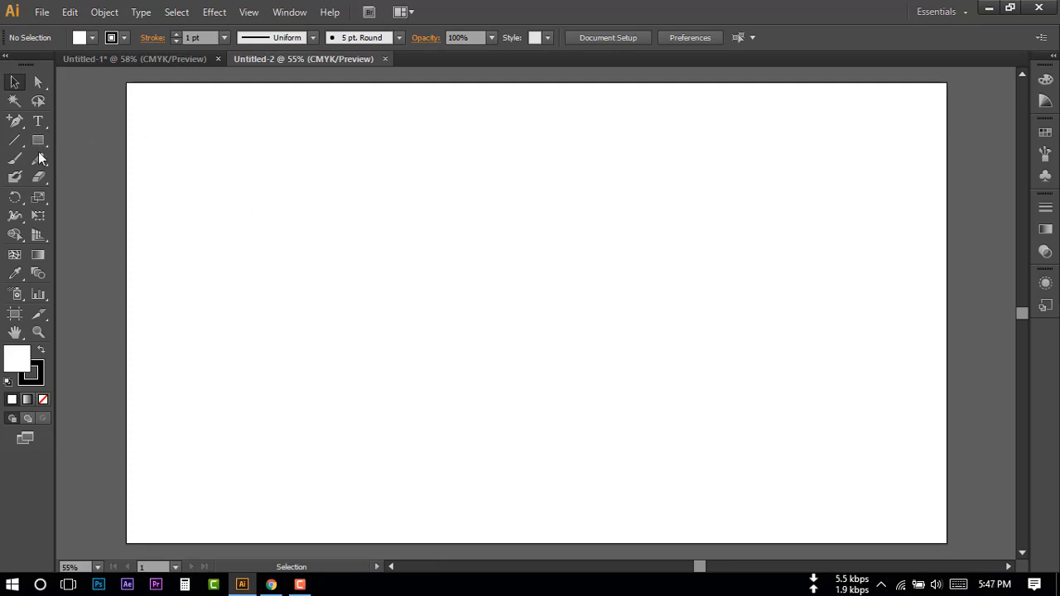
pyautogui.moveTo(244, 159)
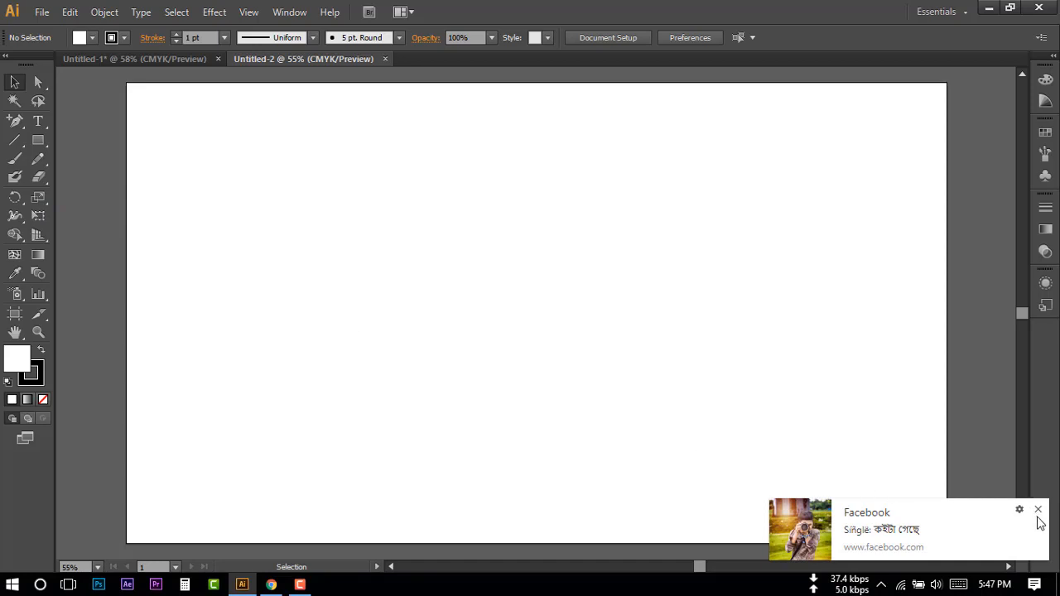
# Step: Type 'HK' on the artboard and set it to Agency FB Bold at 600 pt
pyautogui.click(38, 121)
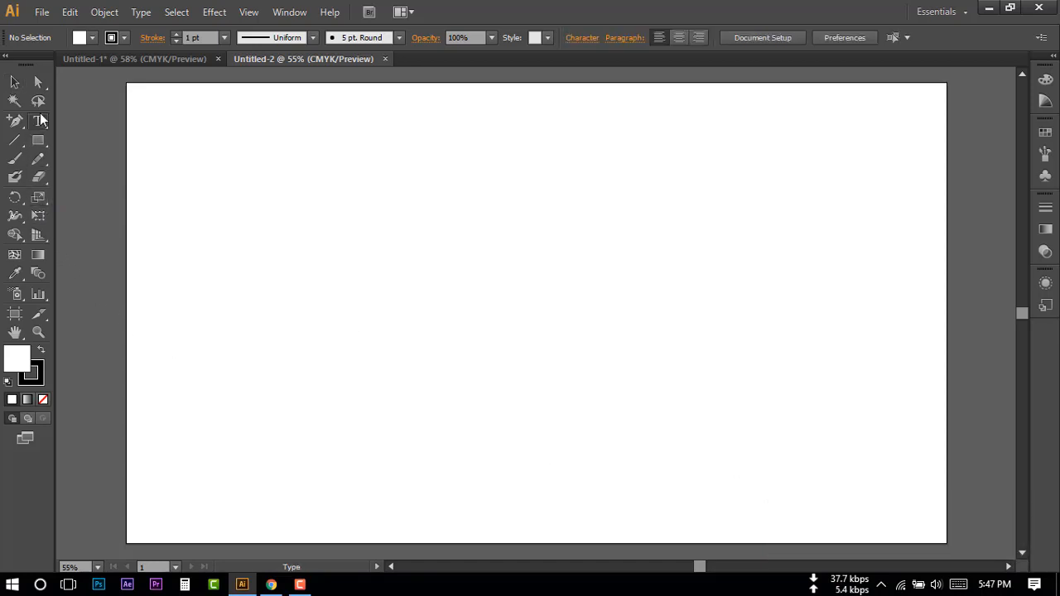
pyautogui.click(39, 121)
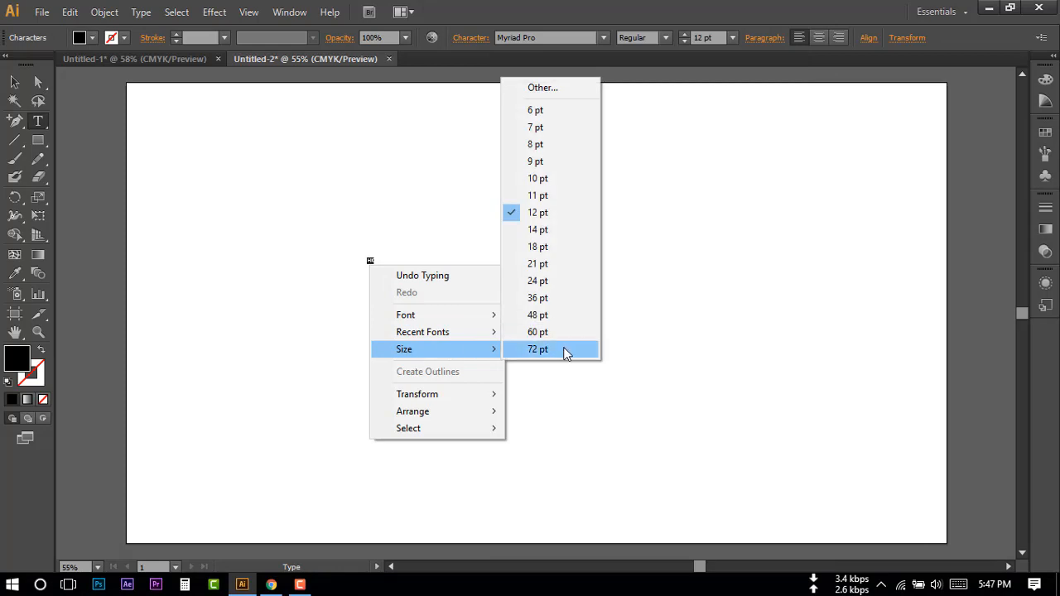
pyautogui.click(538, 349)
pyautogui.write('600')
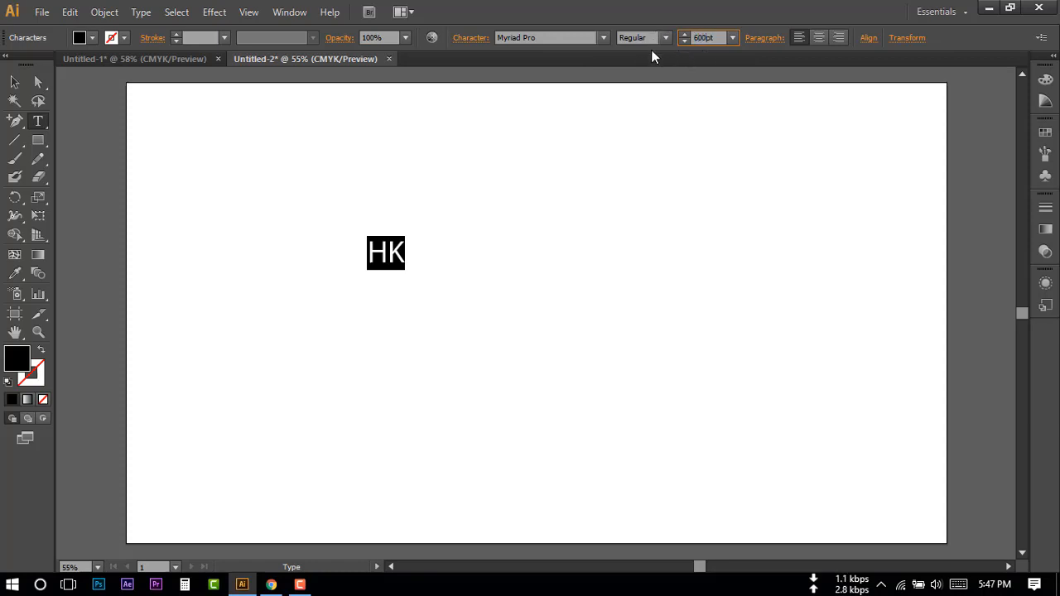
pyautogui.click(386, 253)
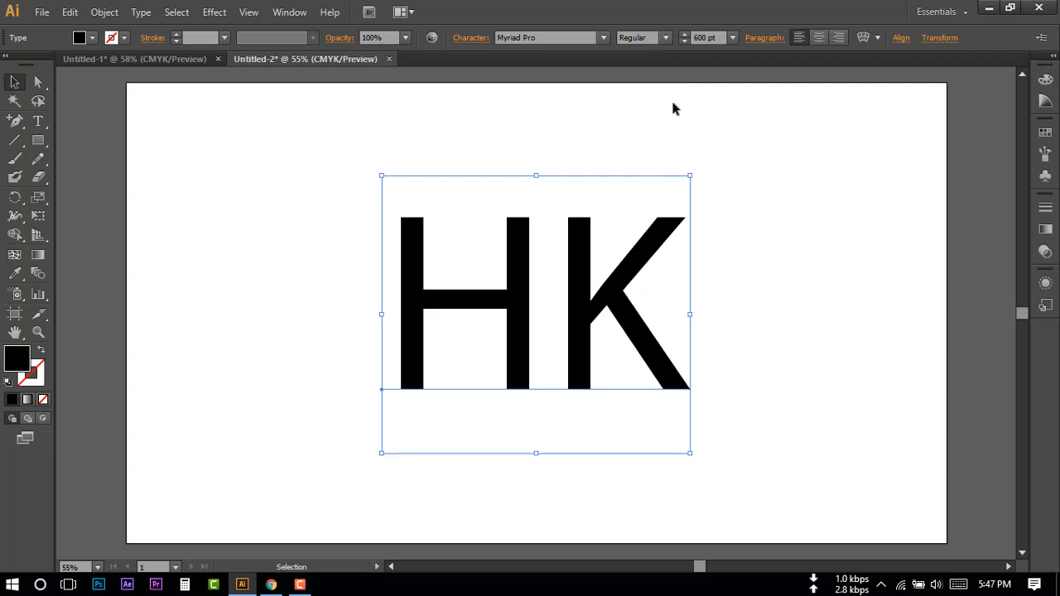
pyautogui.moveTo(514, 255)
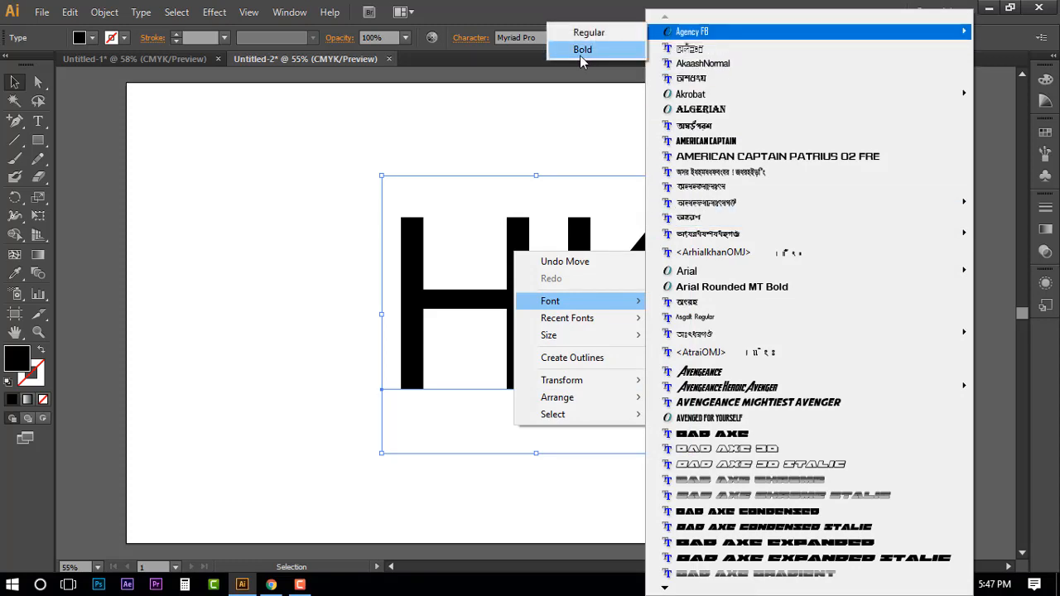
pyautogui.click(582, 50)
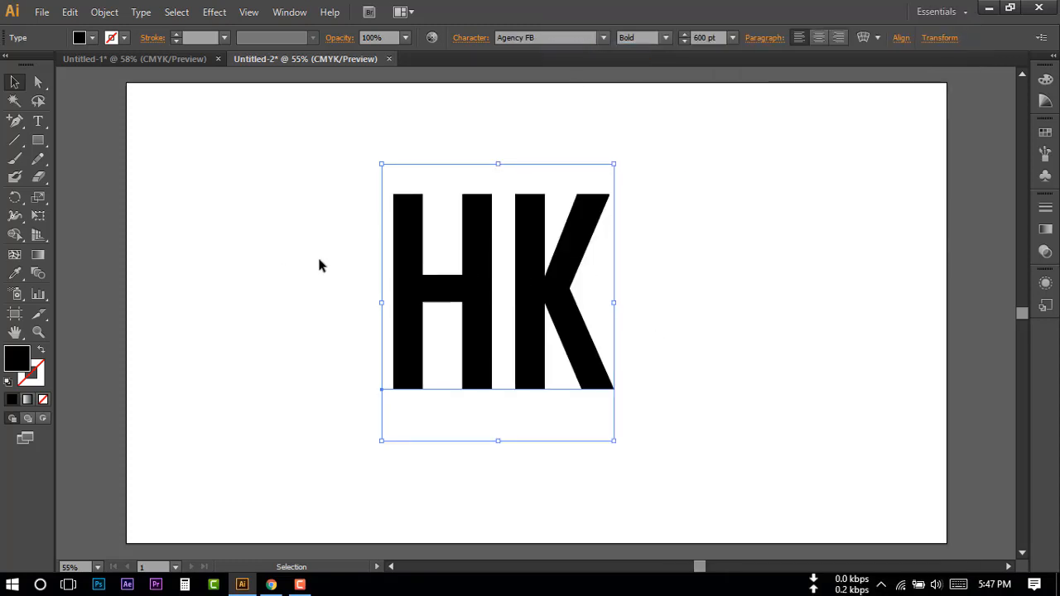
pyautogui.moveTo(13, 81)
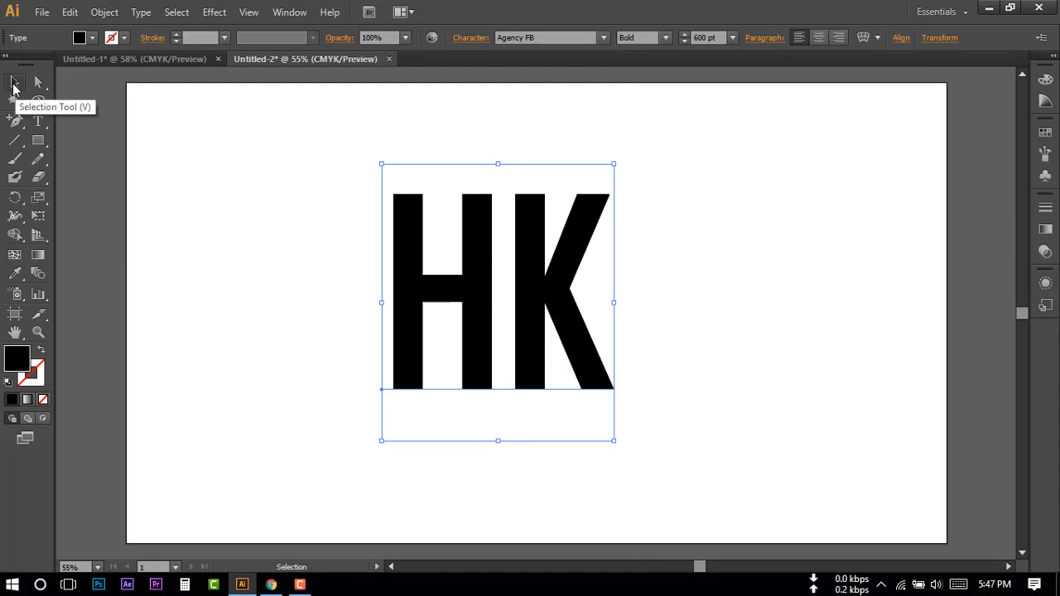
pyautogui.moveTo(547, 298)
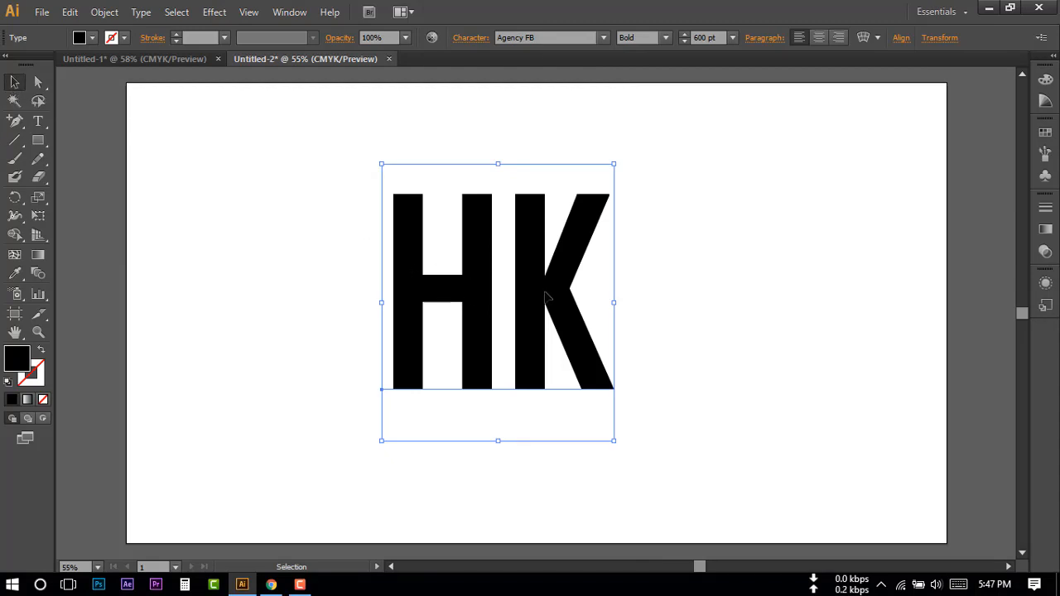
# Step: Convert the HK text to outlines and ungroup it into separate H and K shapes
pyautogui.click(141, 12)
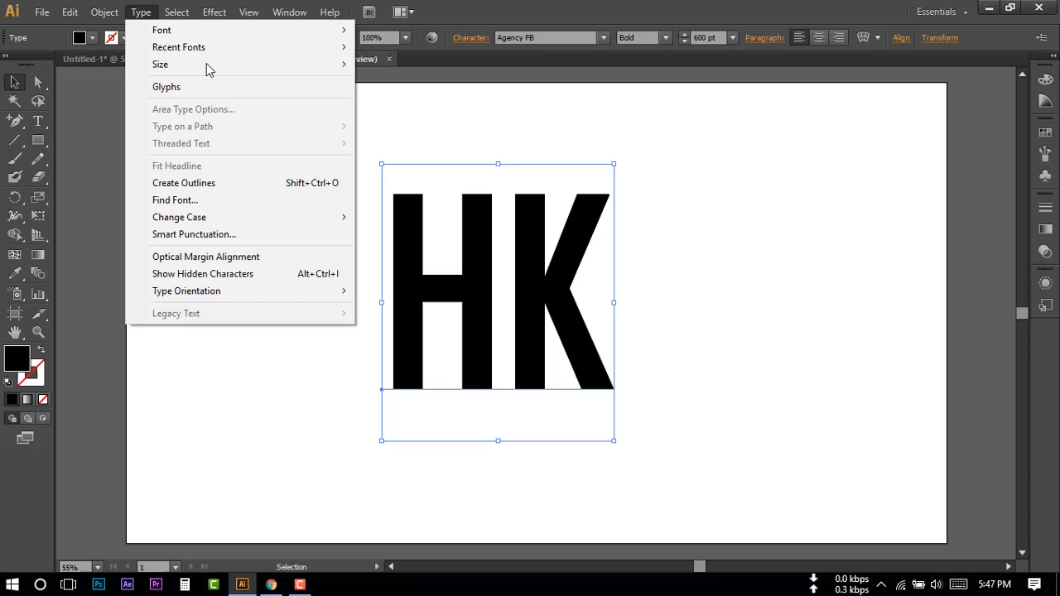
pyautogui.click(183, 183)
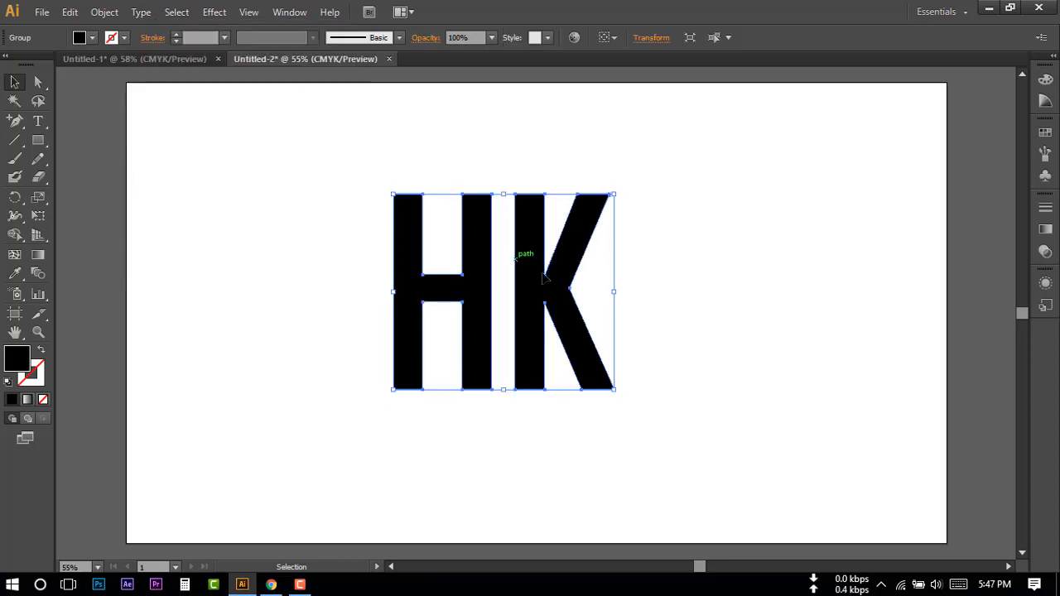
pyautogui.moveTo(447, 283)
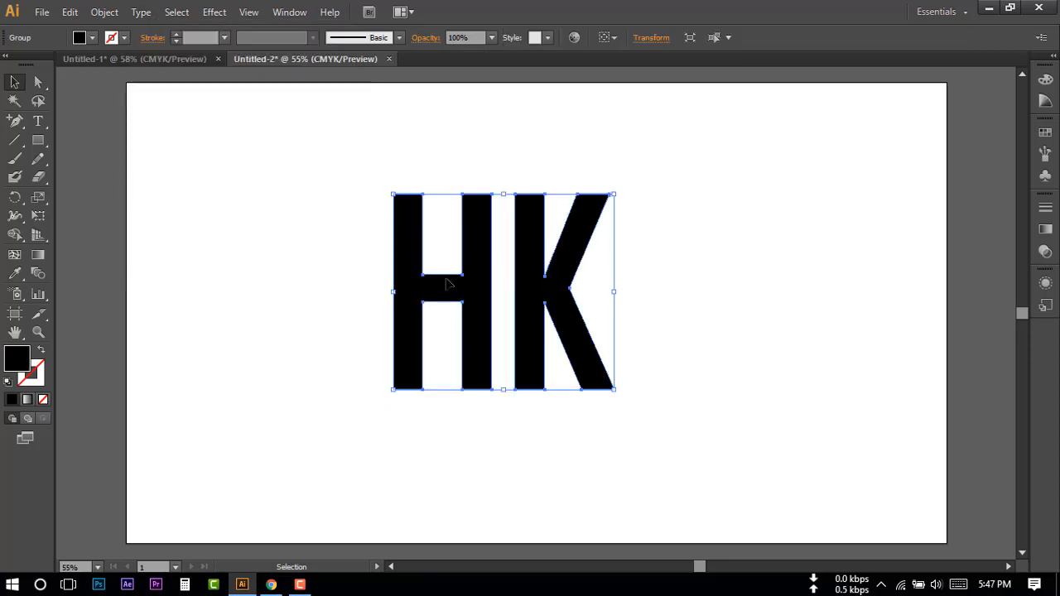
pyautogui.rightClick(447, 284)
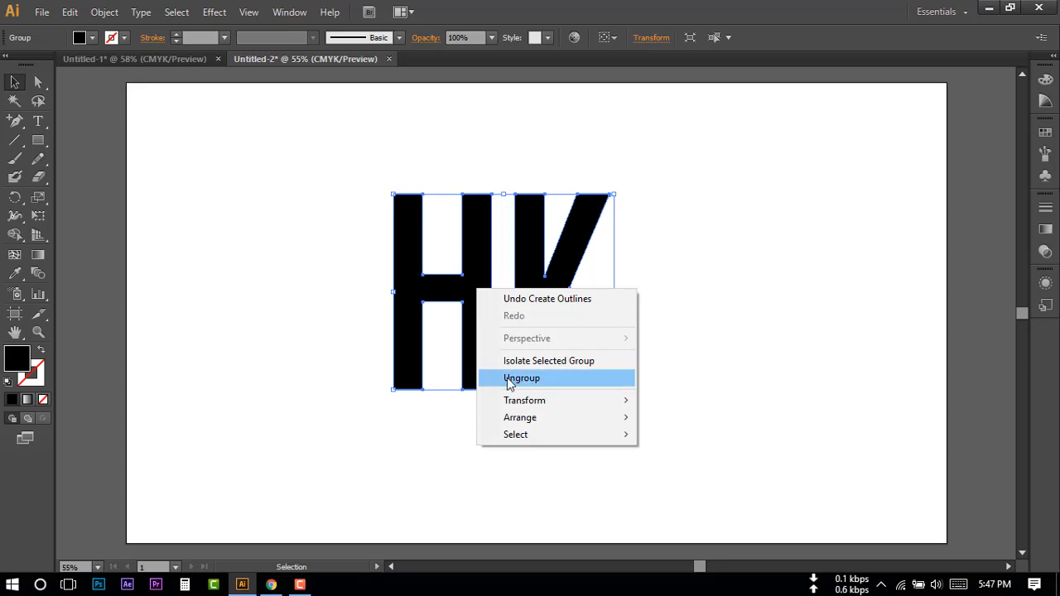
pyautogui.click(522, 377)
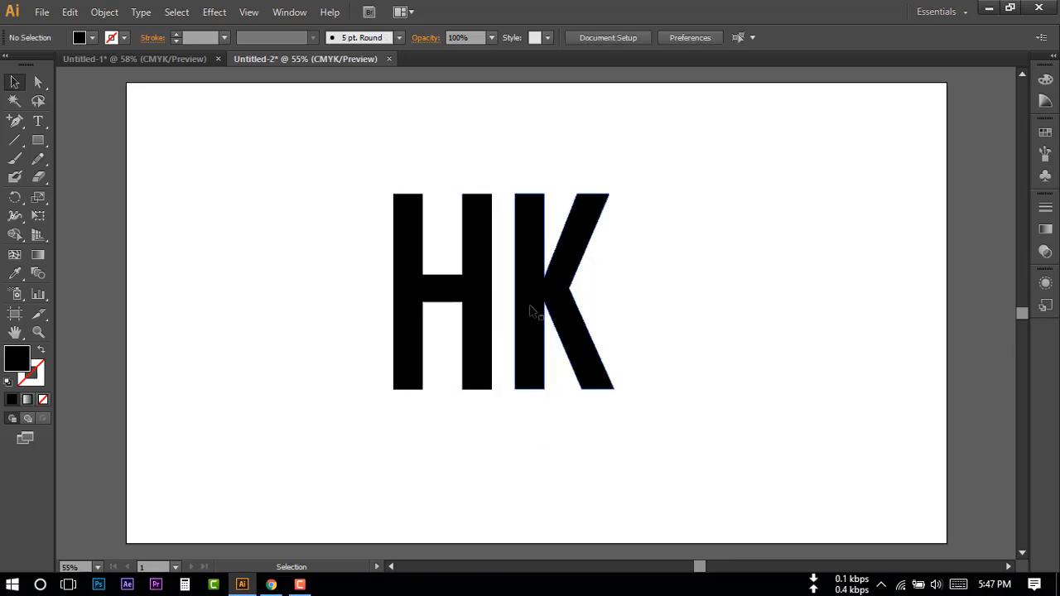
pyautogui.moveTo(545, 301)
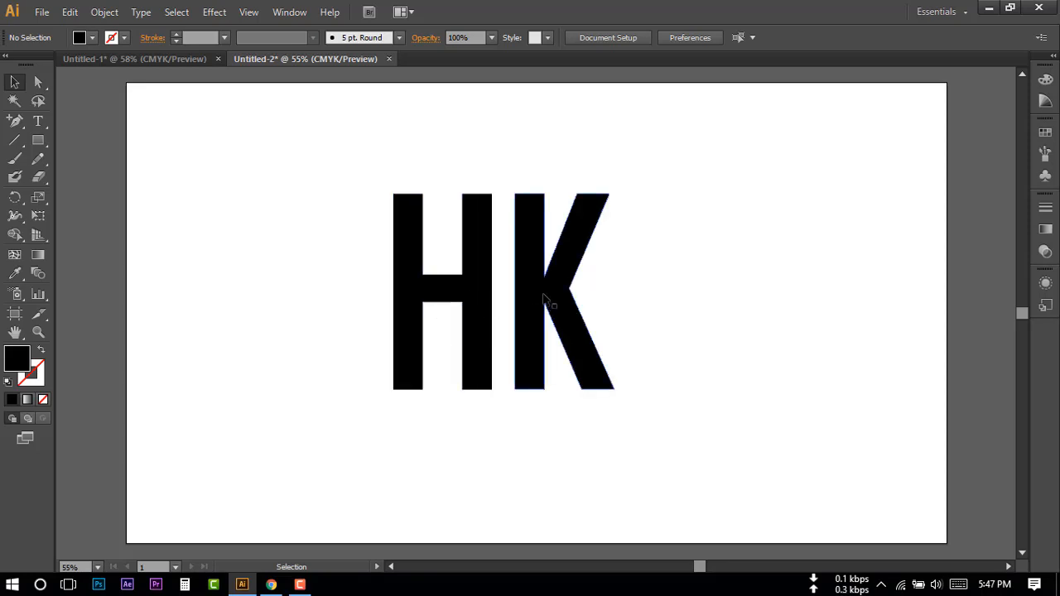
# Step: Widen the K letter shape so it tucks against the H's right stem
pyautogui.click(547, 298)
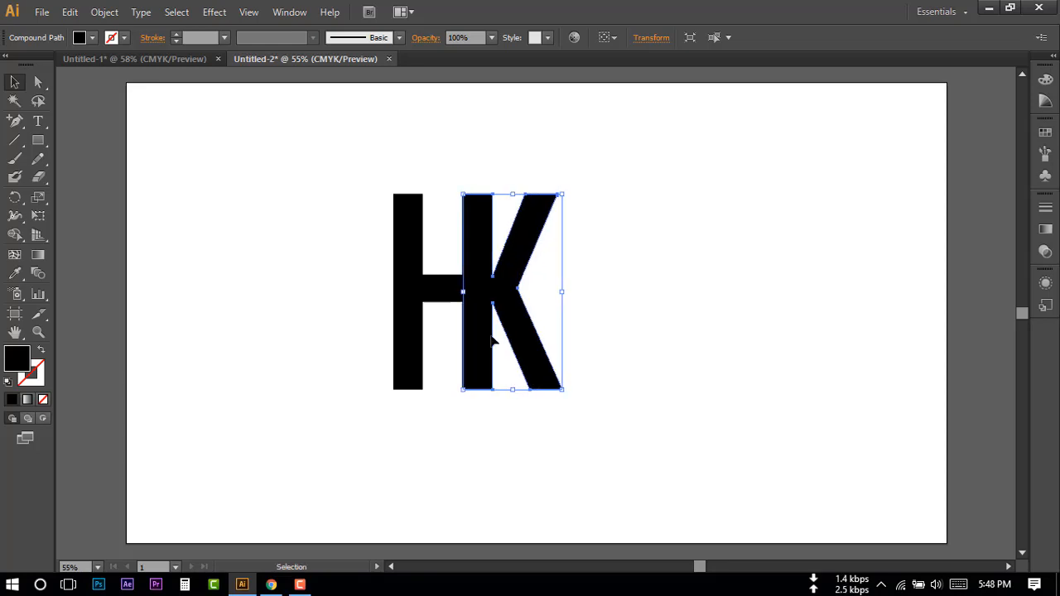
pyautogui.click(545, 491)
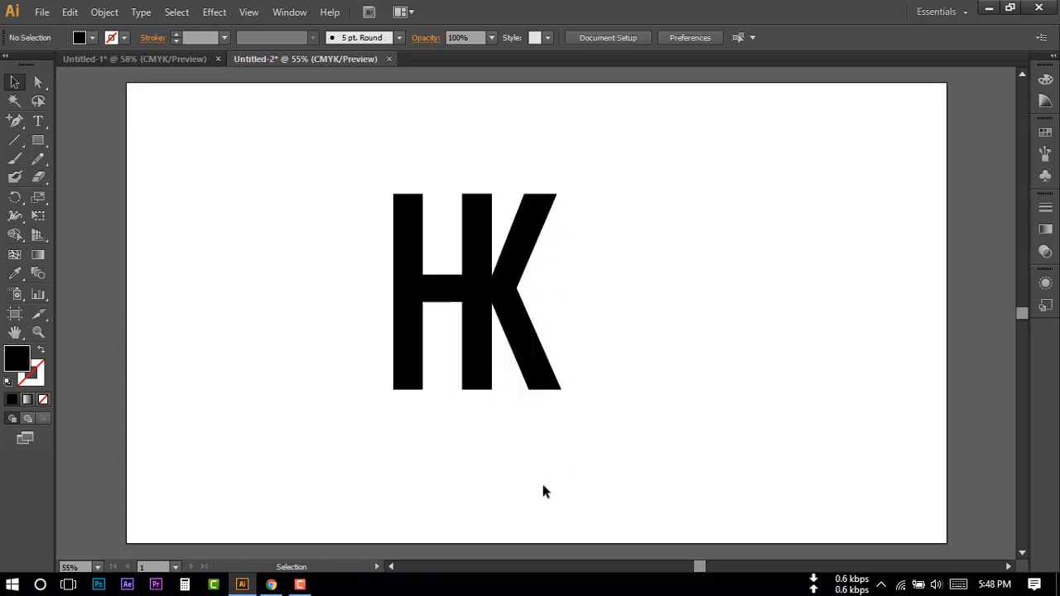
pyautogui.click(511, 291)
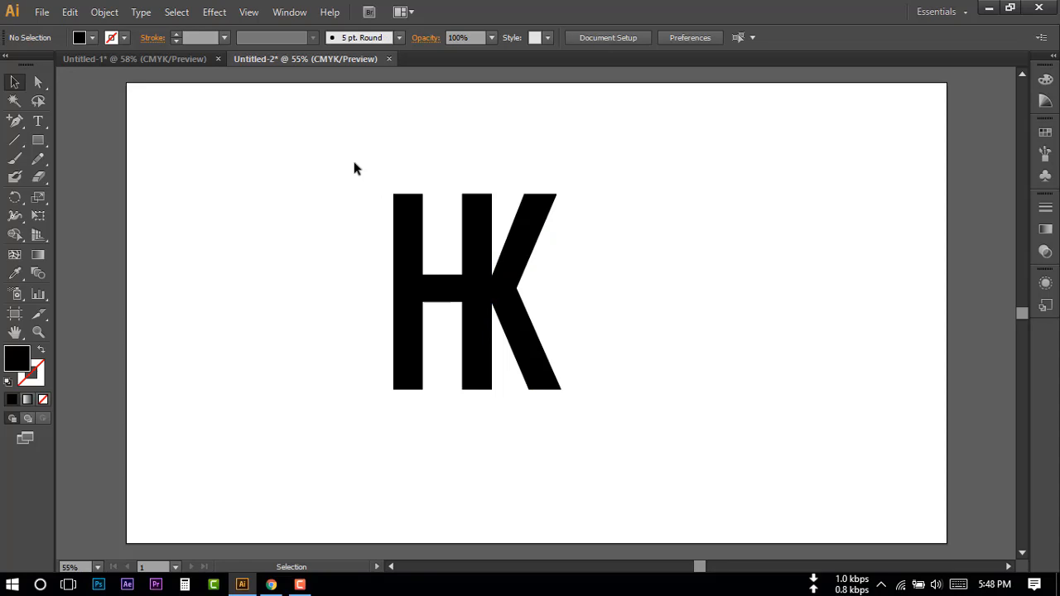
pyautogui.click(477, 290)
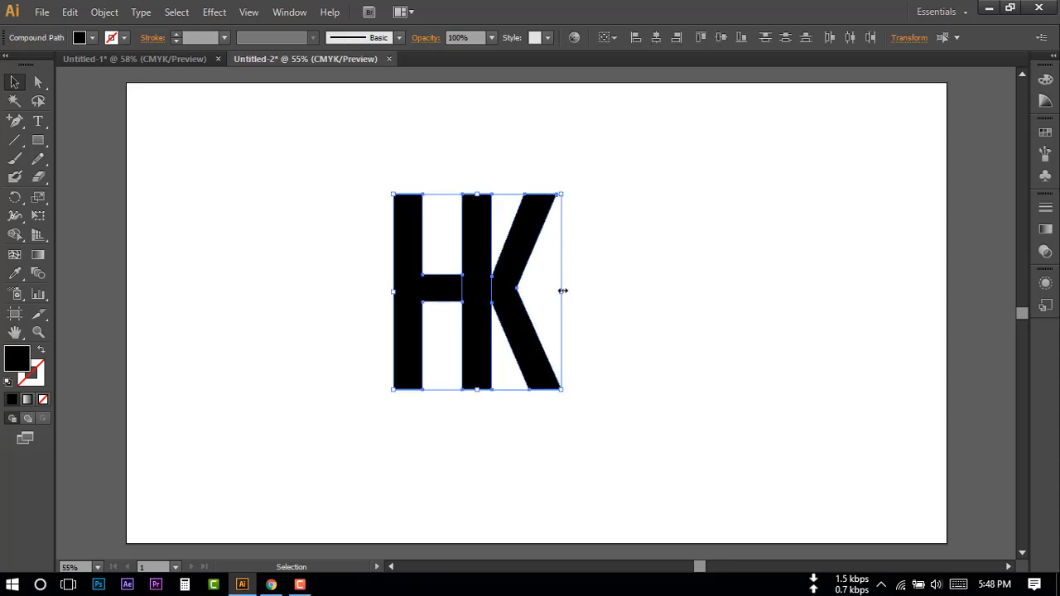
pyautogui.moveTo(563, 290); pyautogui.dragTo(576, 291)
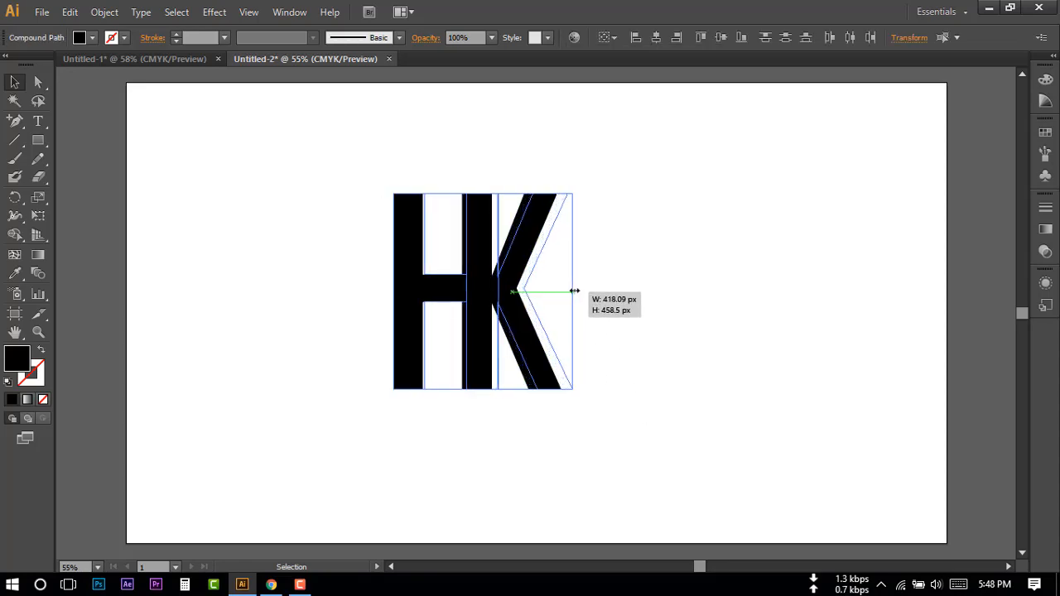
pyautogui.click(345, 161)
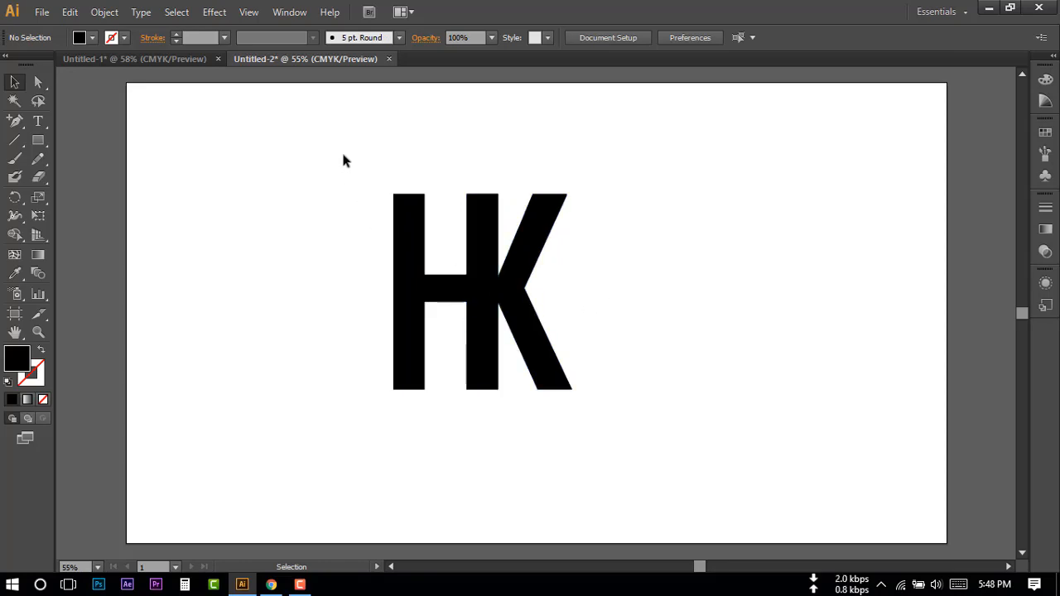
# Step: Move the HK letter pair toward the artboard's top left
pyautogui.click(480, 289)
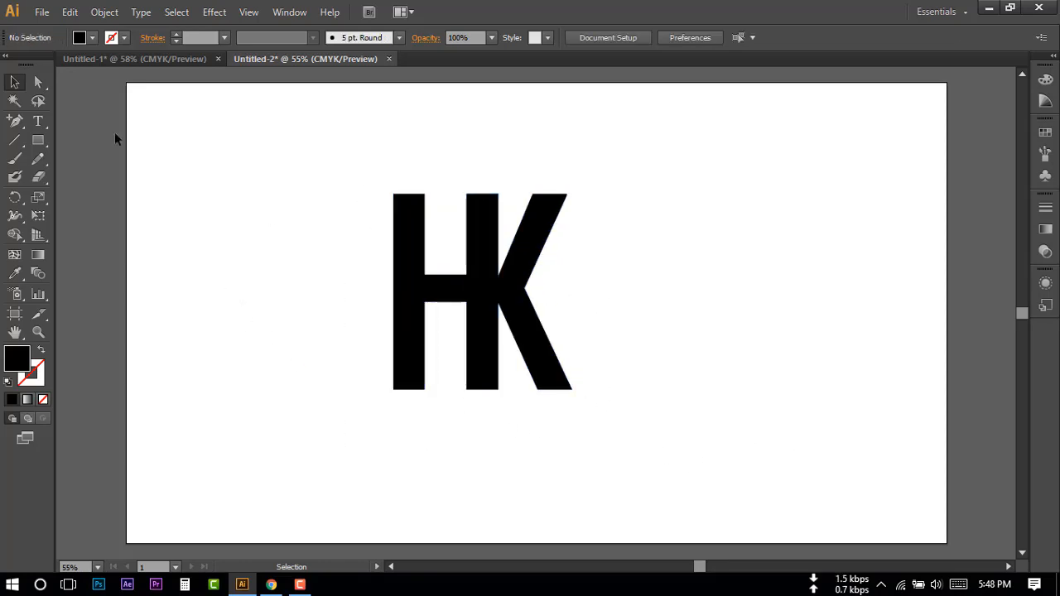
pyautogui.click(482, 290)
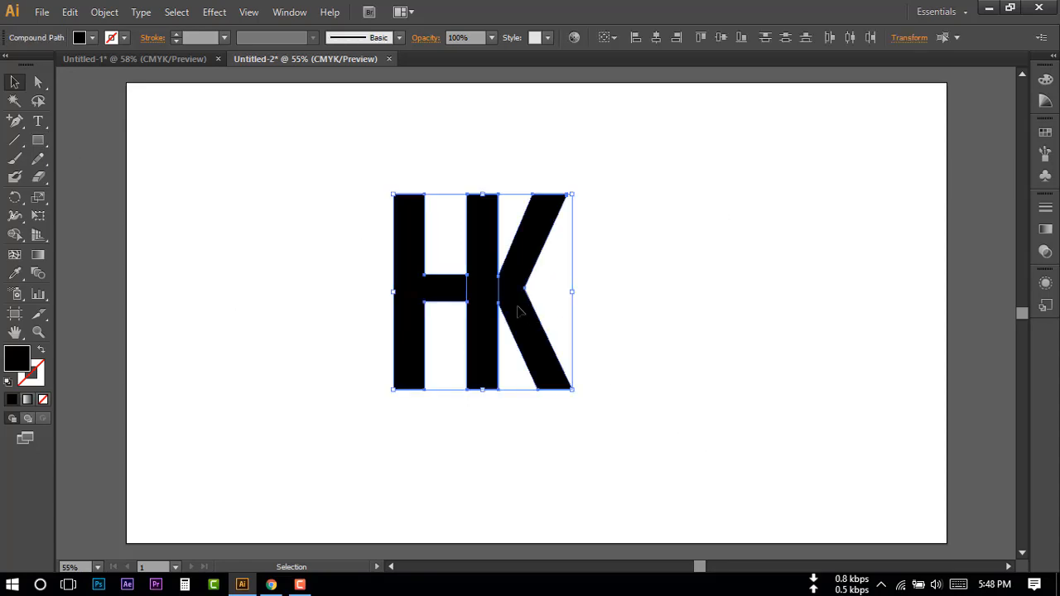
pyautogui.moveTo(483, 292); pyautogui.dragTo(257, 209)
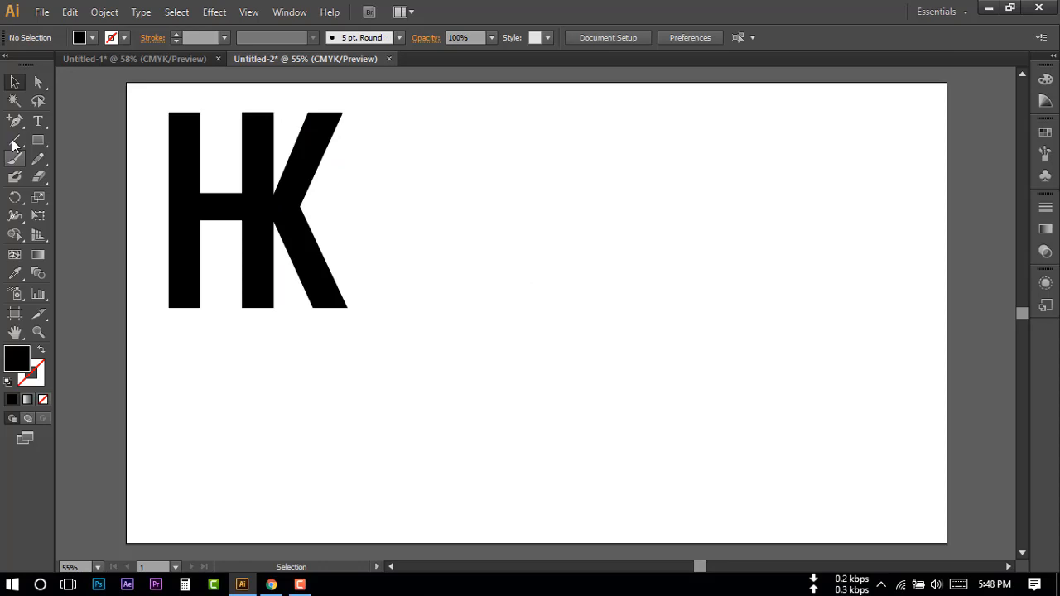
# Step: Draw a large circle with the Ellipse tool to the right of the HK letters
pyautogui.click(38, 140)
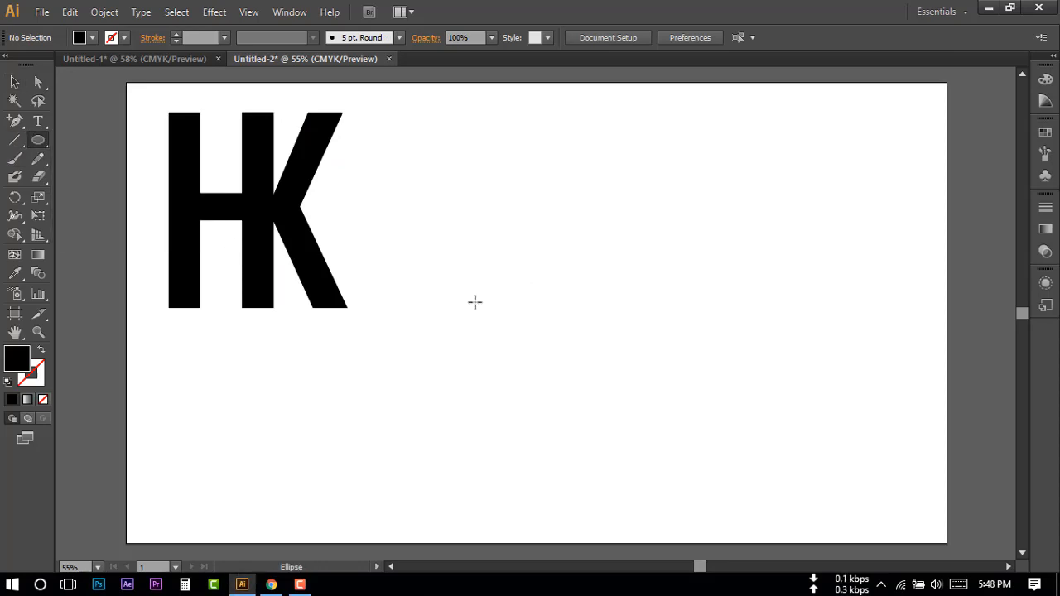
pyautogui.moveTo(549, 298)
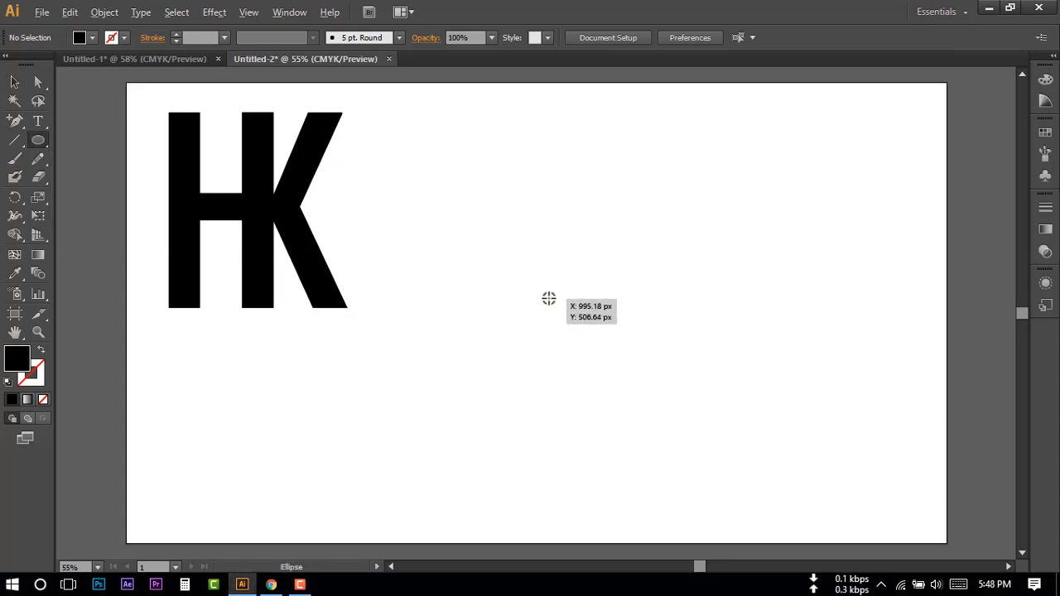
pyautogui.moveTo(518, 282); pyautogui.dragTo(563, 297)
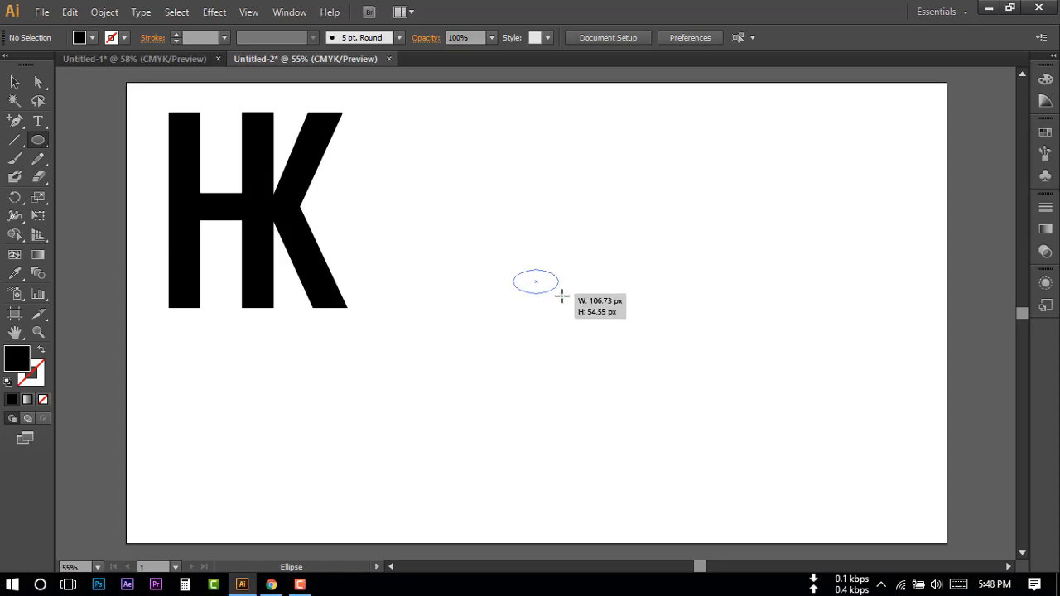
pyautogui.moveTo(535, 281); pyautogui.dragTo(615, 359)
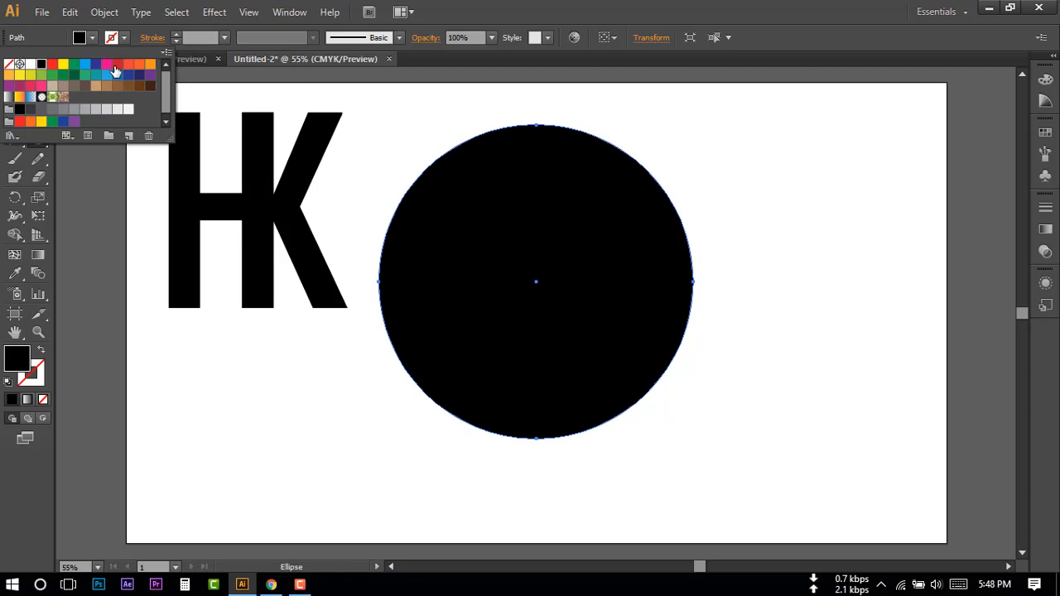
# Step: Fill the circle with a custom red from the Color Picker, with a white stroke
pyautogui.click(118, 65)
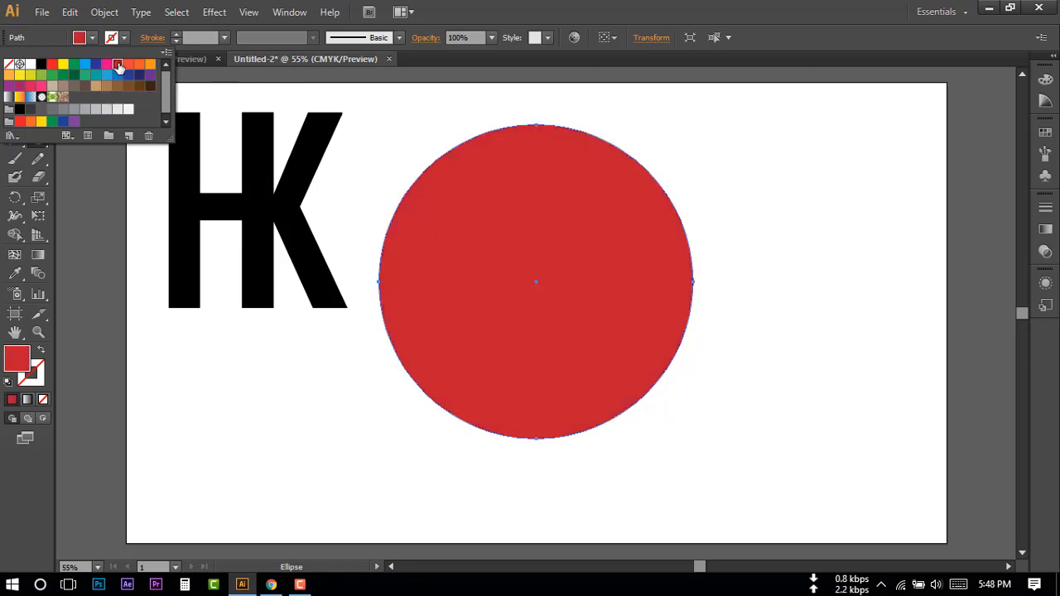
pyautogui.doubleClick(17, 358)
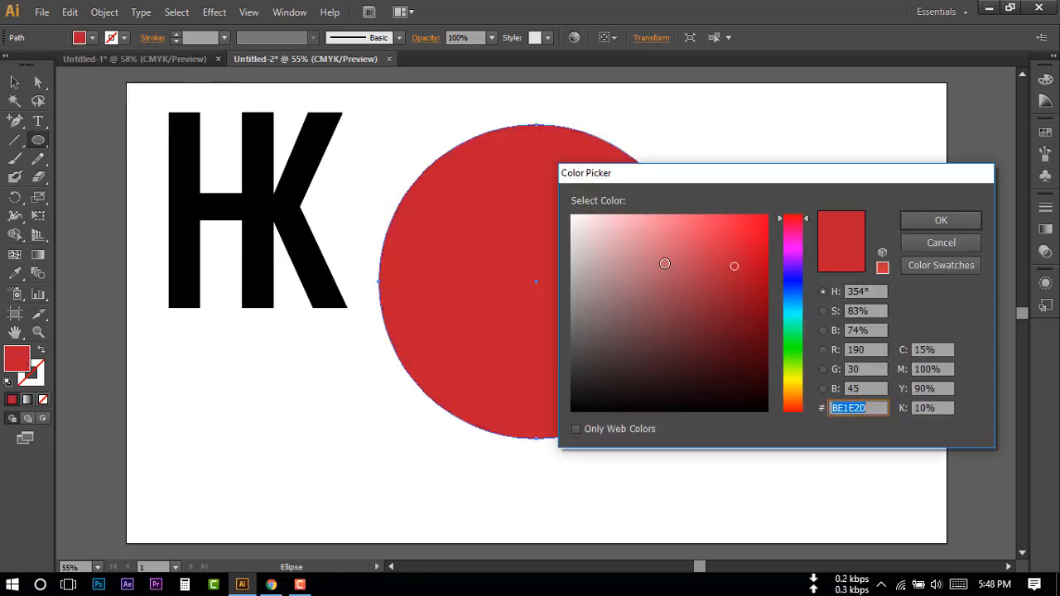
pyautogui.click(940, 219)
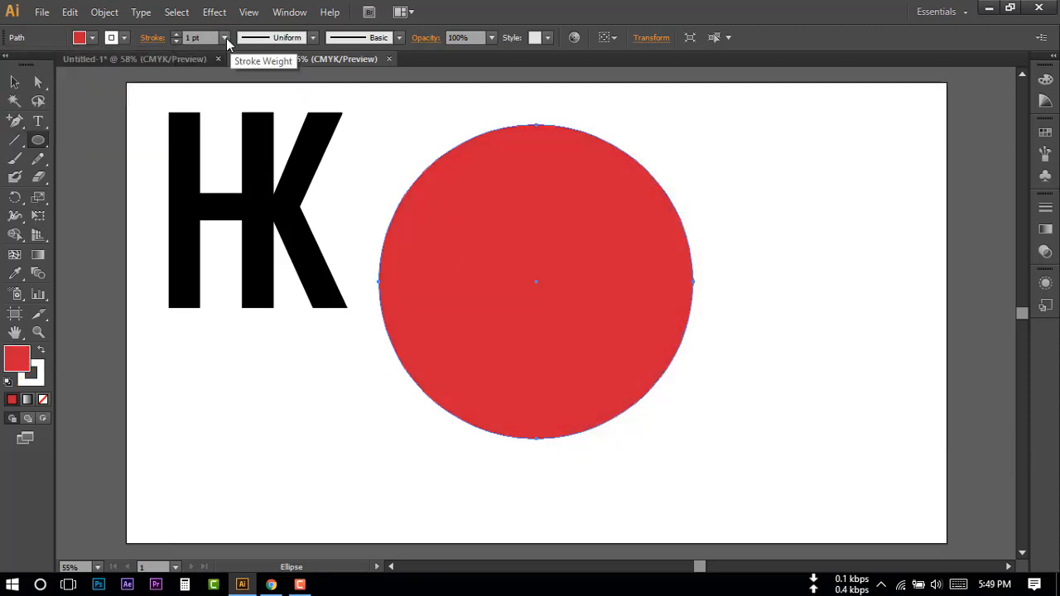
pyautogui.click(225, 37)
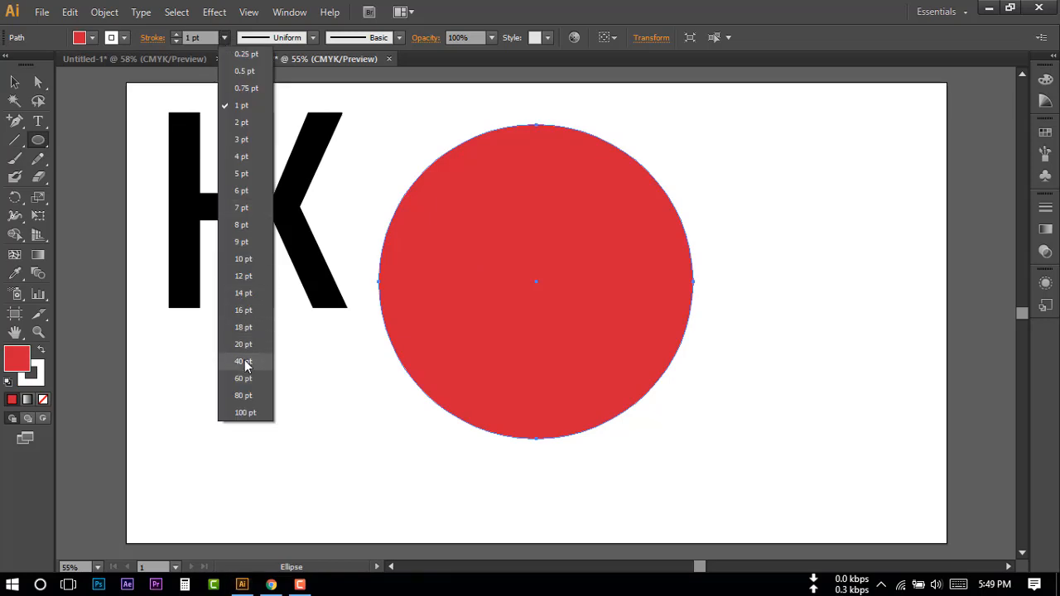
# Step: Set the circle's stroke to 20 pt, then move and enlarge the HK letters over it
pyautogui.click(244, 361)
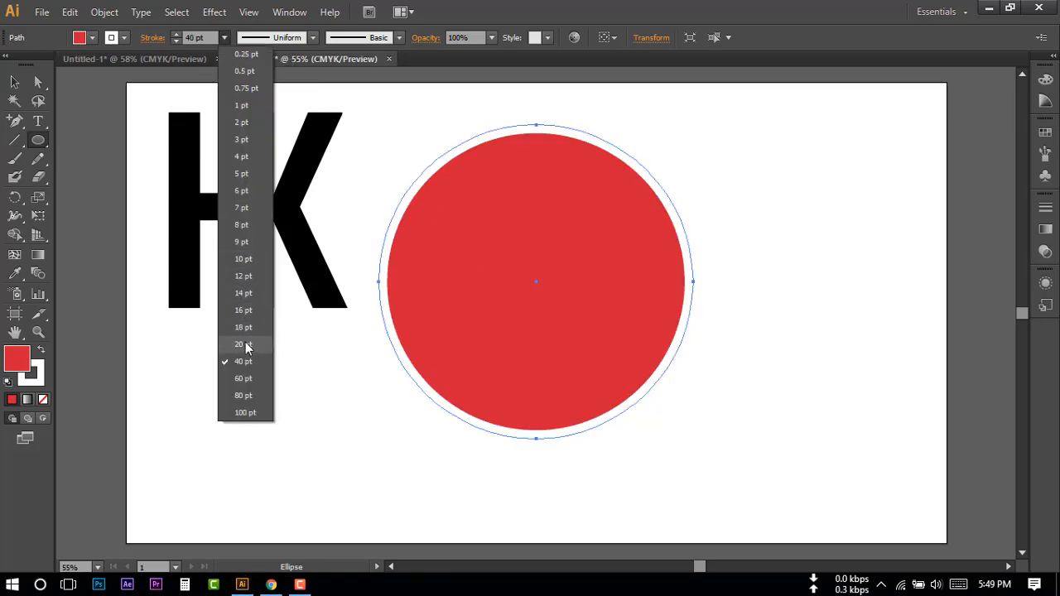
pyautogui.click(241, 343)
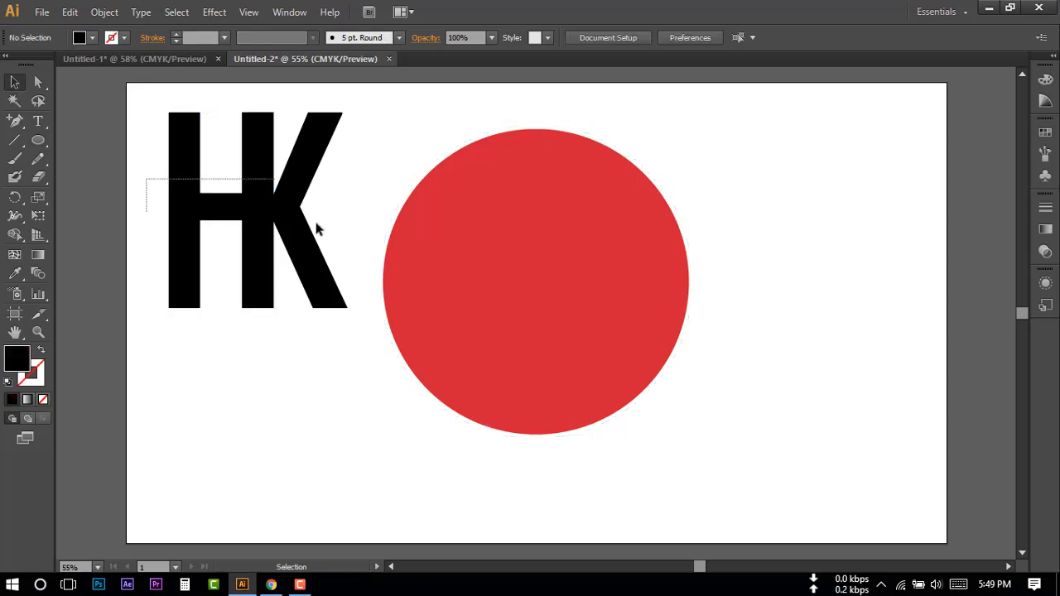
pyautogui.moveTo(257, 210); pyautogui.dragTo(538, 286)
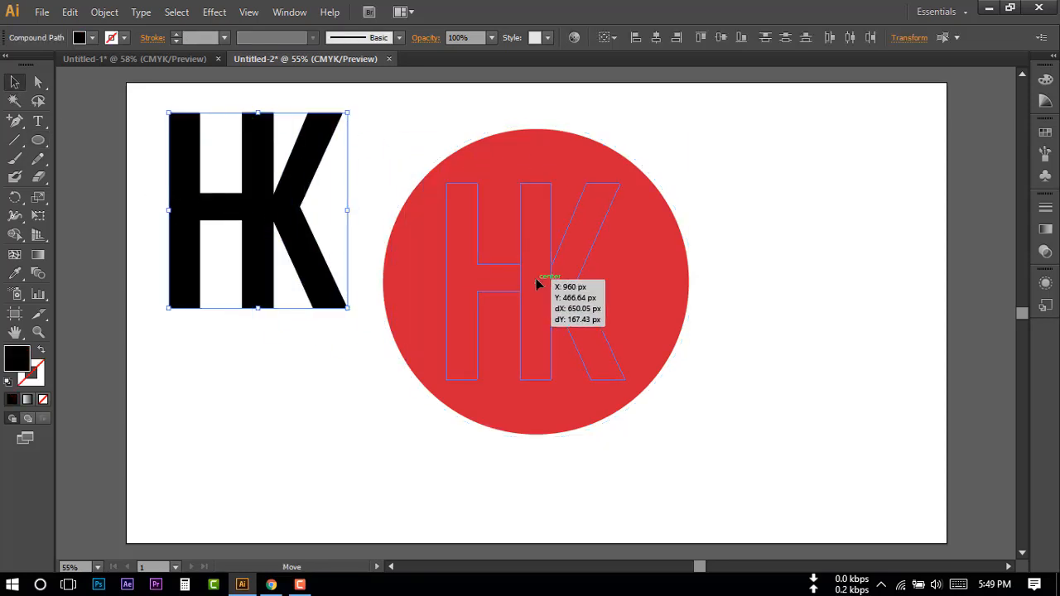
pyautogui.moveTo(256, 210); pyautogui.dragTo(536, 281)
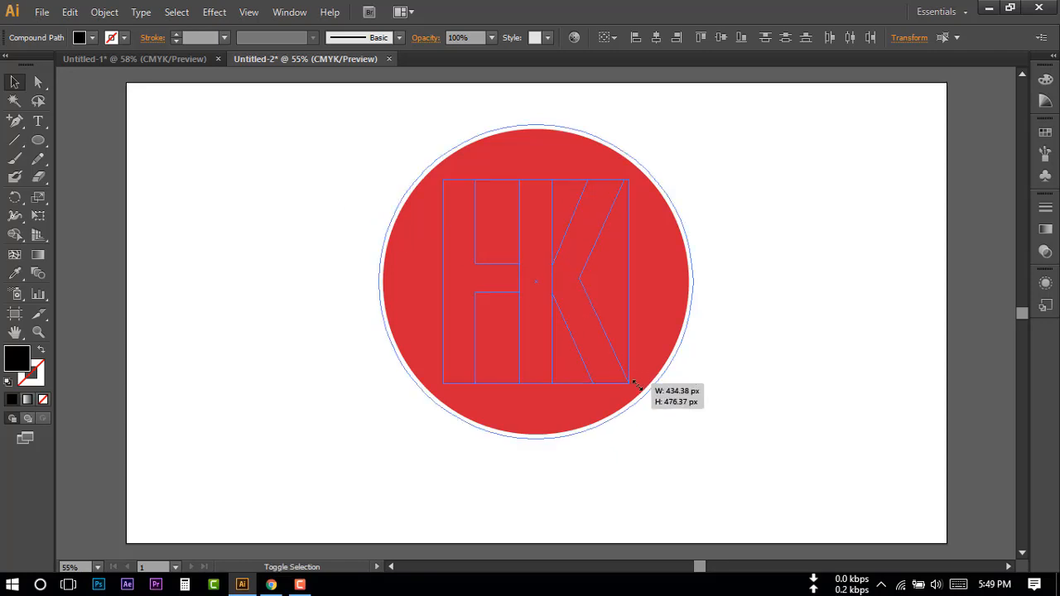
pyautogui.moveTo(634, 384); pyautogui.dragTo(638, 395)
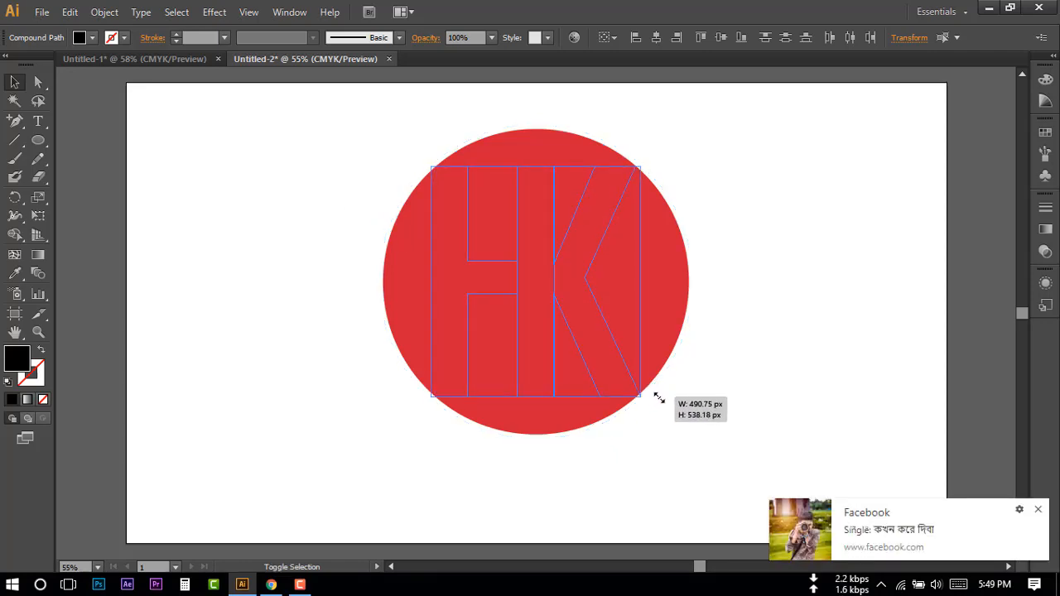
pyautogui.click(487, 389)
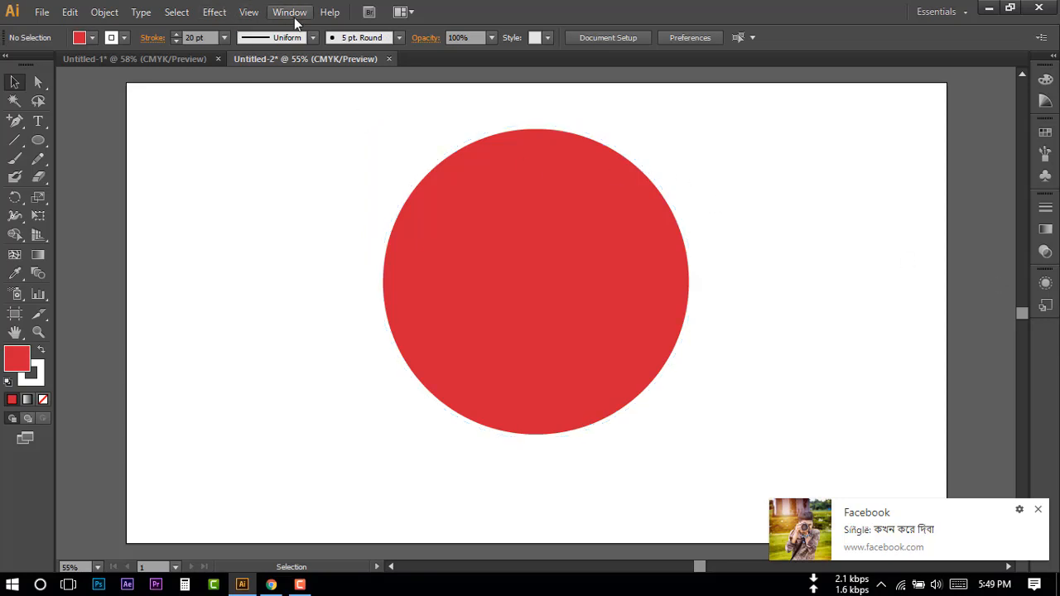
# Step: Open the Layers panel, expand Layer 1, and select the hidden letter compound paths
pyautogui.click(289, 12)
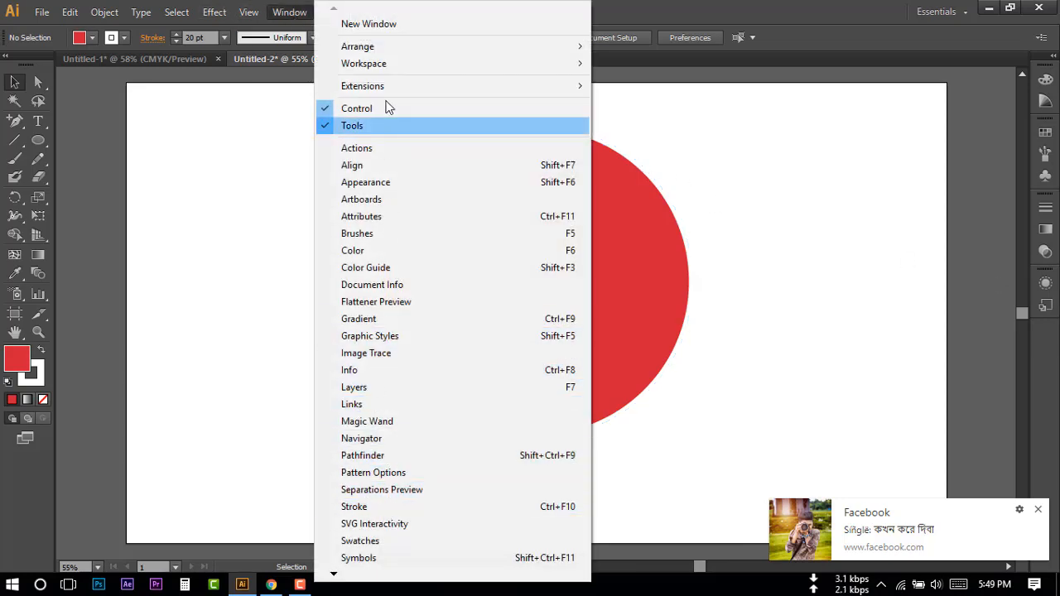
pyautogui.moveTo(353, 387)
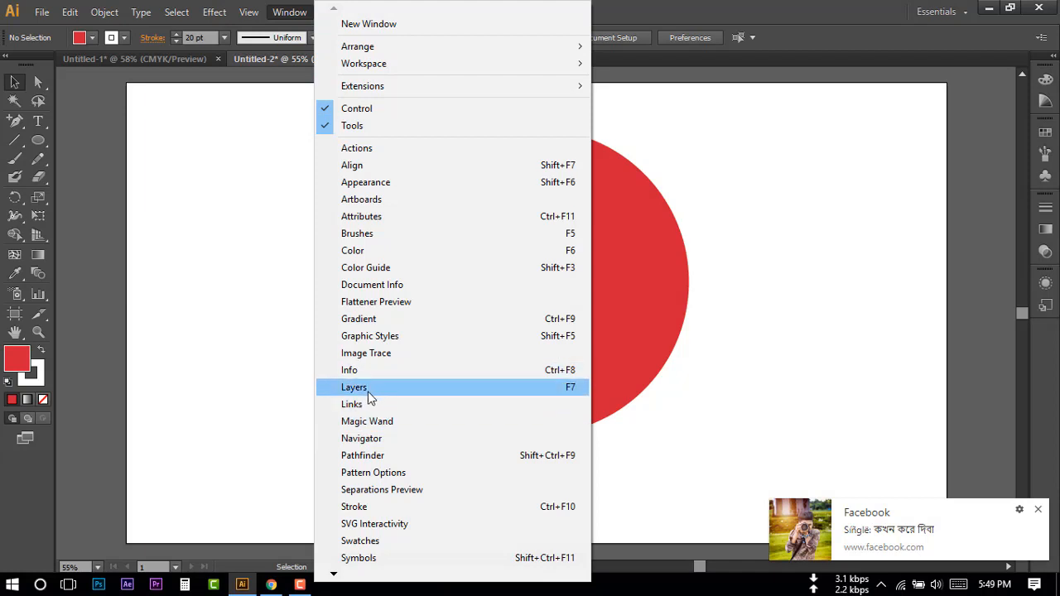
pyautogui.click(354, 386)
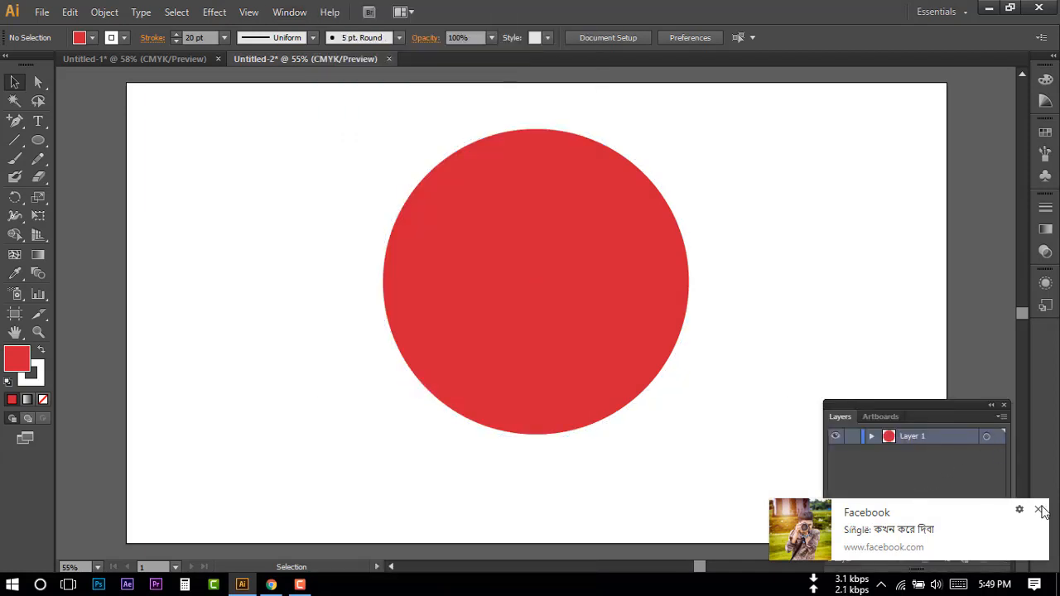
pyautogui.click(870, 436)
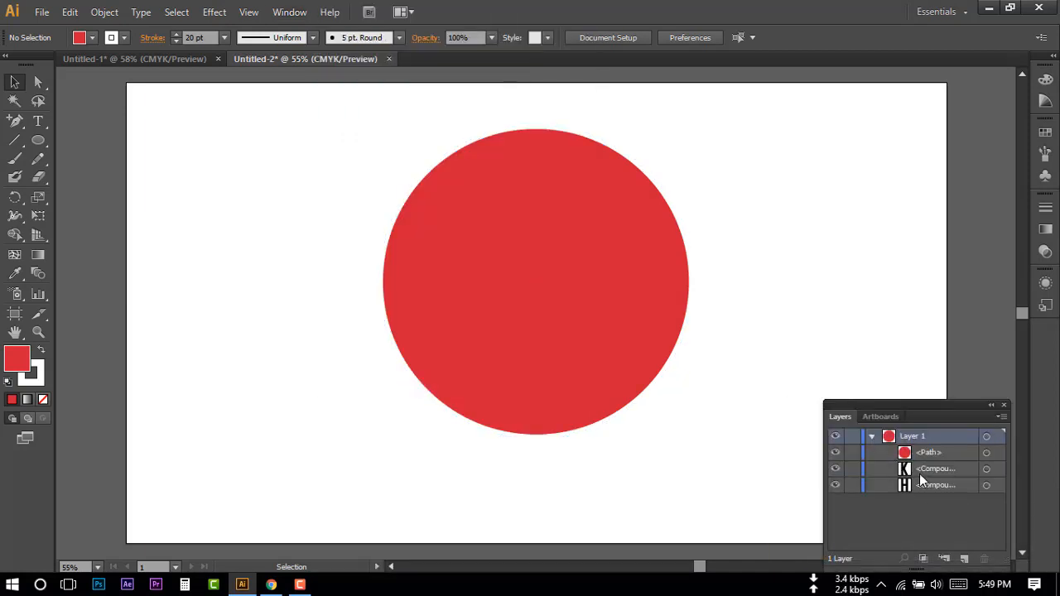
pyautogui.click(986, 469)
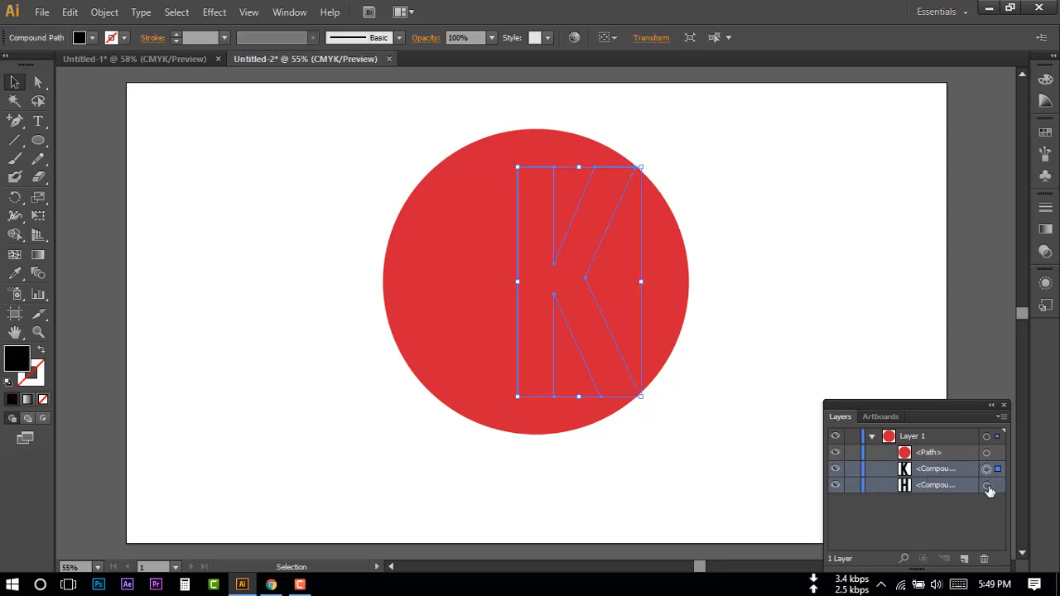
# Step: Bring the HK letters to the front and fill them white
pyautogui.rightClick(578, 240)
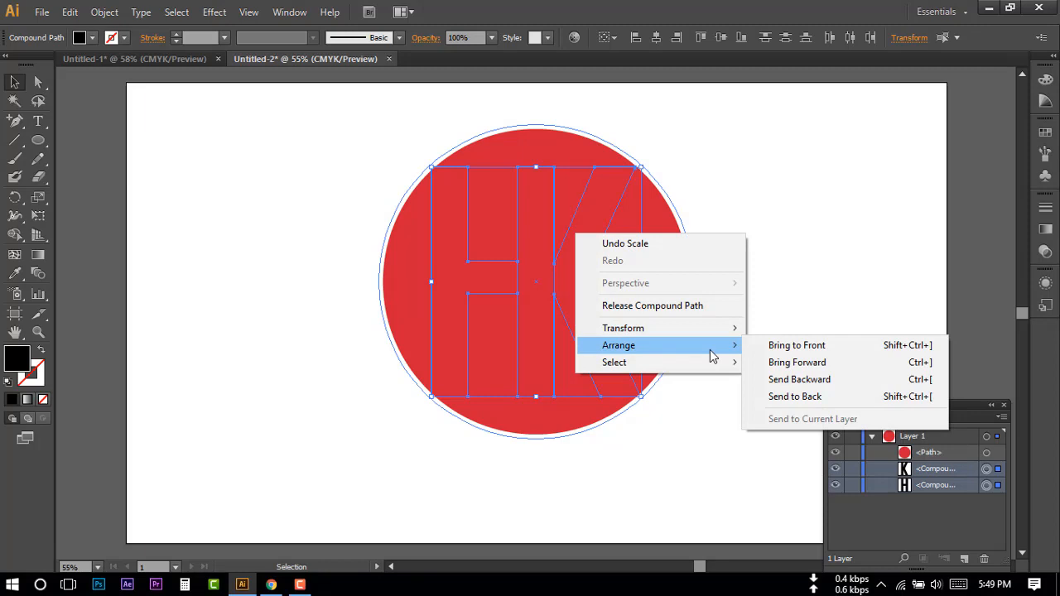
pyautogui.click(796, 345)
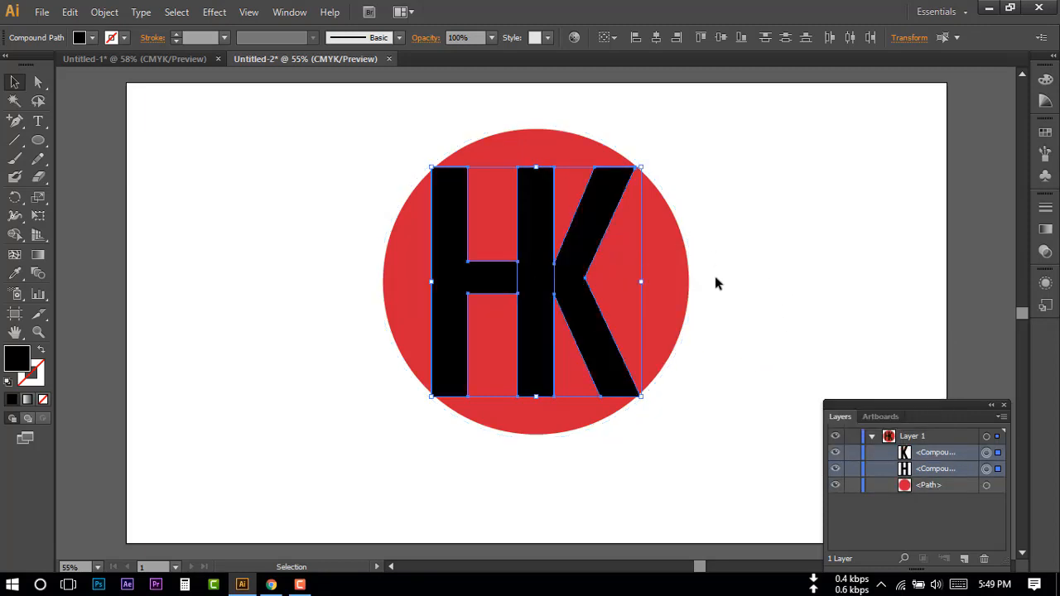
pyautogui.moveTo(92, 39)
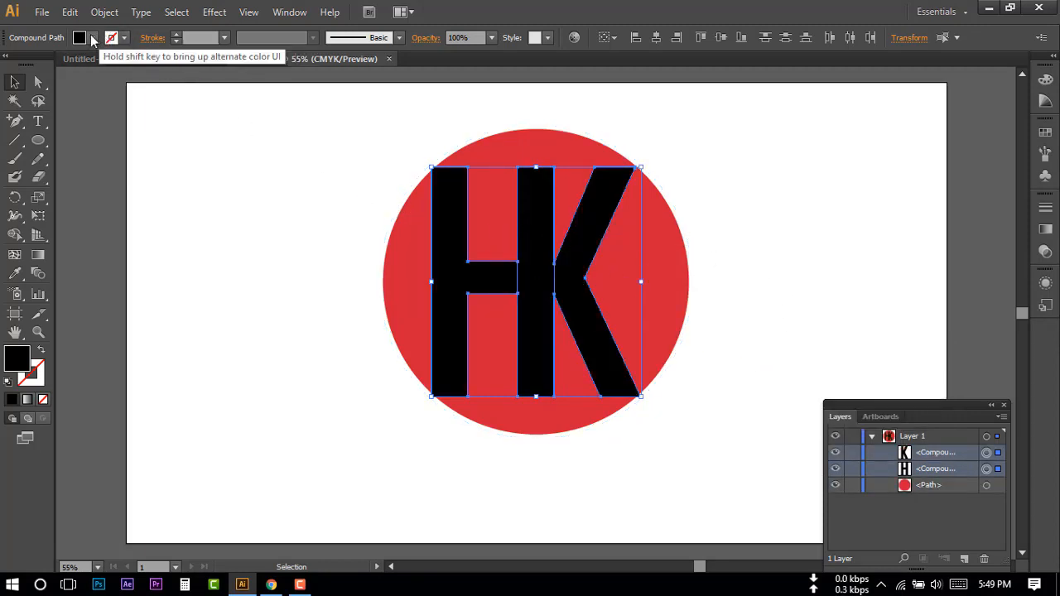
pyautogui.click(79, 37)
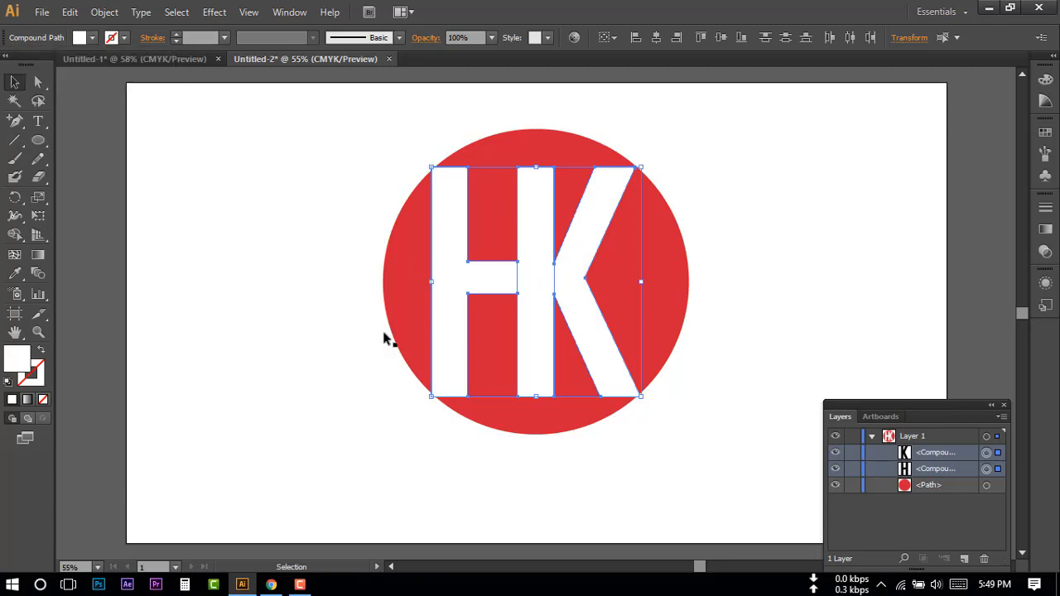
pyautogui.click(337, 431)
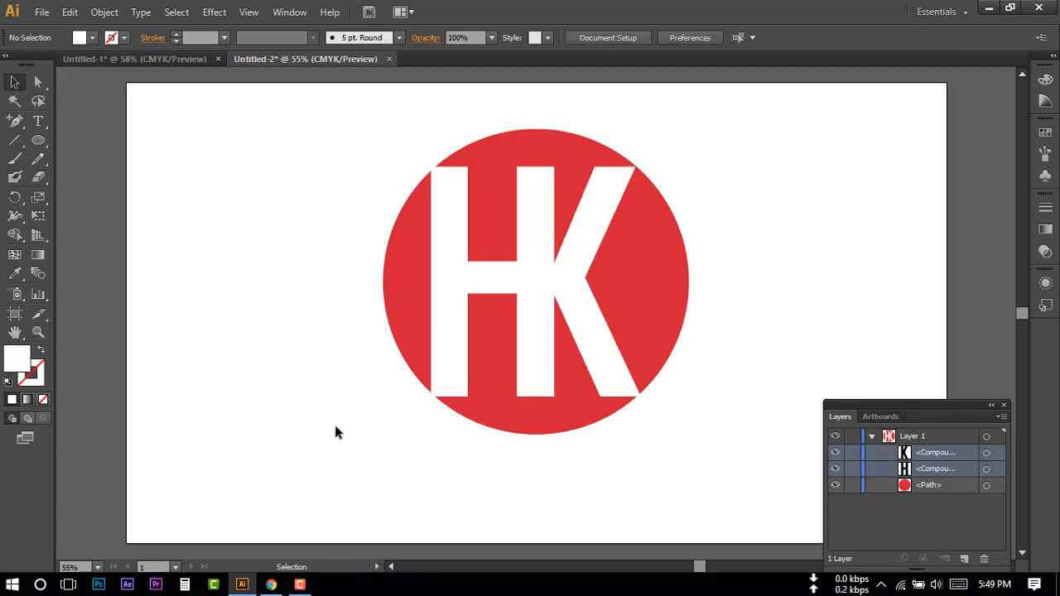
pyautogui.moveTo(58, 251)
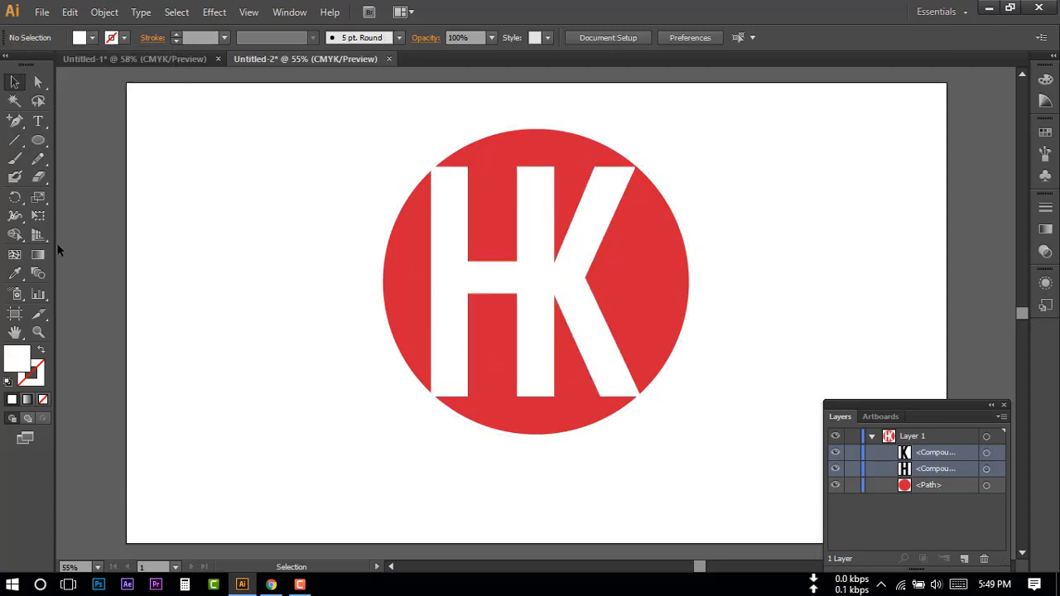
# Step: Create a 1920 × 1080 px rectangle on the artboard
pyautogui.click(15, 140)
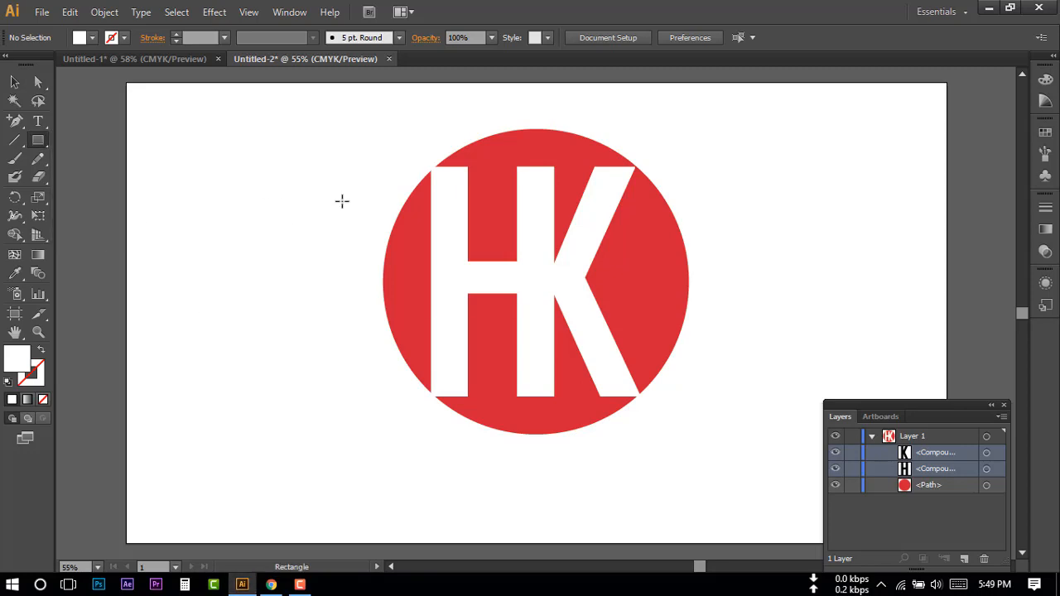
pyautogui.click(342, 201)
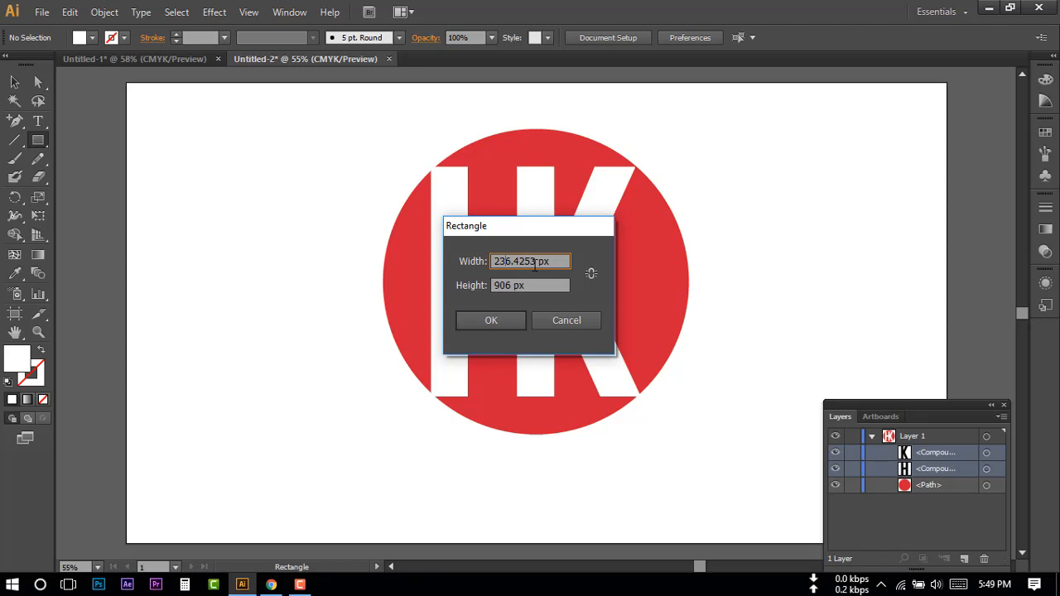
pyautogui.write('19')
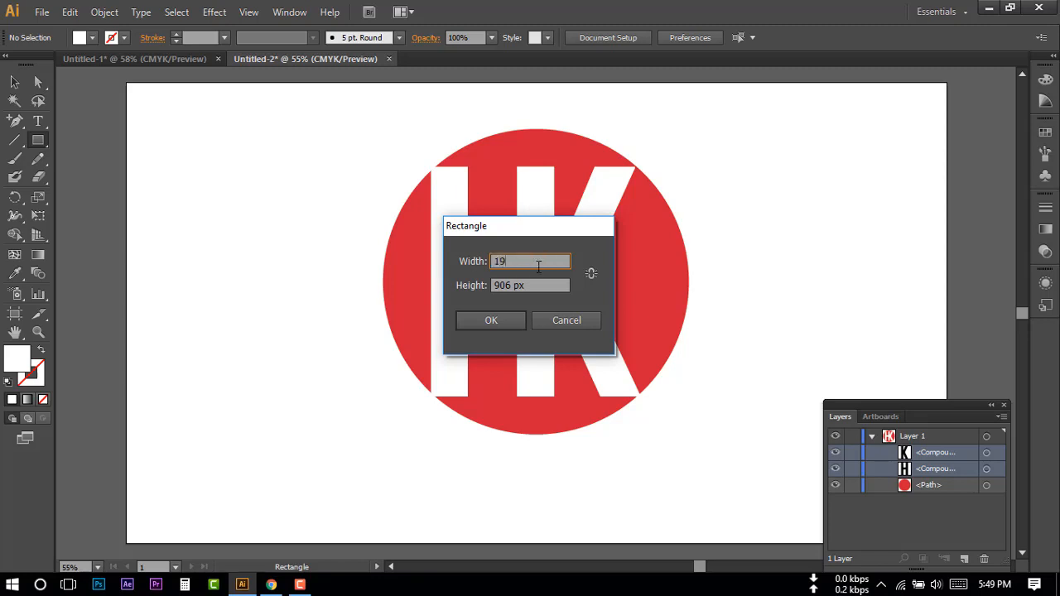
pyautogui.write('20 px')
pyautogui.click(530, 285)
pyautogui.write('1080')
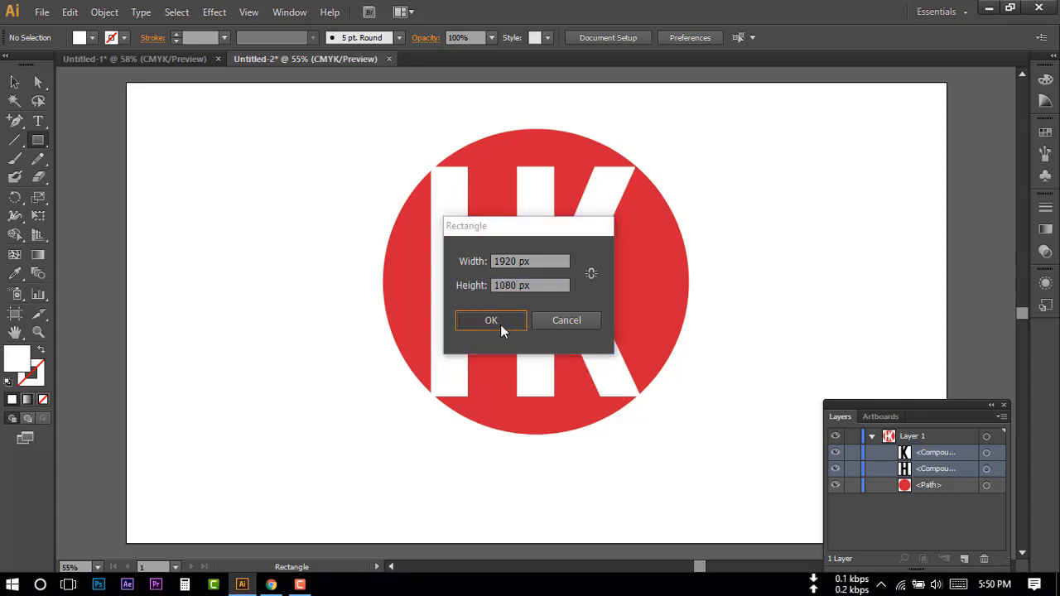
pyautogui.click(490, 320)
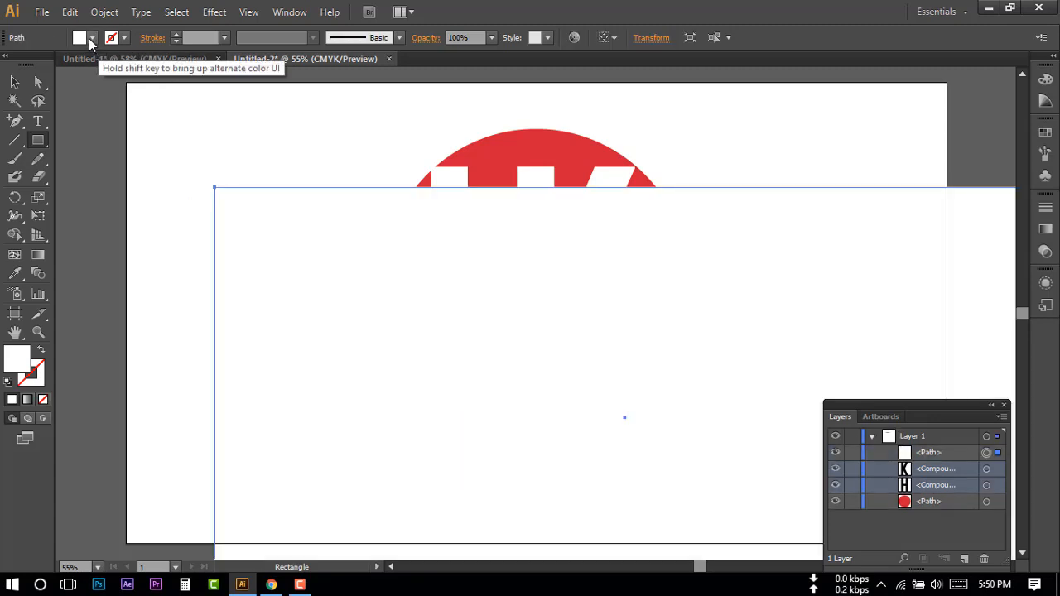
# Step: Fill the rectangle with a beige swatch
pyautogui.click(79, 37)
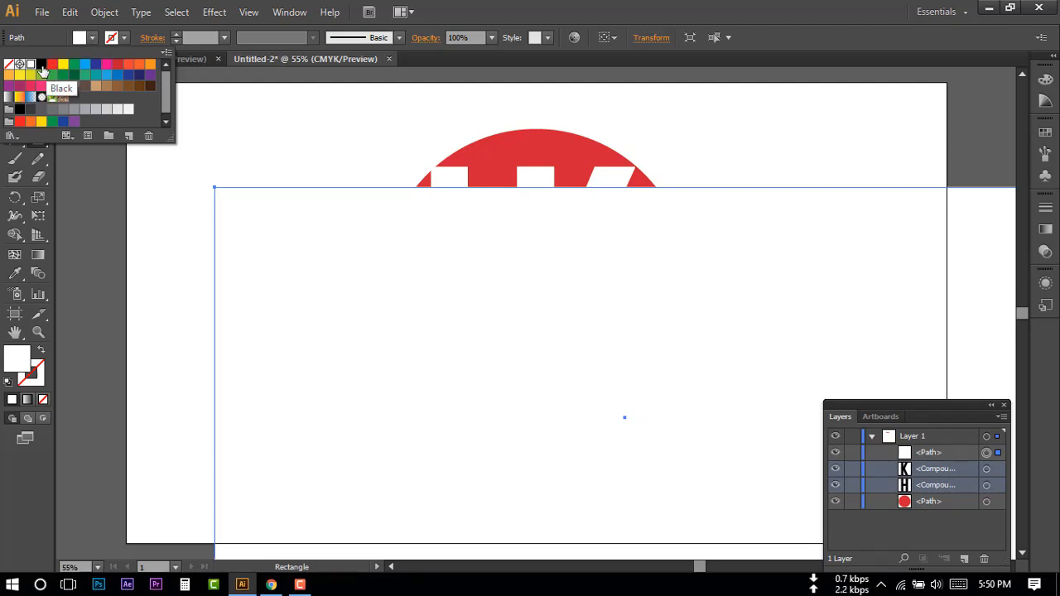
pyautogui.click(63, 87)
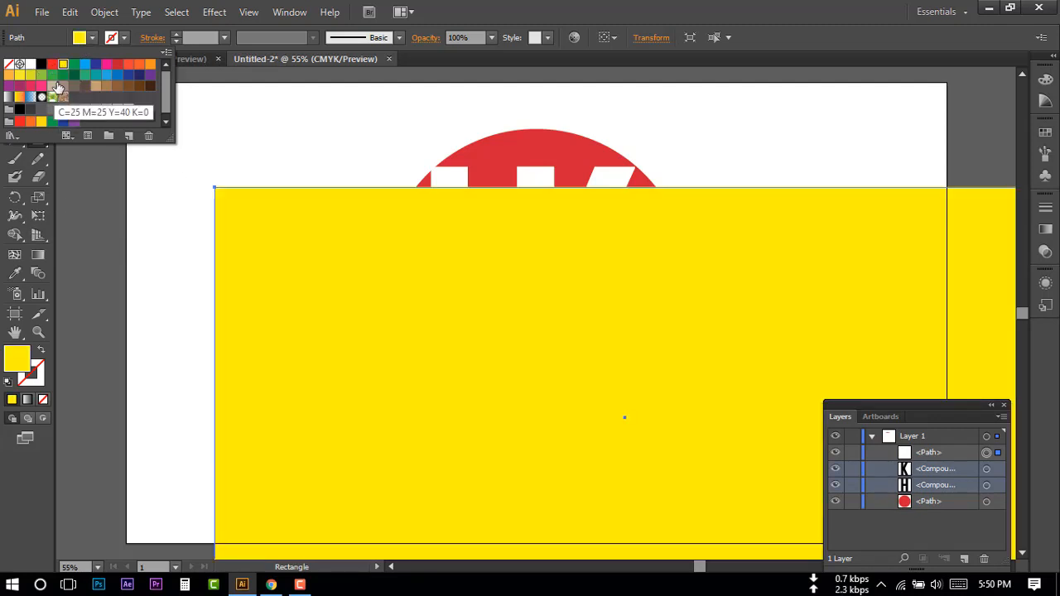
pyautogui.click(53, 96)
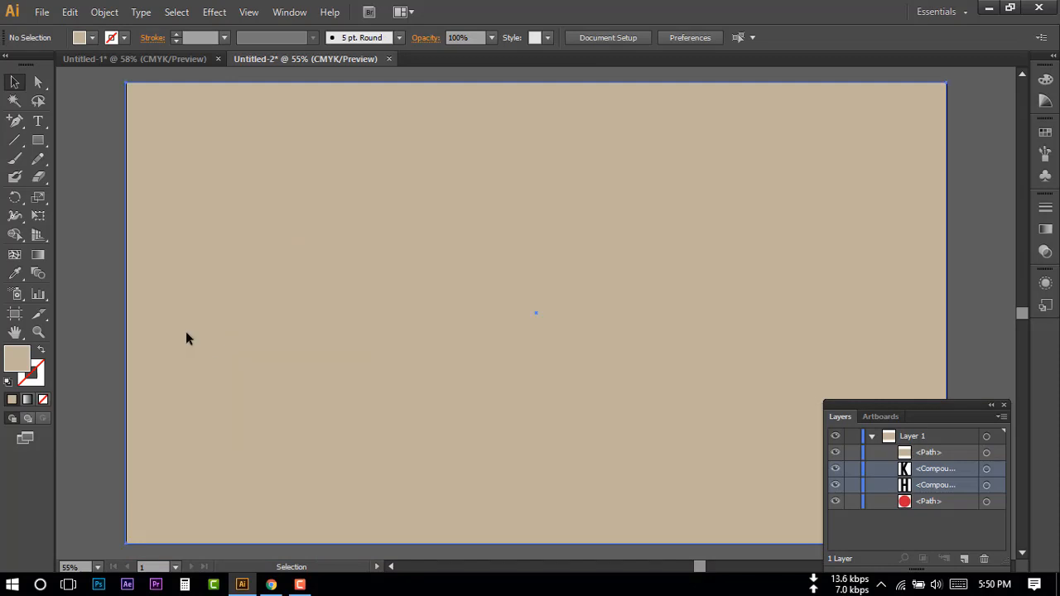
# Step: Send the background rectangle behind the HK logo and give it a -90° light-to-dark grey gradient
pyautogui.rightClick(188, 338)
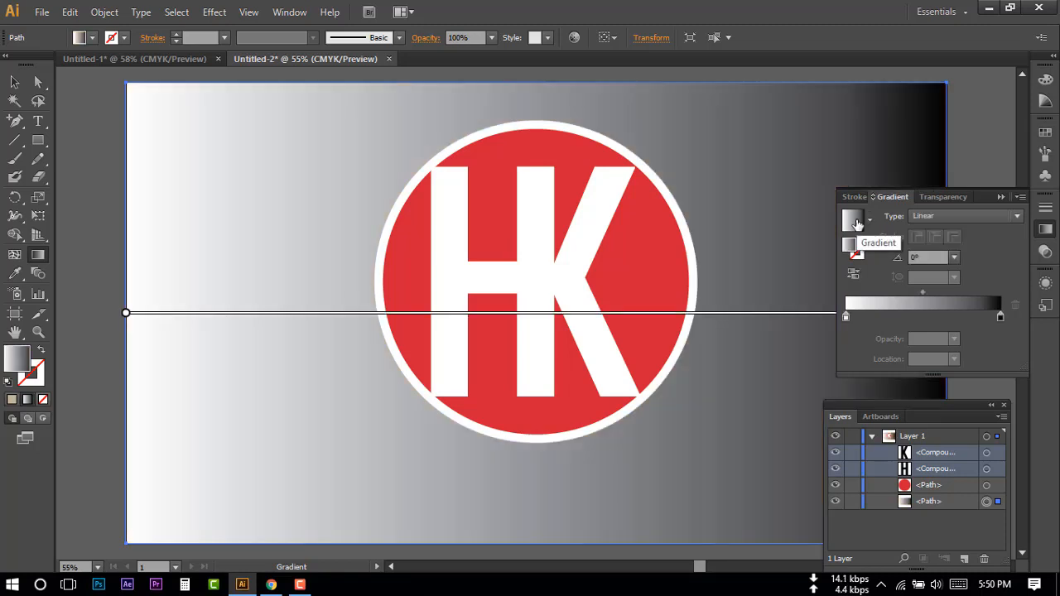
pyautogui.click(555, 244)
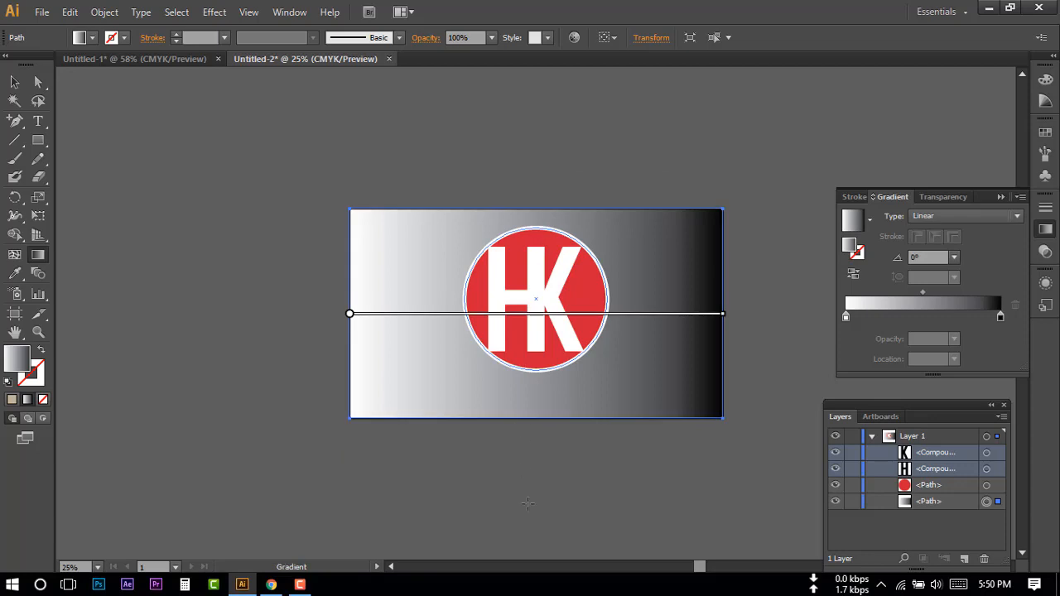
pyautogui.moveTo(534, 456)
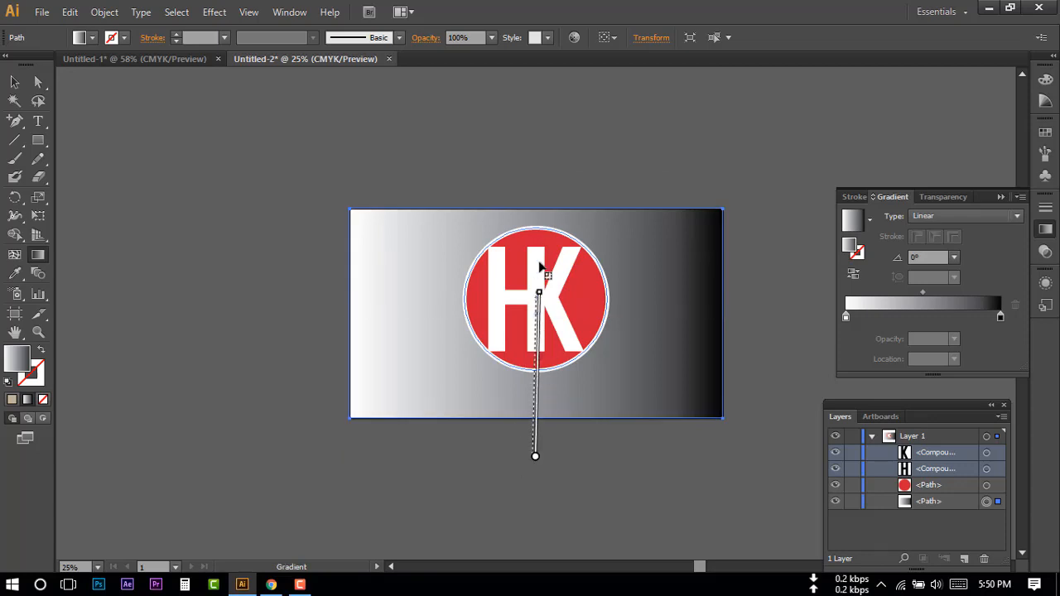
pyautogui.moveTo(535, 294); pyautogui.dragTo(531, 159)
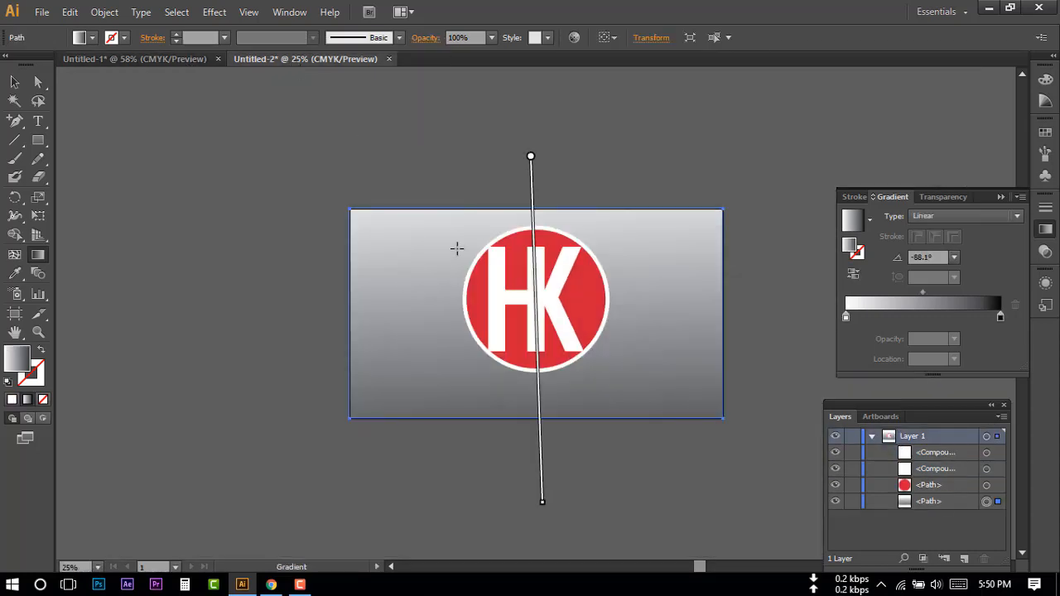
pyautogui.moveTo(530, 157); pyautogui.dragTo(721, 313)
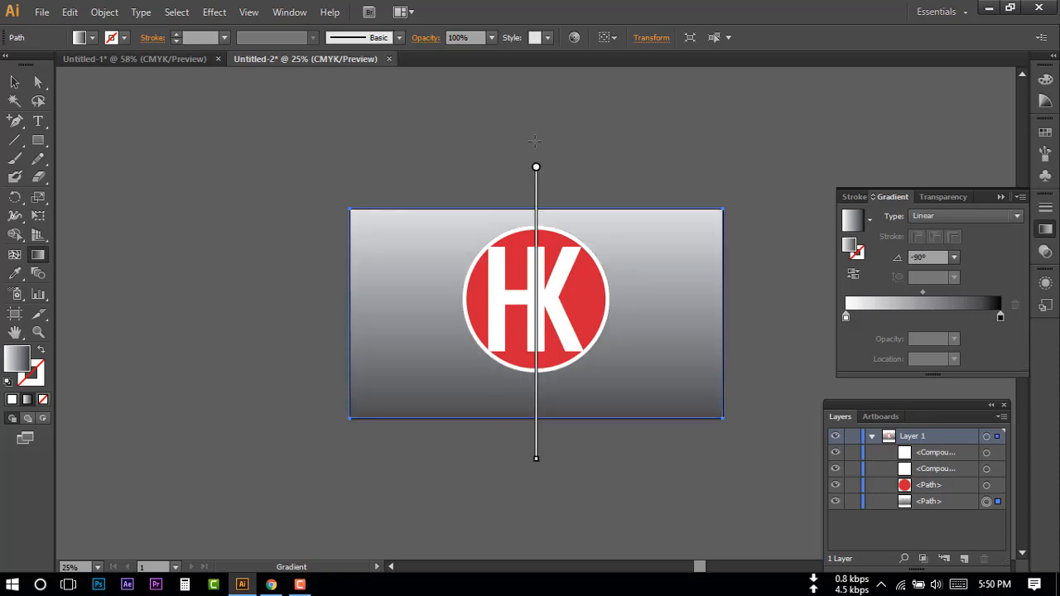
pyautogui.moveTo(535, 458); pyautogui.dragTo(535, 481)
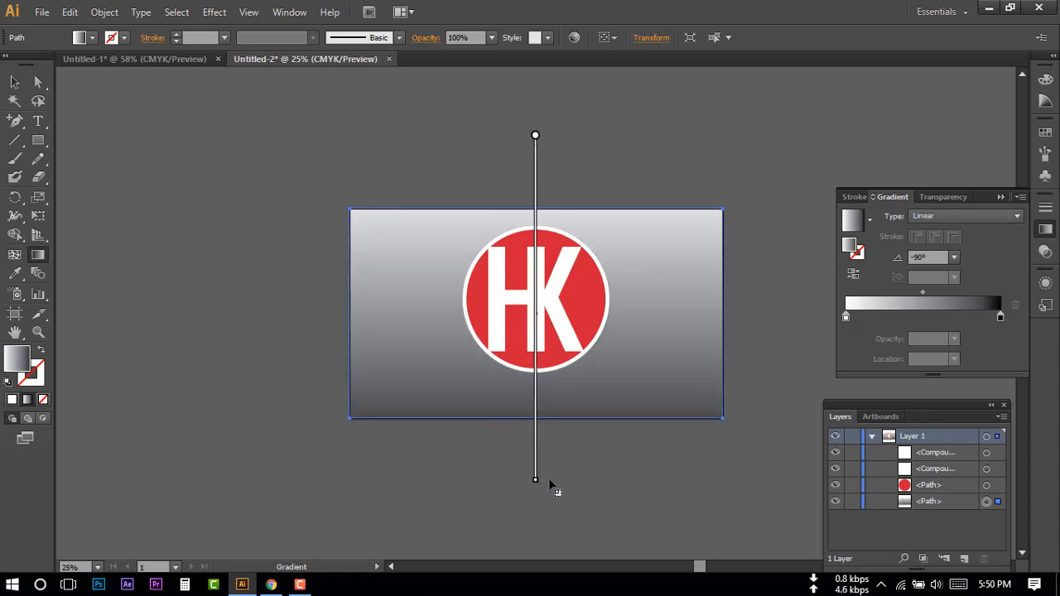
pyautogui.click(14, 81)
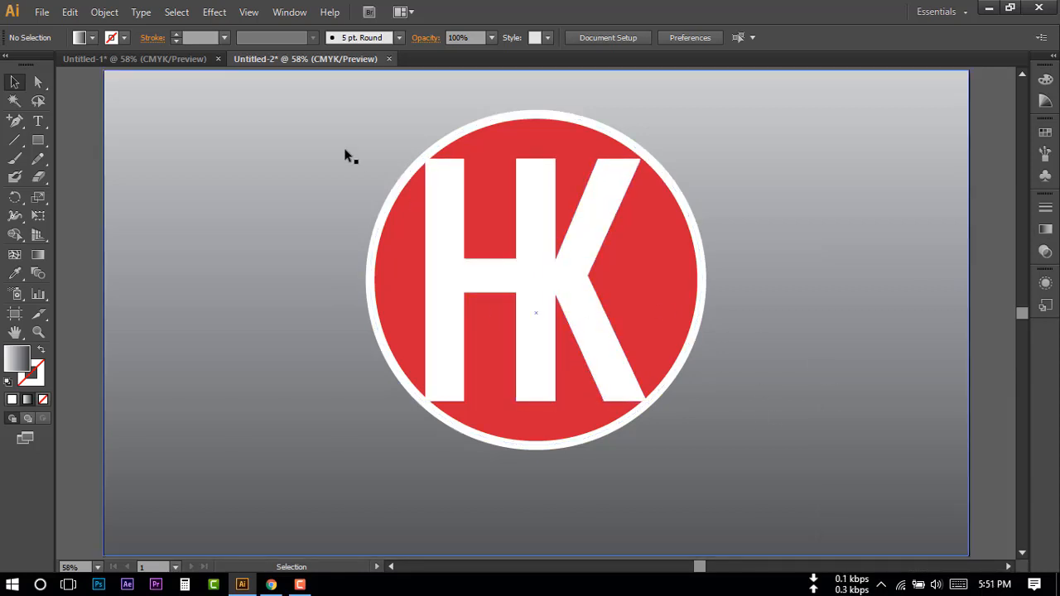
# Step: Hide the Layers panel and shrink the HK logo group to about 722 px wide
pyautogui.click(536, 313)
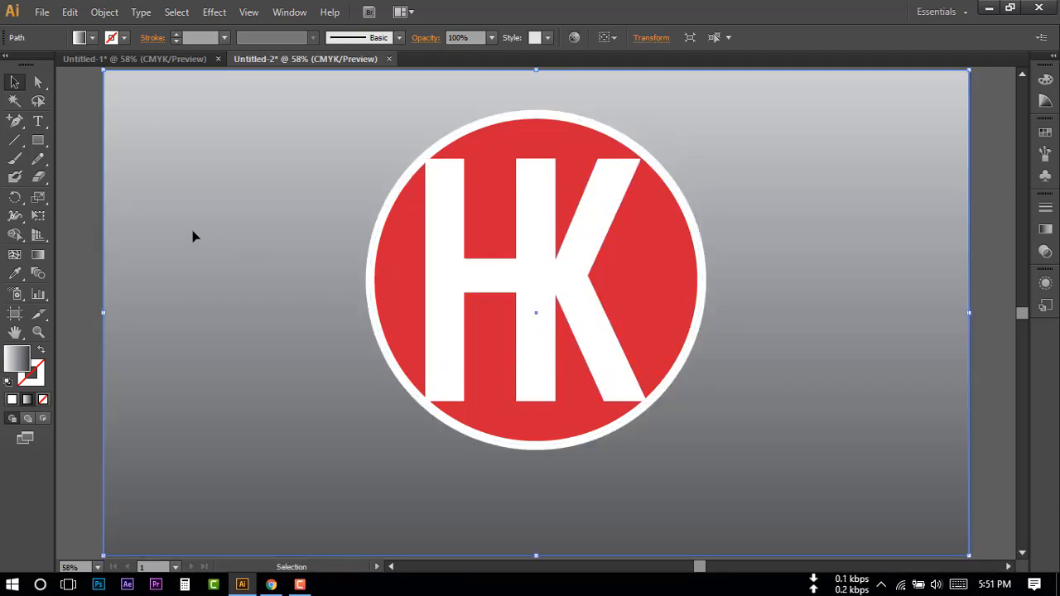
pyautogui.click(289, 12)
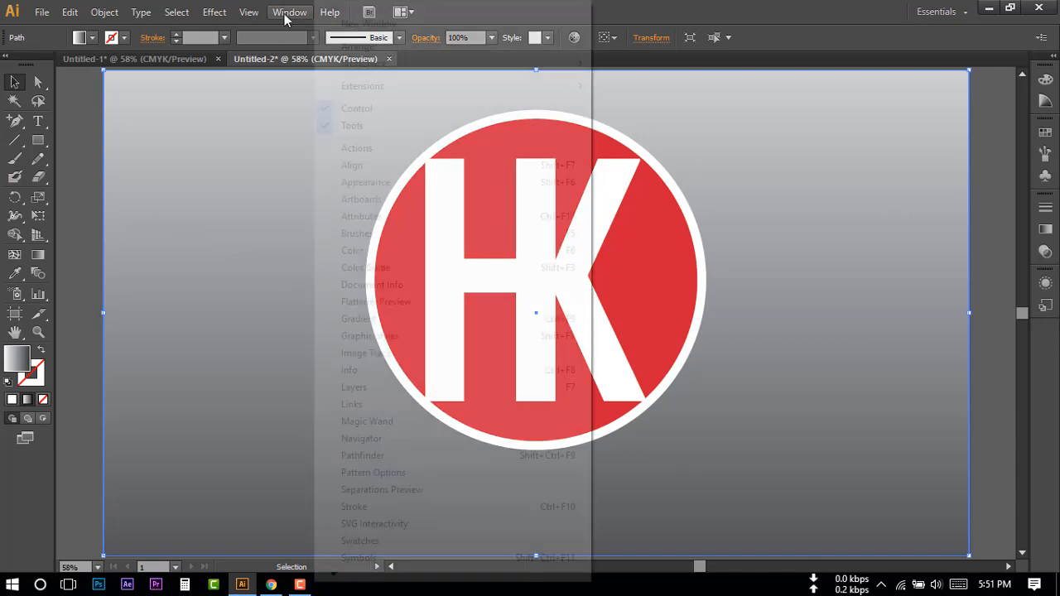
pyautogui.moveTo(354, 387)
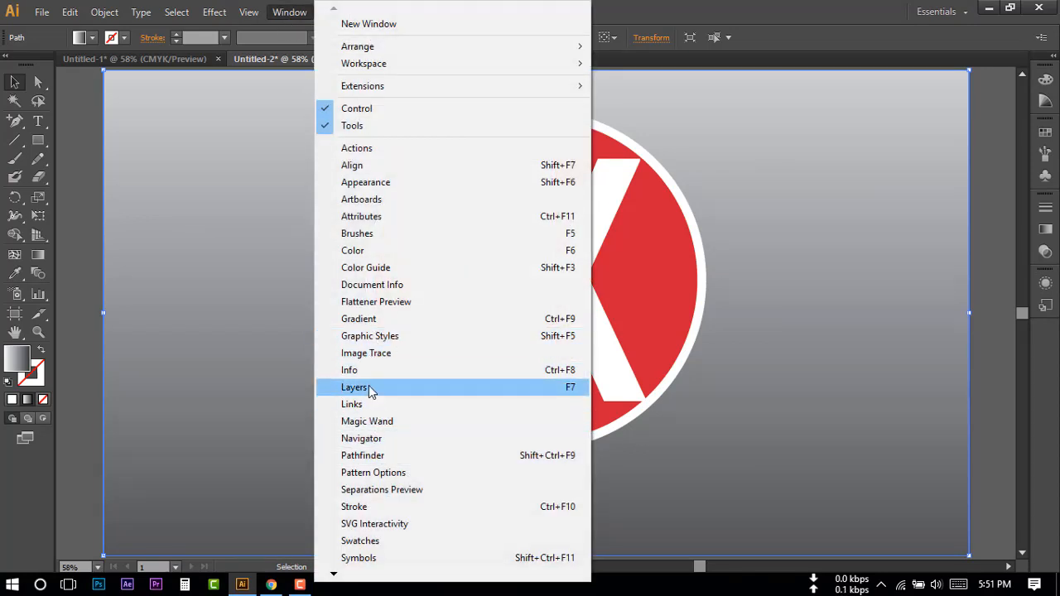
pyautogui.click(354, 387)
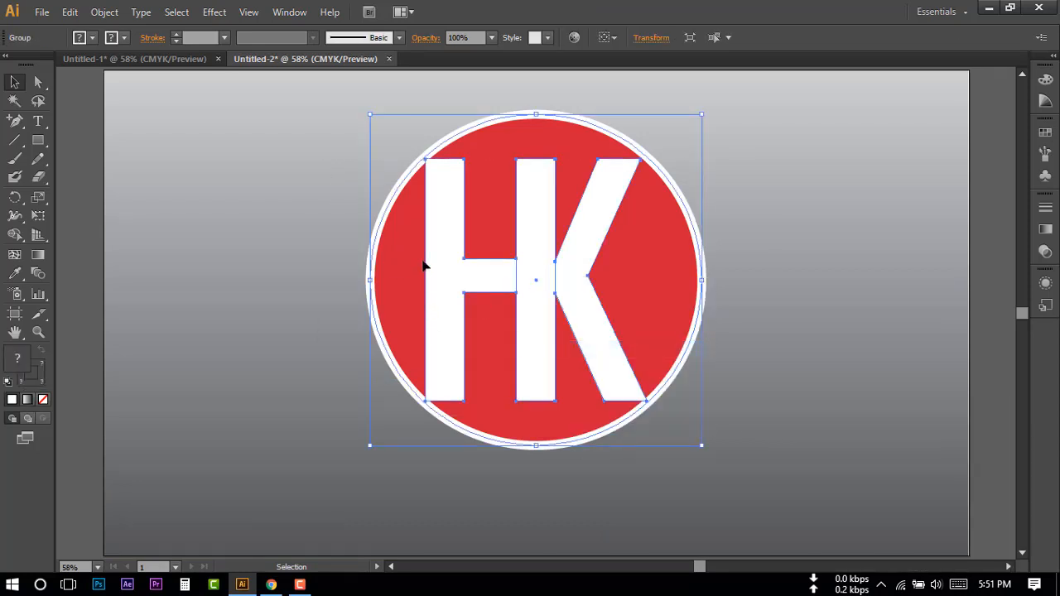
pyautogui.moveTo(701, 446); pyautogui.dragTo(698, 441)
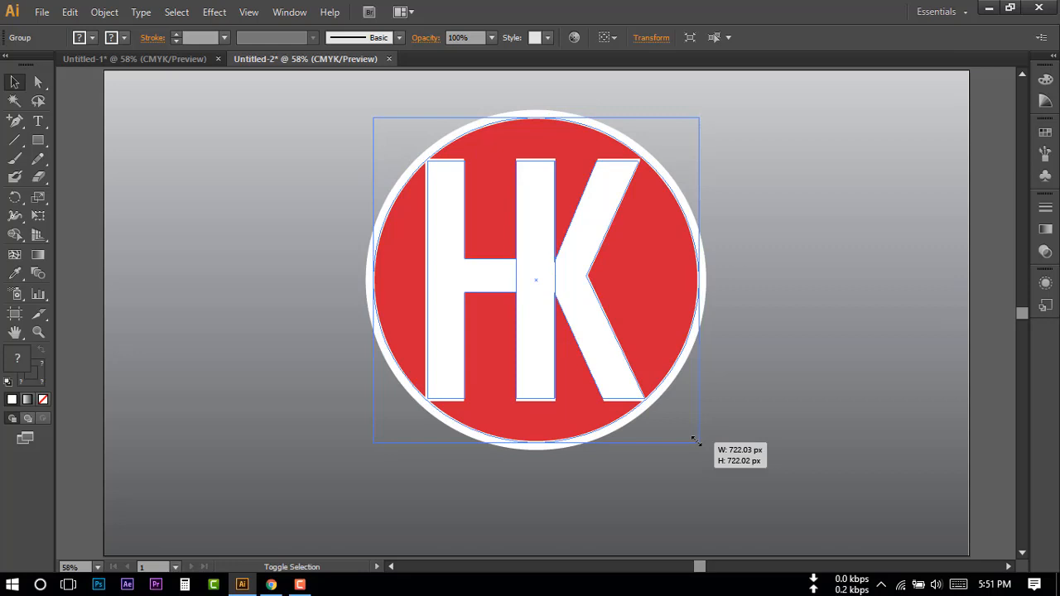
pyautogui.click(108, 232)
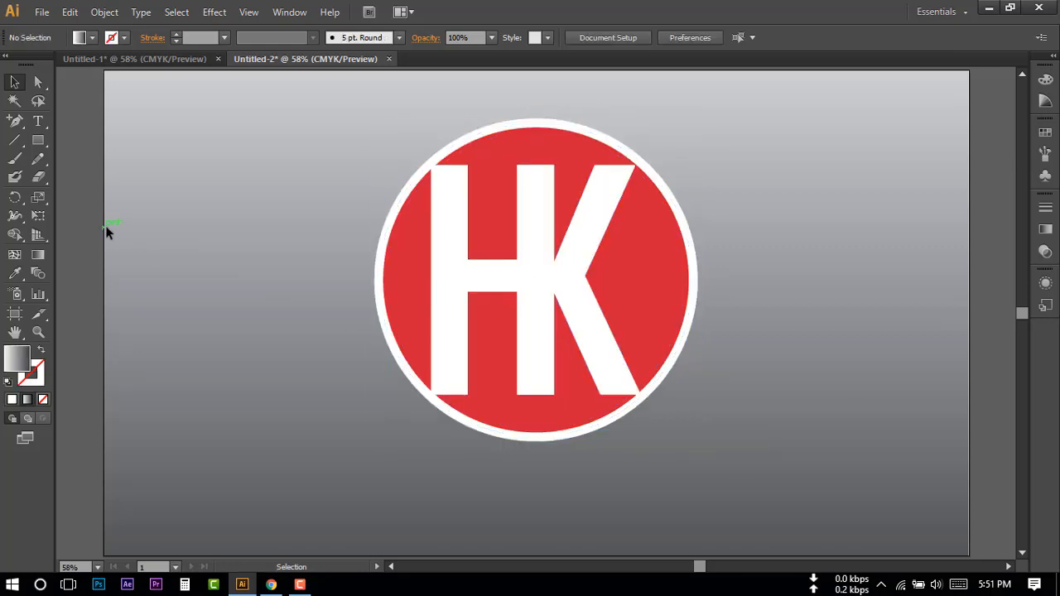
# Step: Type 'EDITS' below the HK circle, correcting the mistyped letter
pyautogui.click(38, 121)
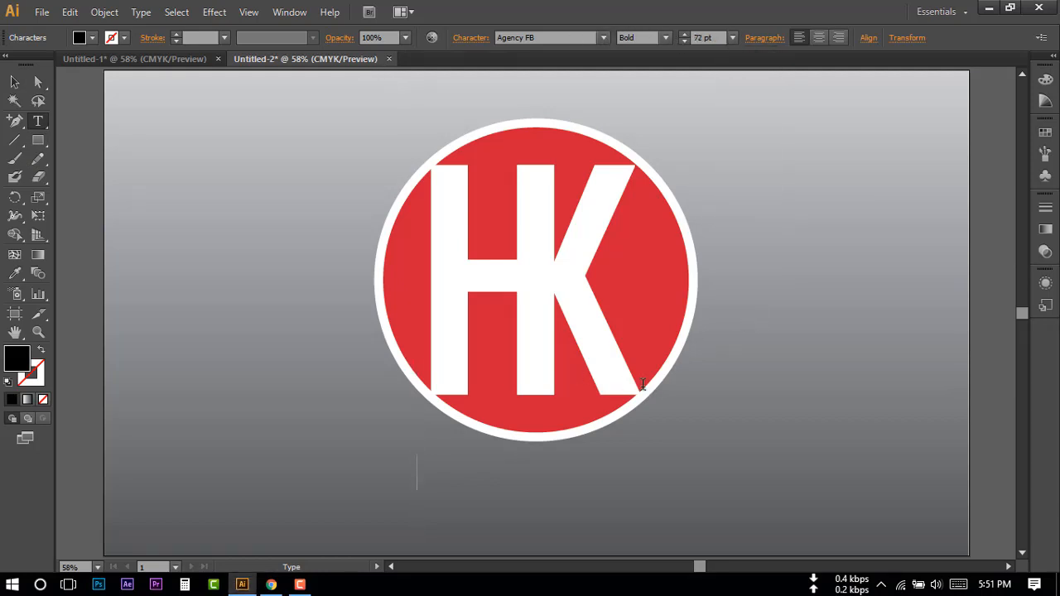
pyautogui.moveTo(718, 102)
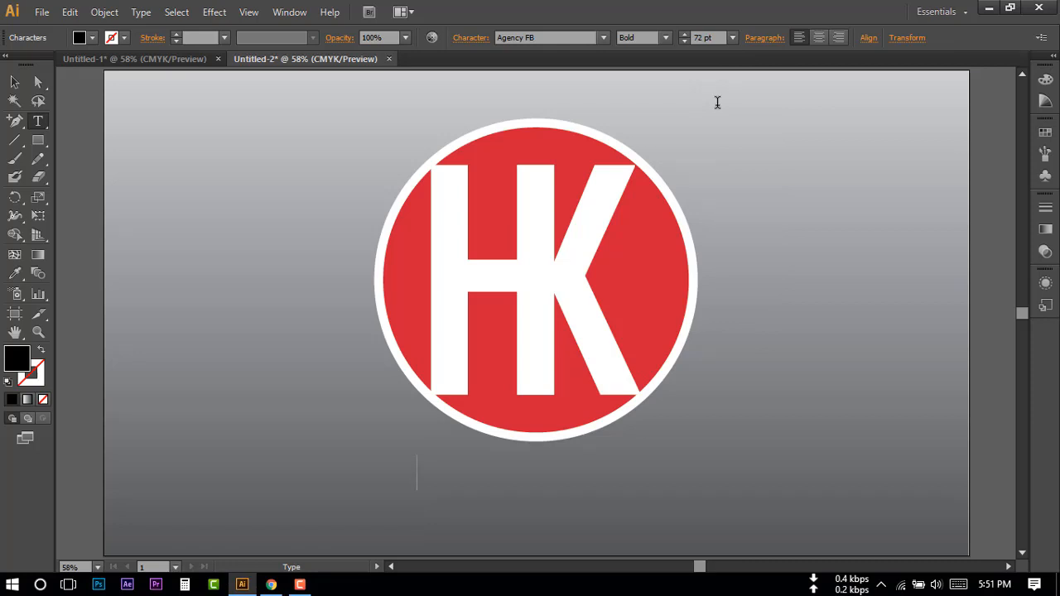
pyautogui.write('EDIY')
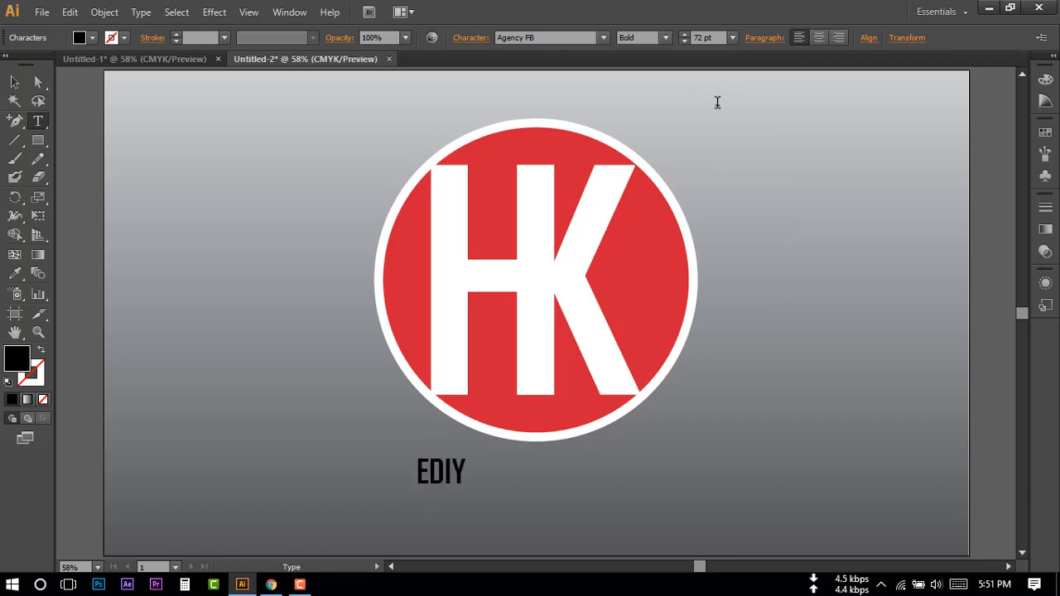
pyautogui.press('Backspace')
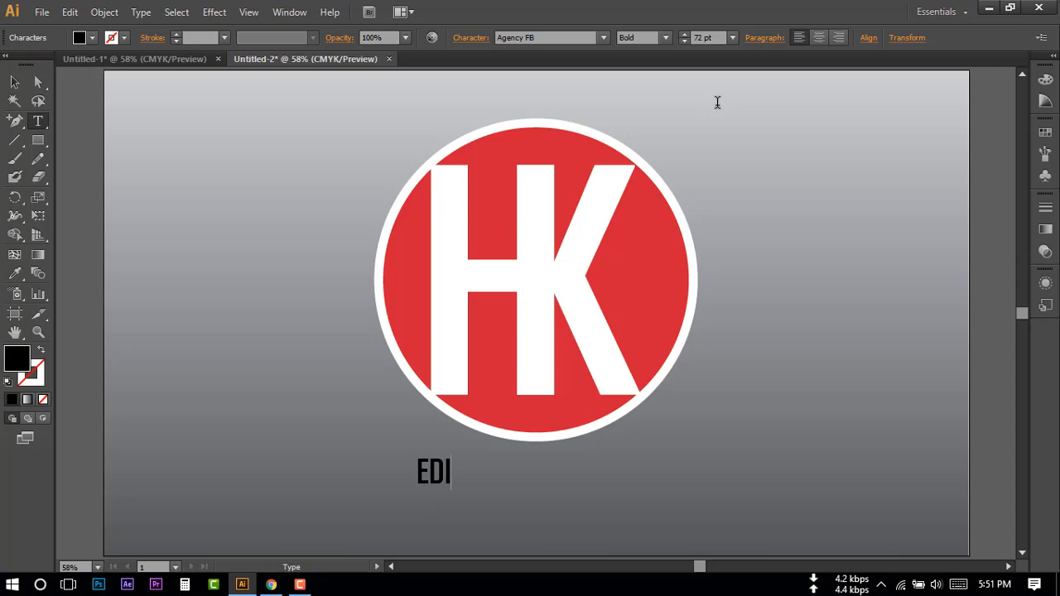
pyautogui.write('TS')
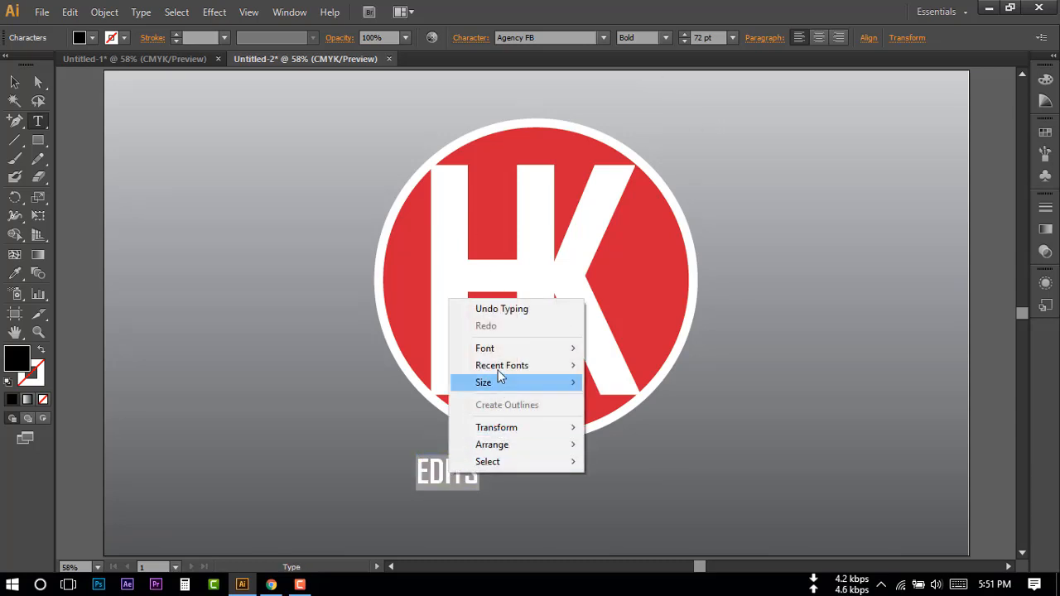
# Step: Change the EDITS text font to American Captain
pyautogui.click(485, 348)
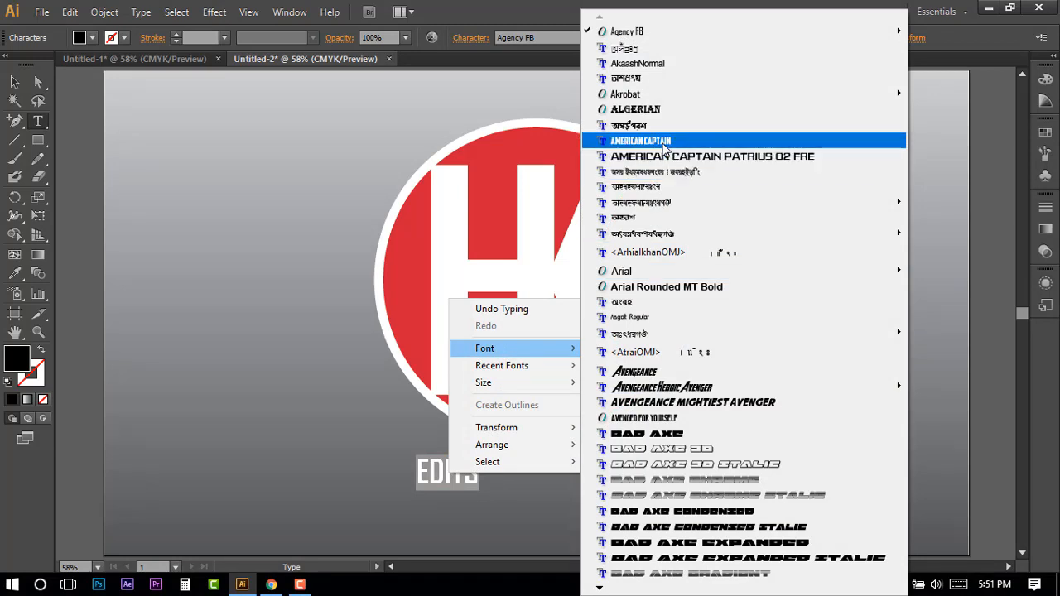
pyautogui.click(639, 140)
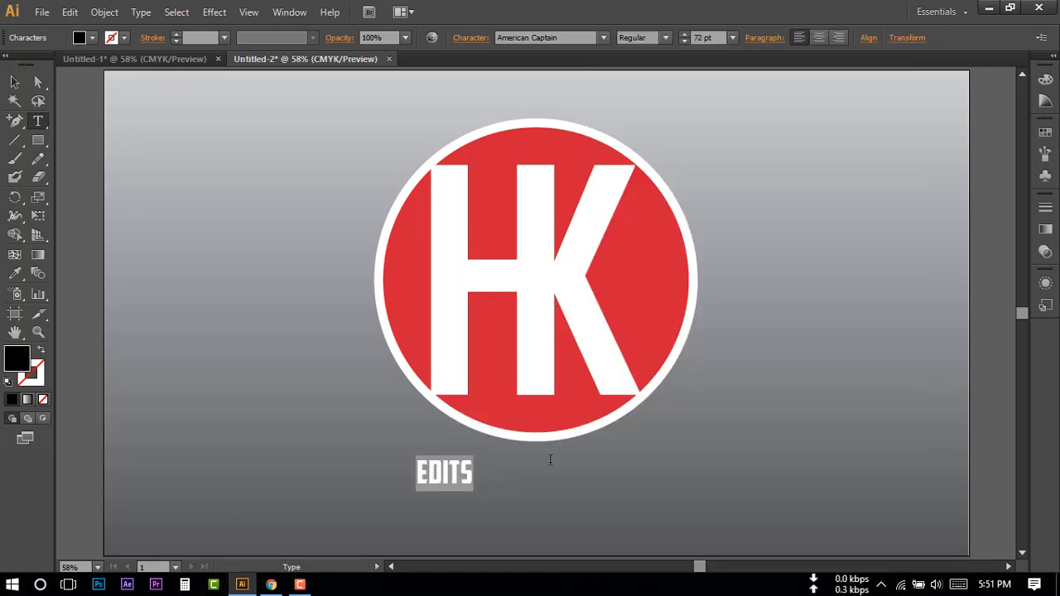
pyautogui.click(27, 37)
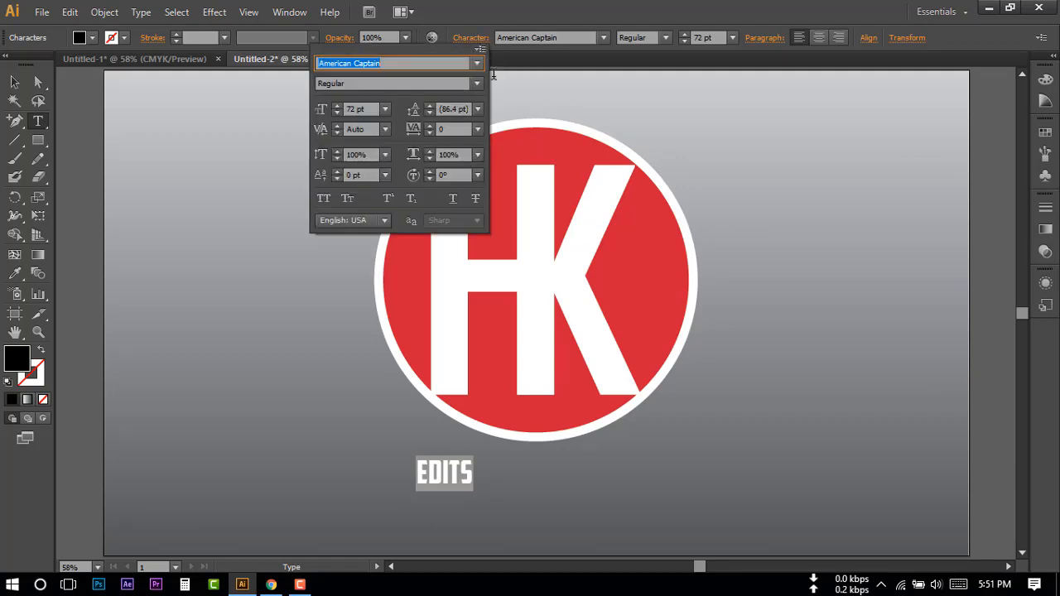
pyautogui.moveTo(489, 163)
pyautogui.write('200')
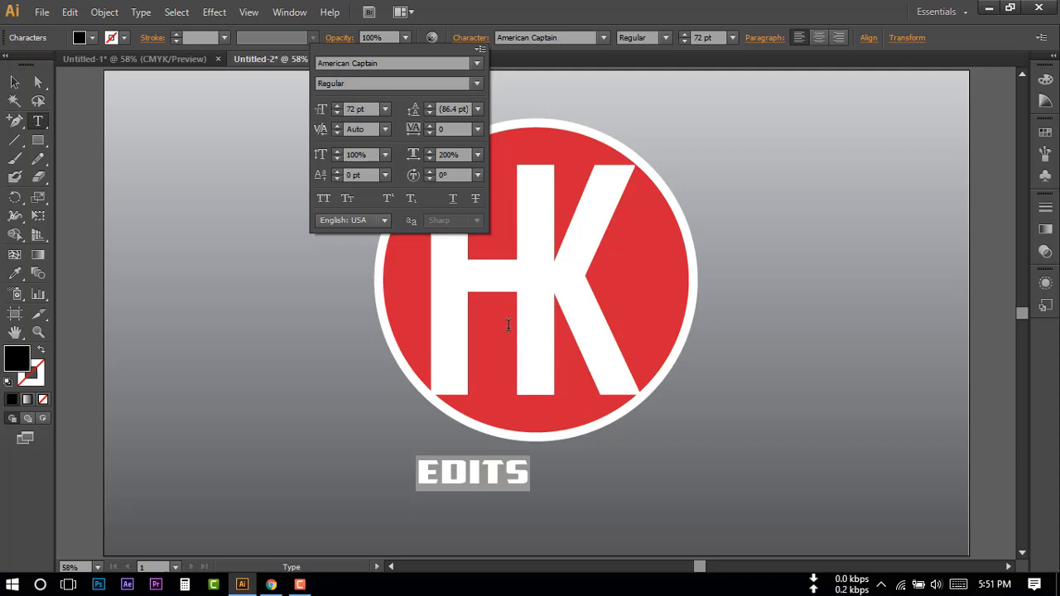
pyautogui.moveTo(430, 80)
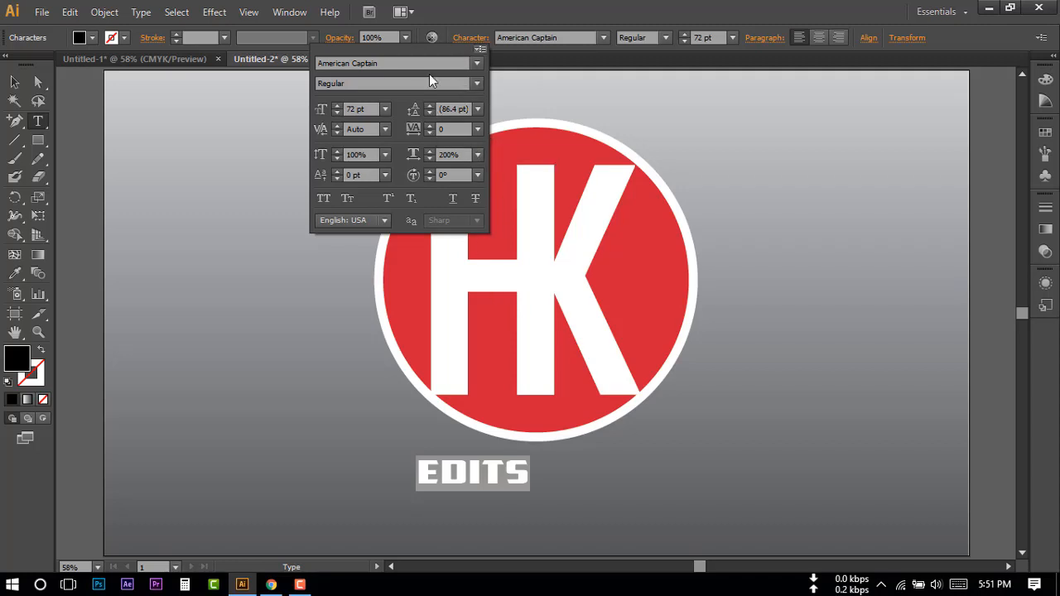
pyautogui.click(13, 82)
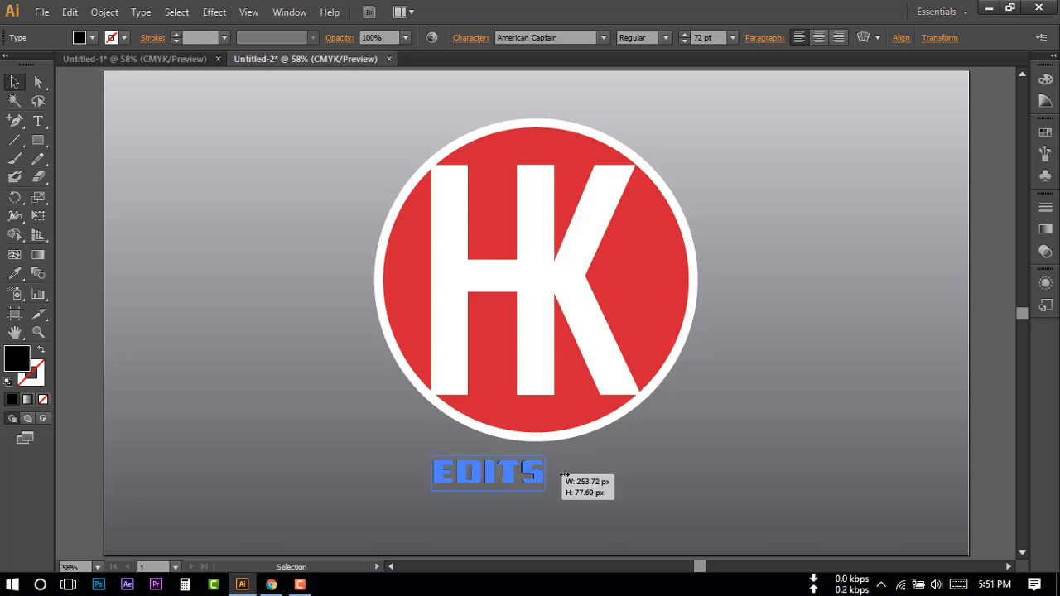
# Step: Select the EDITS text and set its tracking to 200
pyautogui.moveTo(546, 472); pyautogui.dragTo(642, 472)
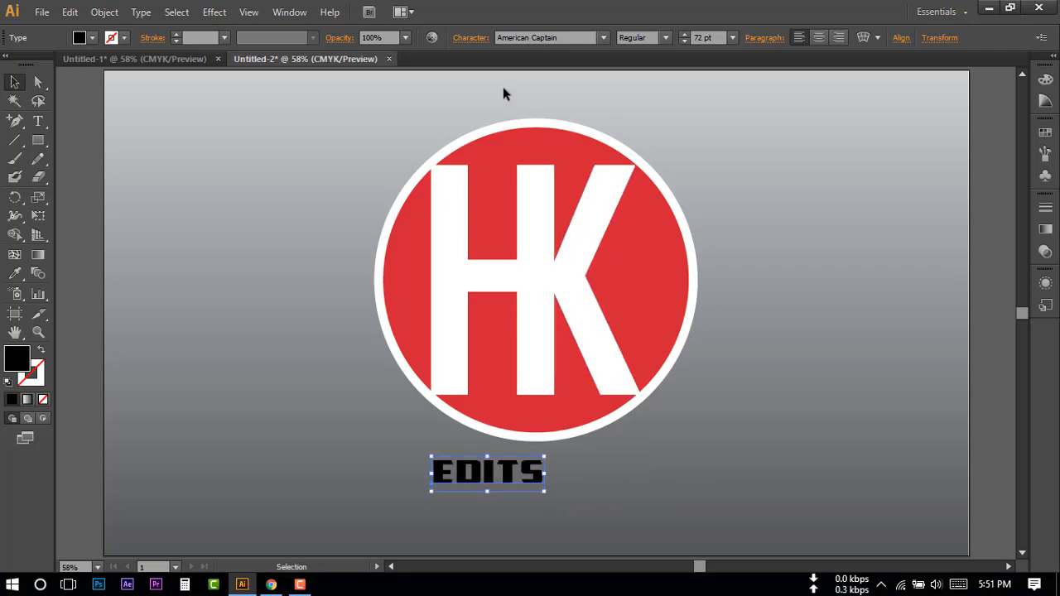
pyautogui.click(471, 37)
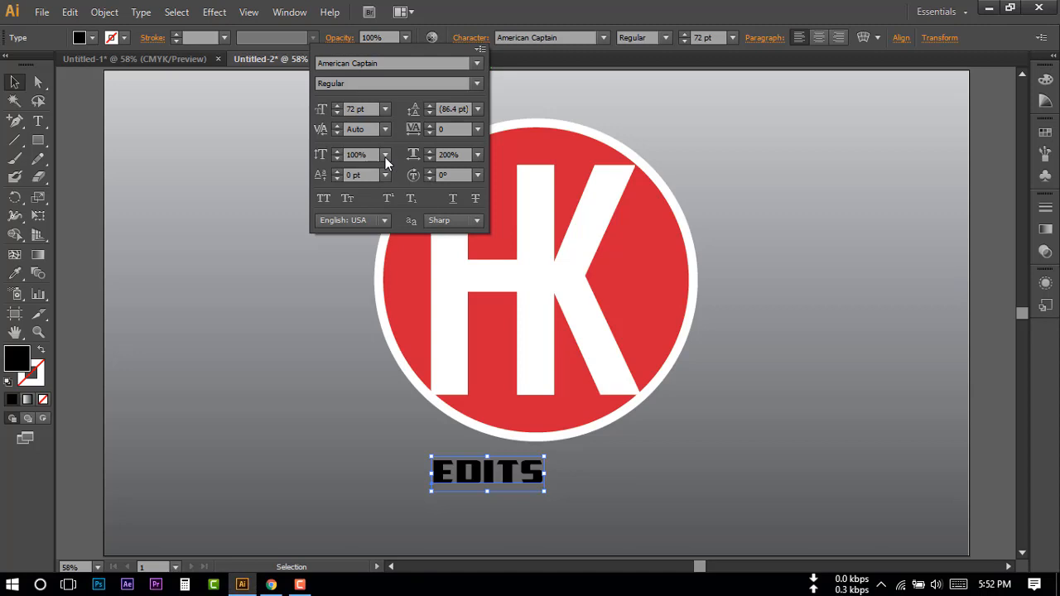
pyautogui.moveTo(481, 161)
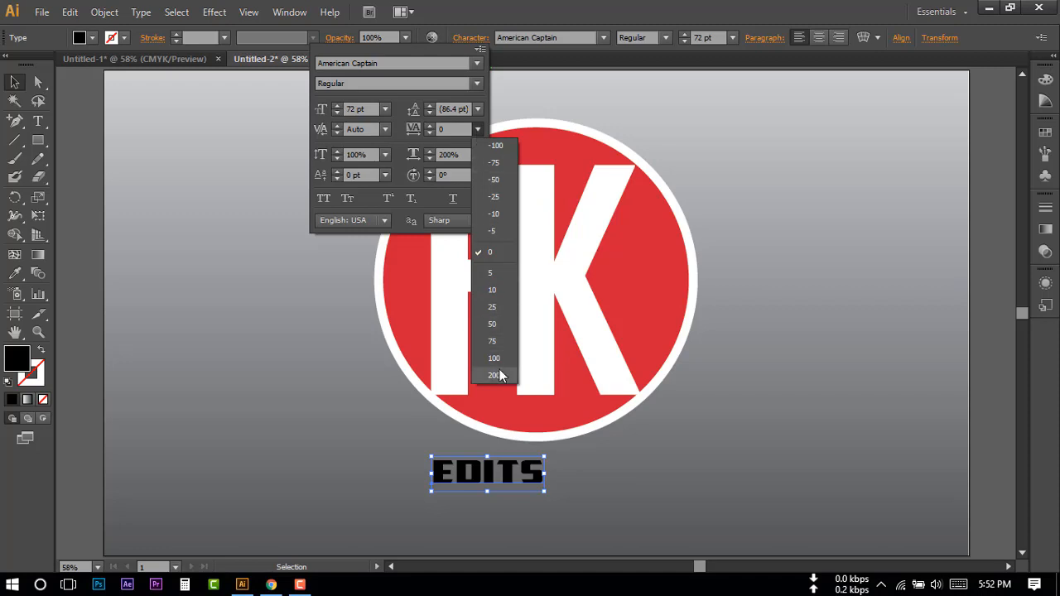
pyautogui.click(494, 375)
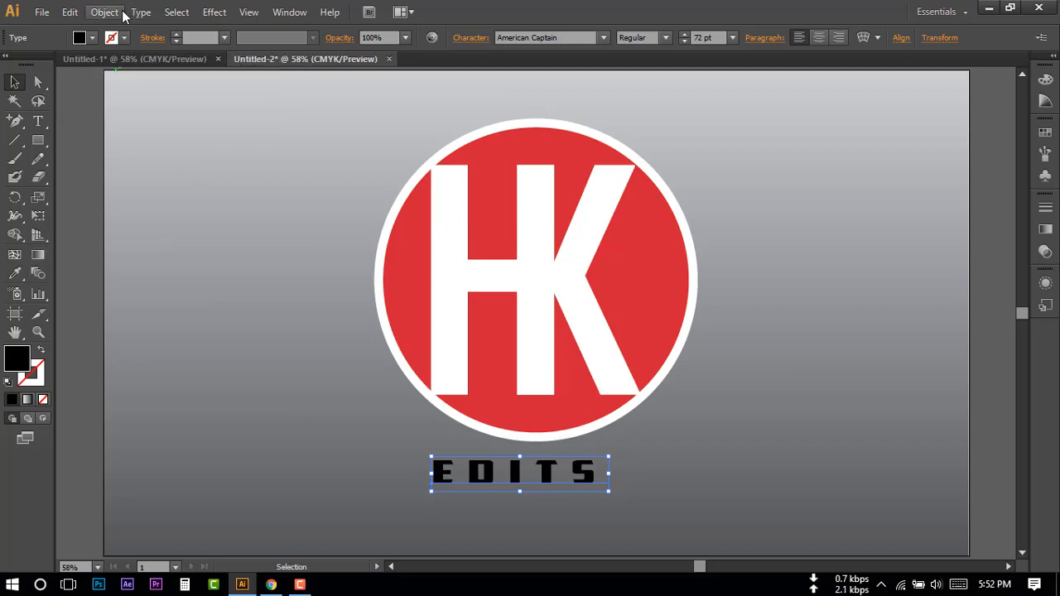
# Step: Convert the EDITS text to outlines and fill the letters white
pyautogui.click(141, 12)
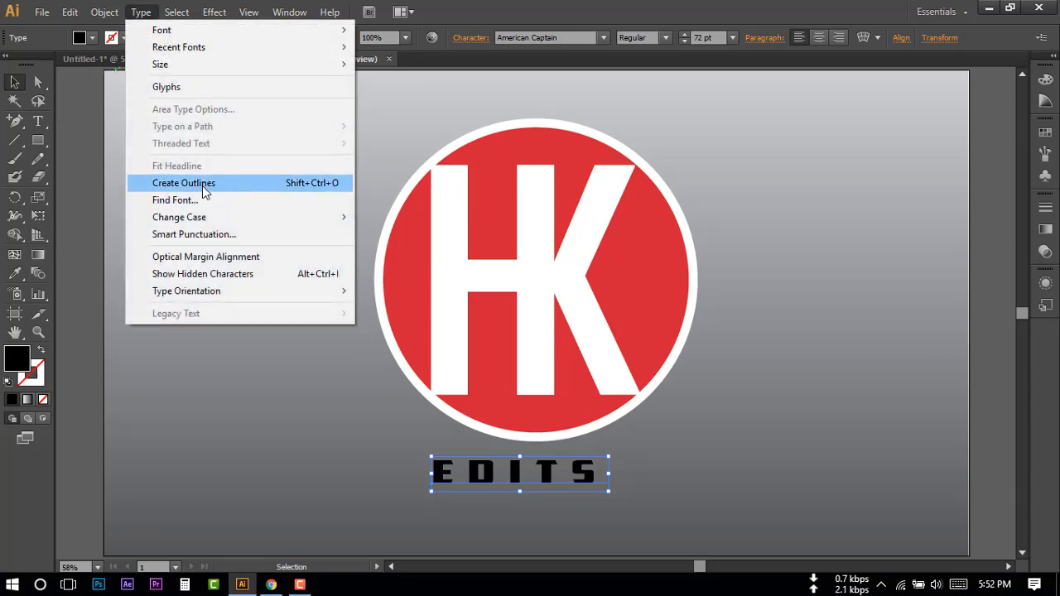
pyautogui.click(183, 183)
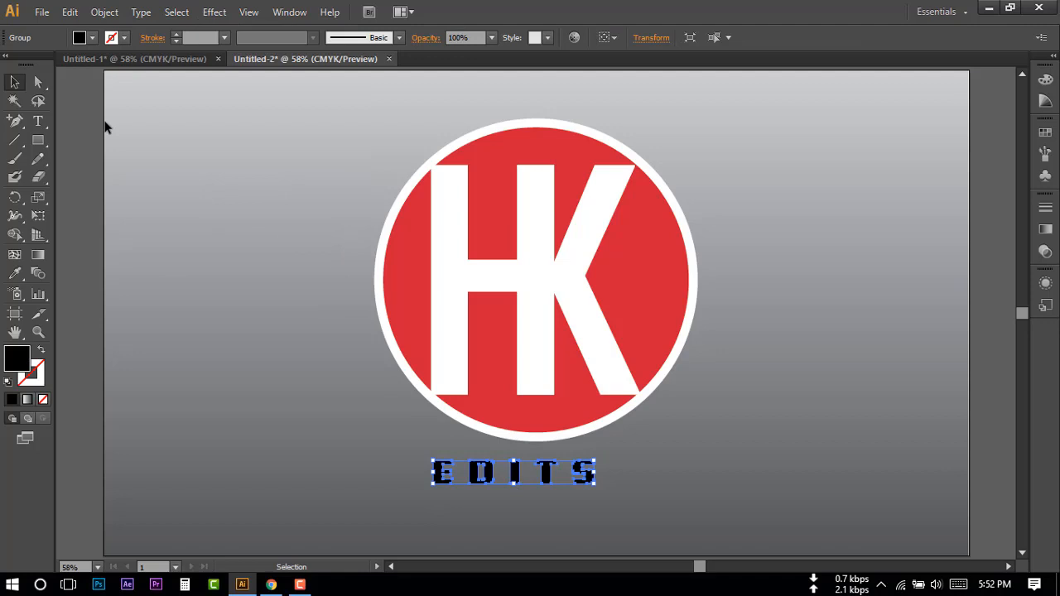
pyautogui.click(79, 38)
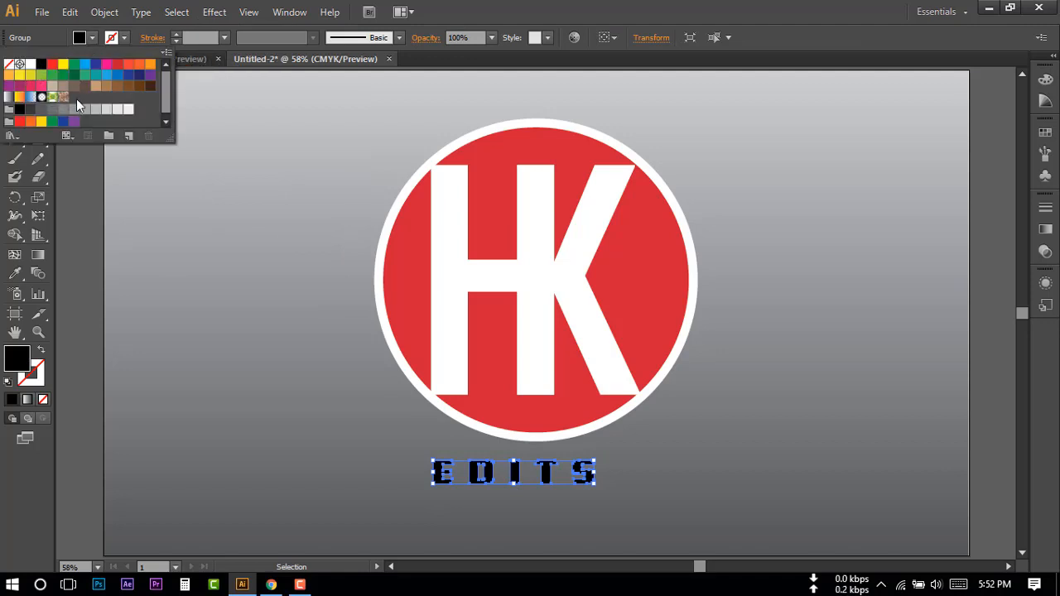
pyautogui.click(31, 64)
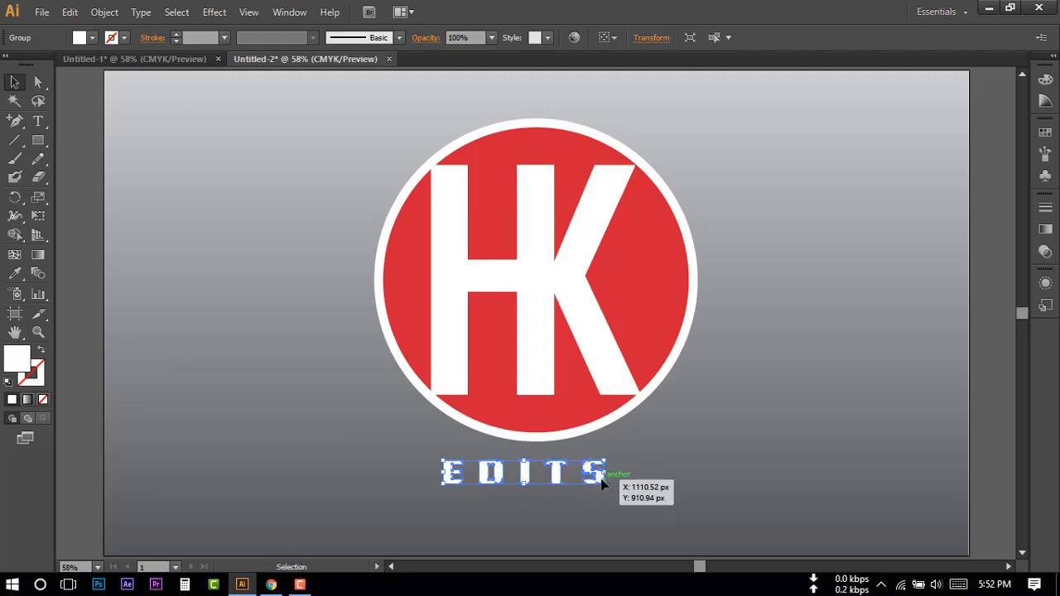
# Step: Nudge the EDITS lettering to centre it under the circle, then deselect
pyautogui.moveTo(605, 472); pyautogui.dragTo(617, 473)
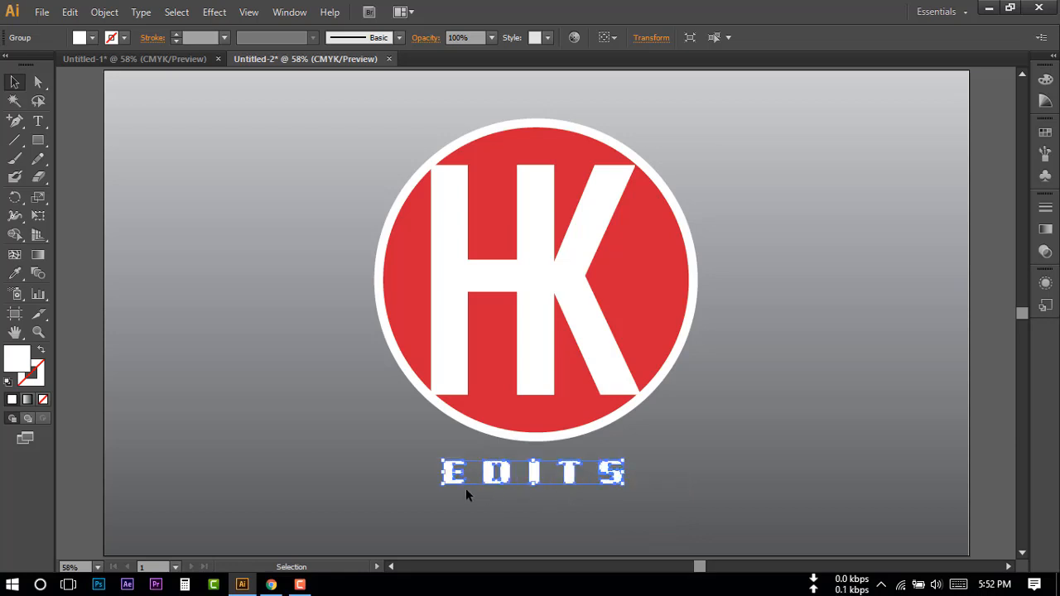
pyautogui.click(547, 472)
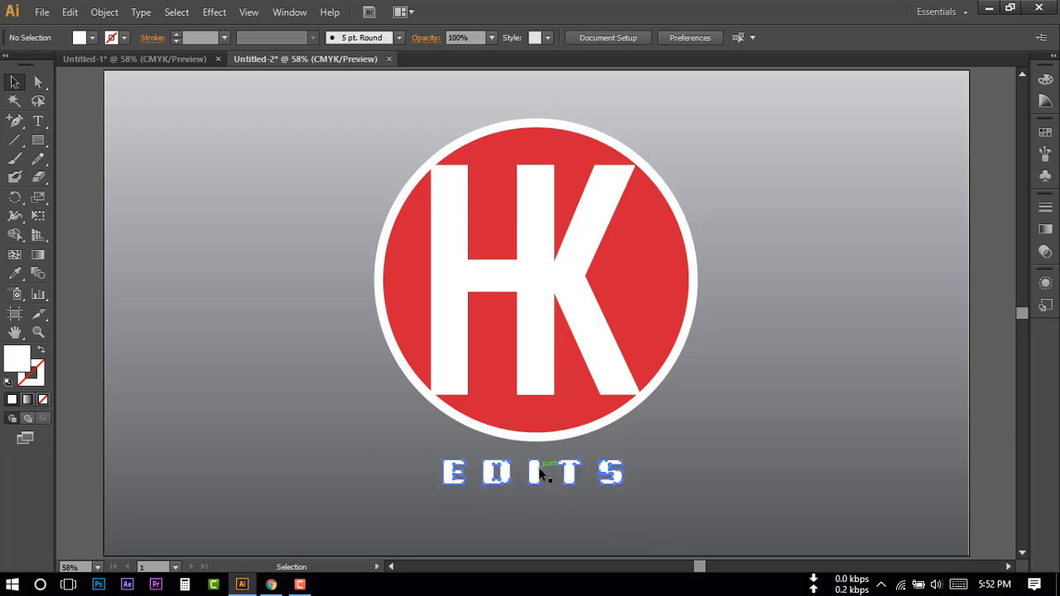
pyautogui.click(534, 472)
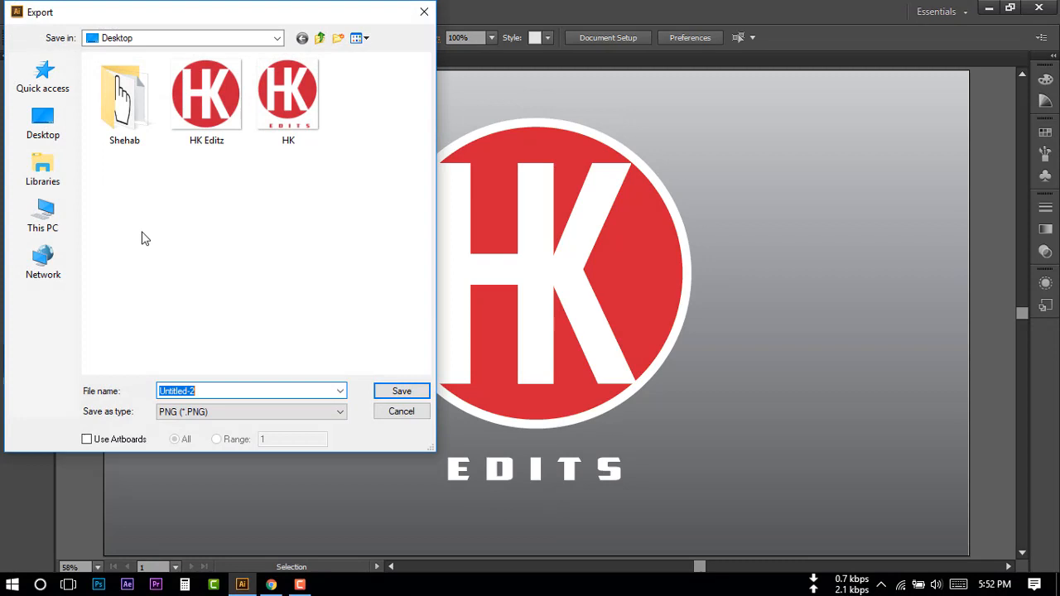
# Step: Export the logo to the Desktop as a PNG file named 'name'
pyautogui.click(42, 122)
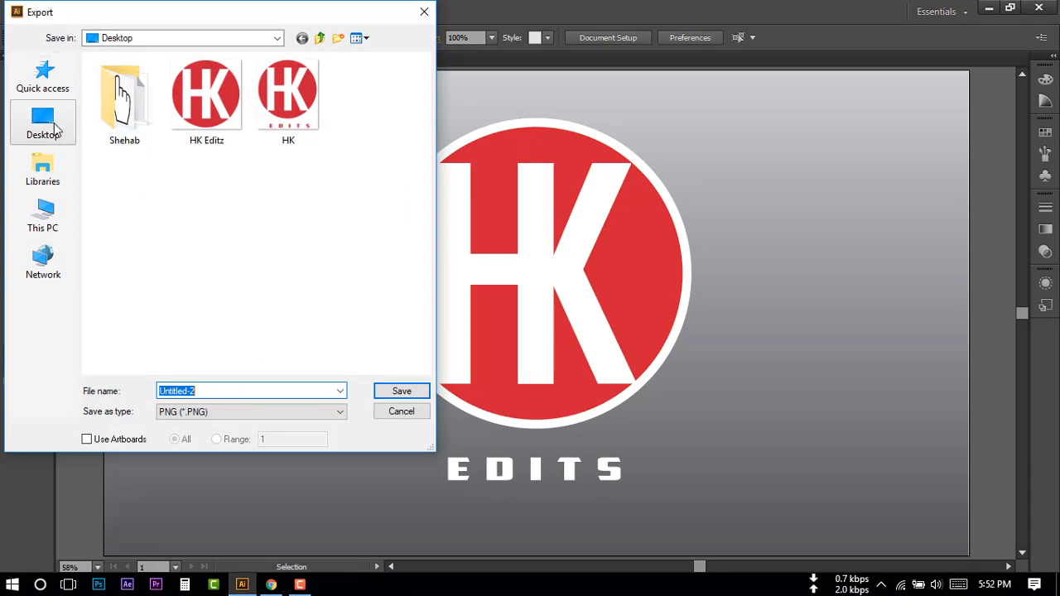
pyautogui.write('na')
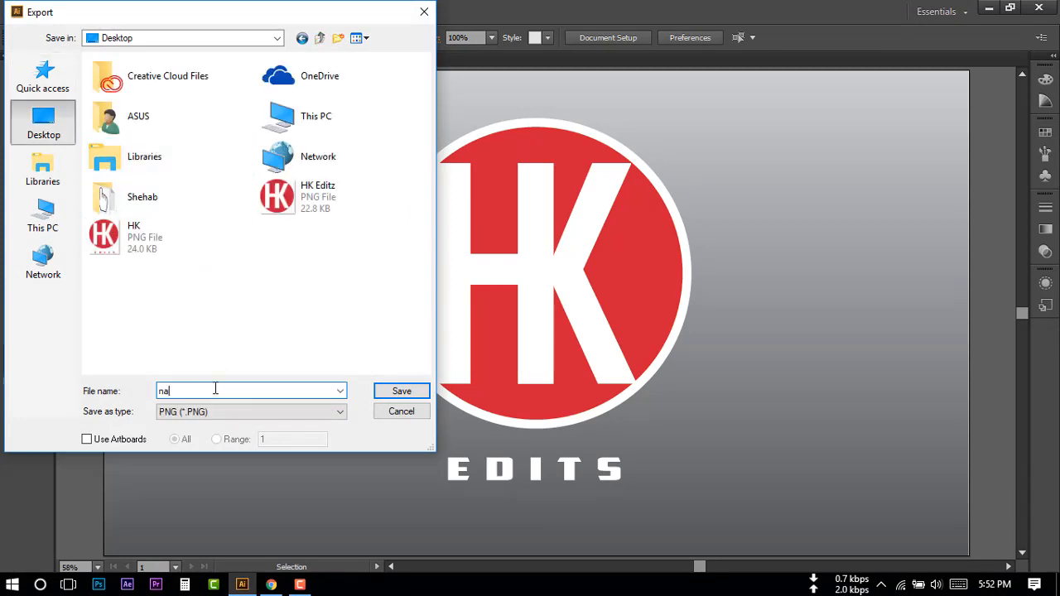
pyautogui.write('me')
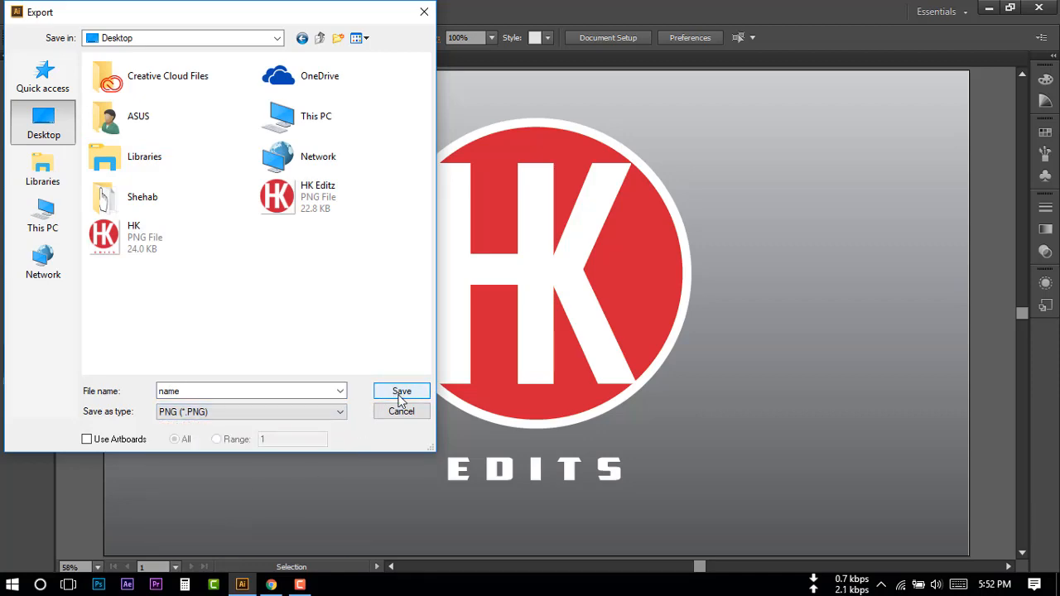
pyautogui.click(402, 391)
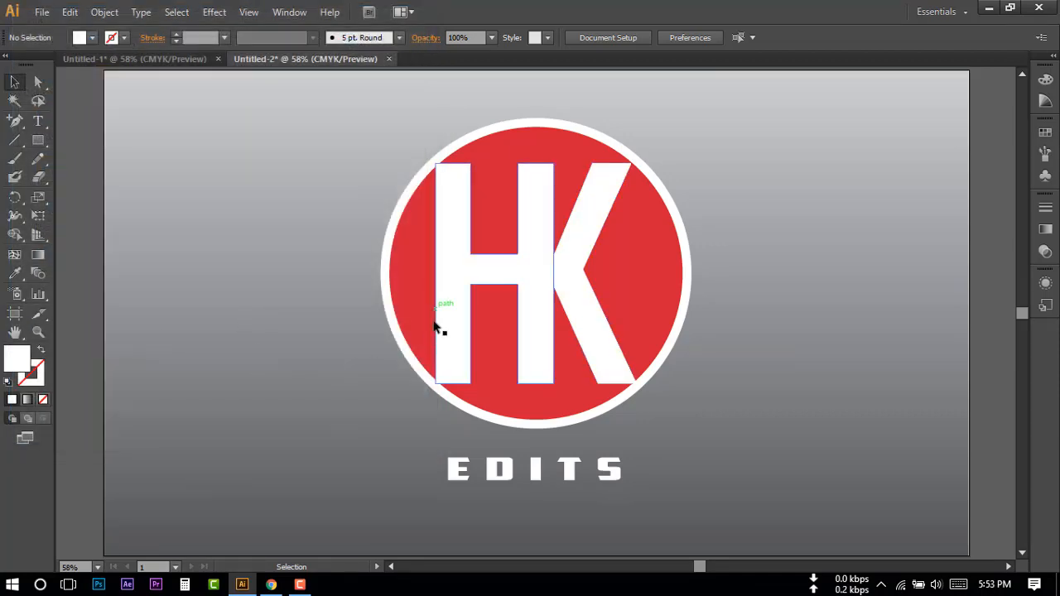
# Step: Reopen the Layers panel and hide the grey gradient background
pyautogui.click(289, 12)
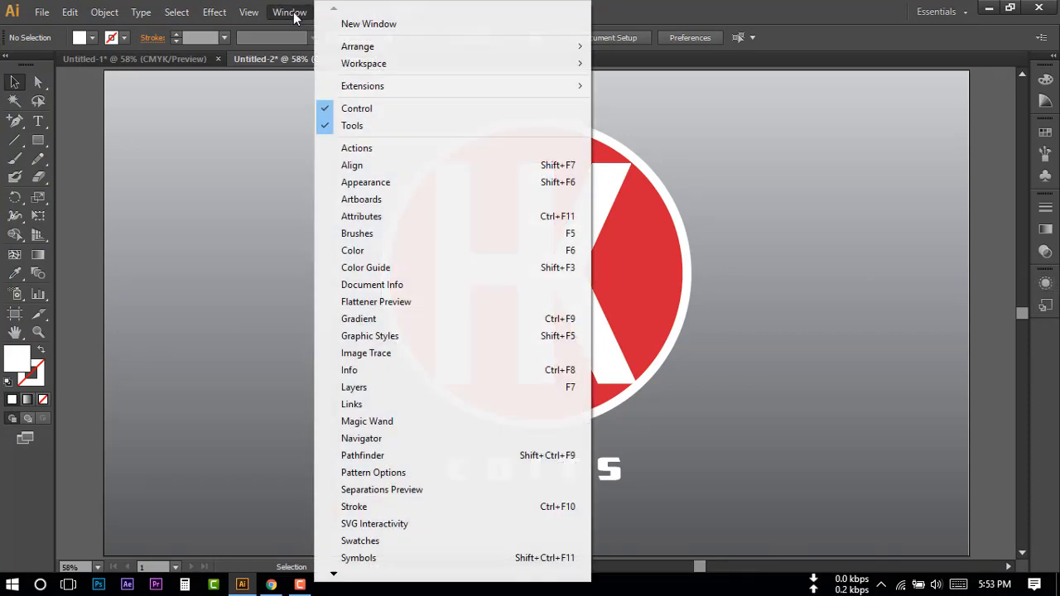
pyautogui.moveTo(367, 421)
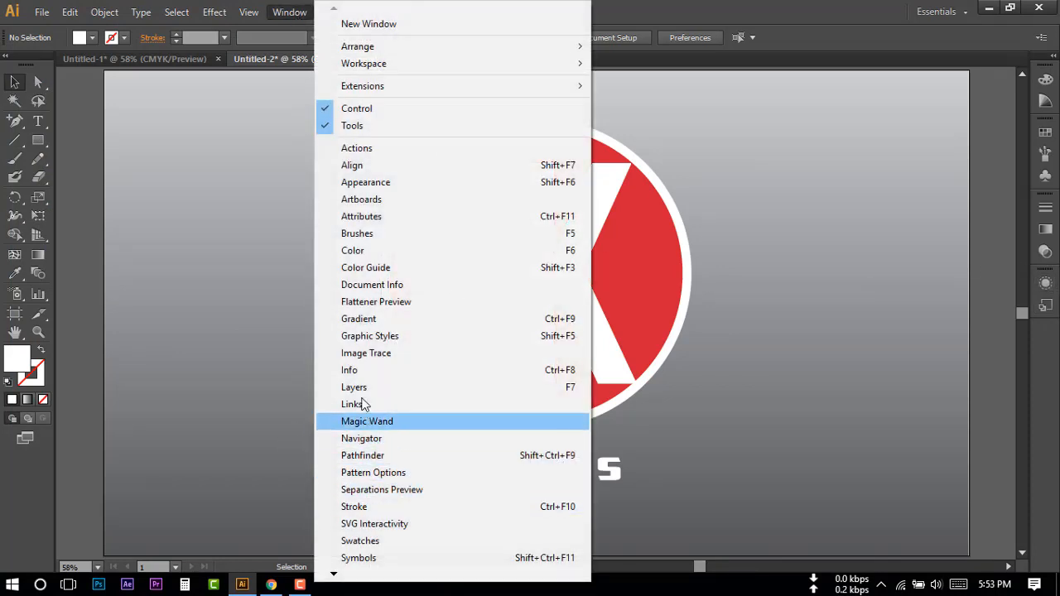
pyautogui.click(354, 387)
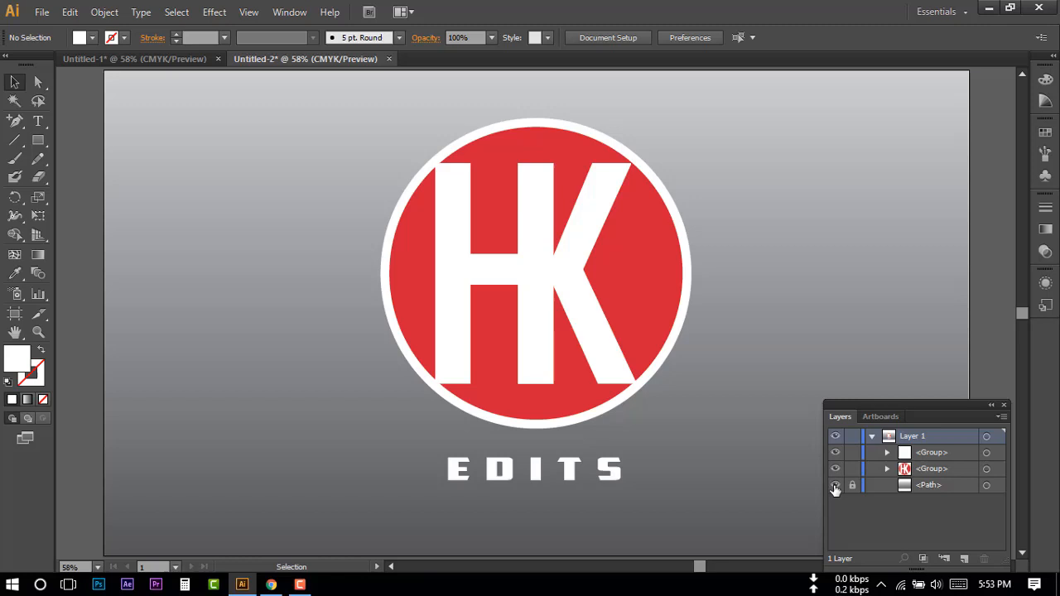
pyautogui.click(42, 11)
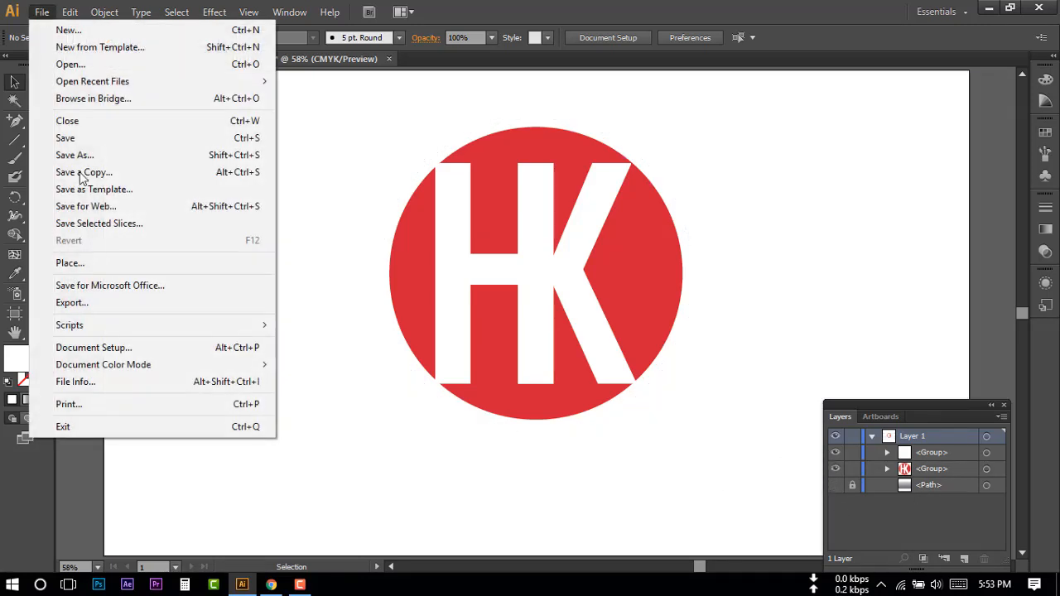
# Step: Re-export the logo as a transparent PNG and minimize Illustrator
pyautogui.click(71, 303)
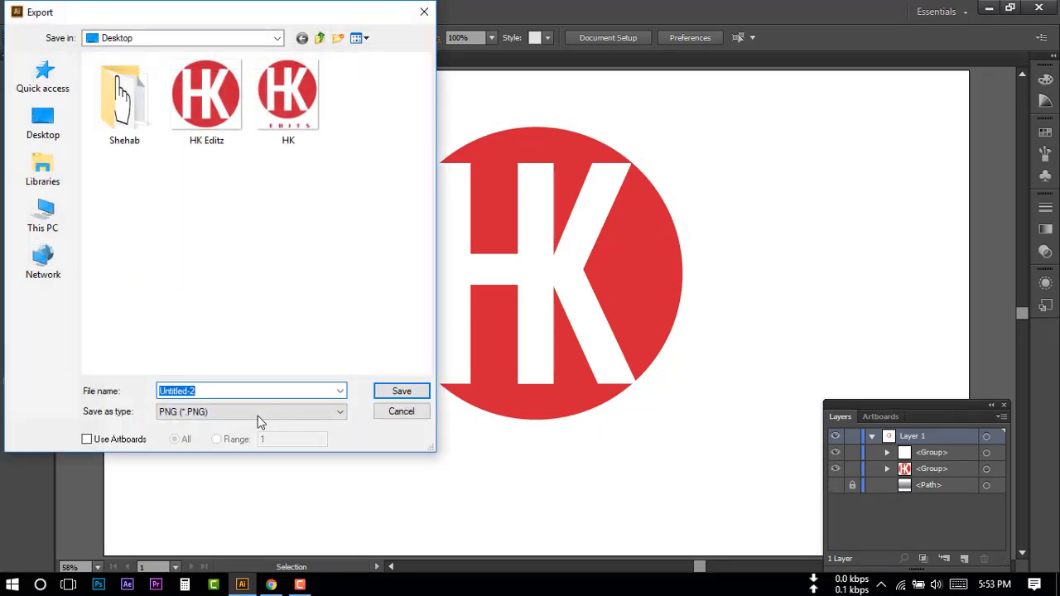
pyautogui.click(219, 391)
pyautogui.write('name')
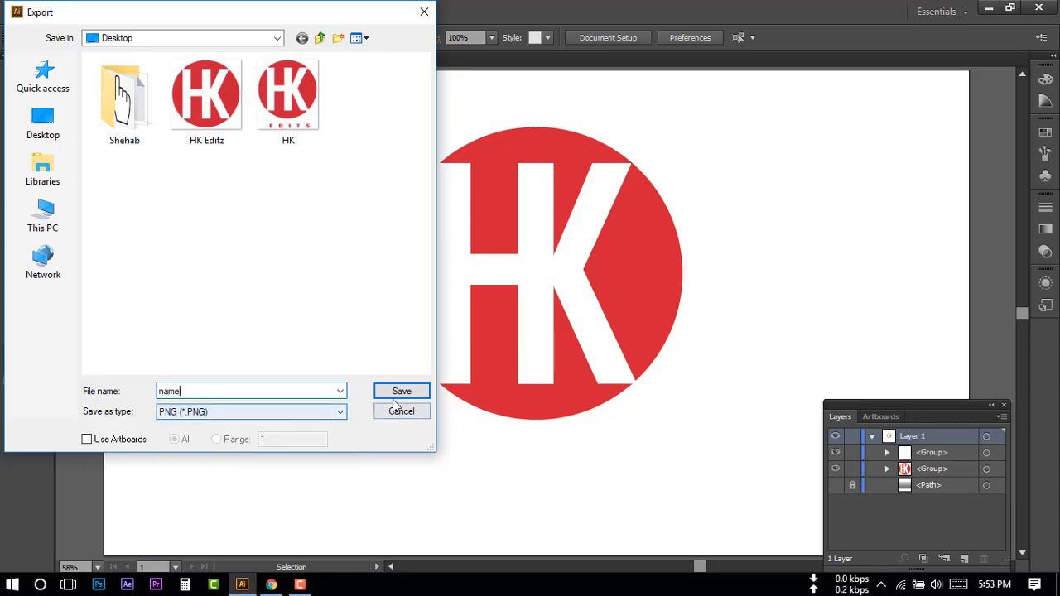
pyautogui.click(401, 391)
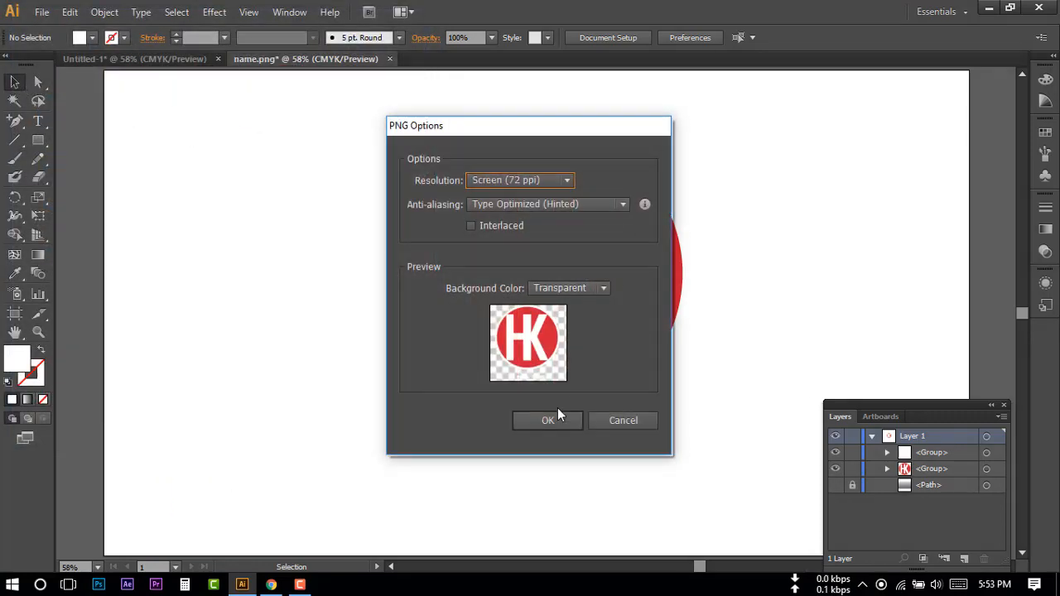
pyautogui.click(548, 420)
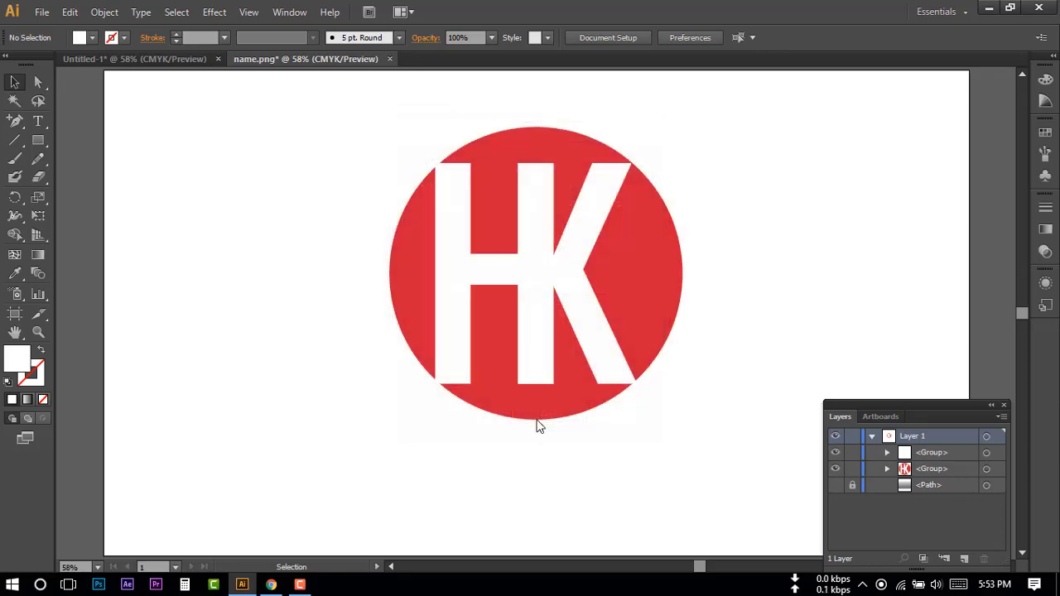
pyautogui.click(1009, 7)
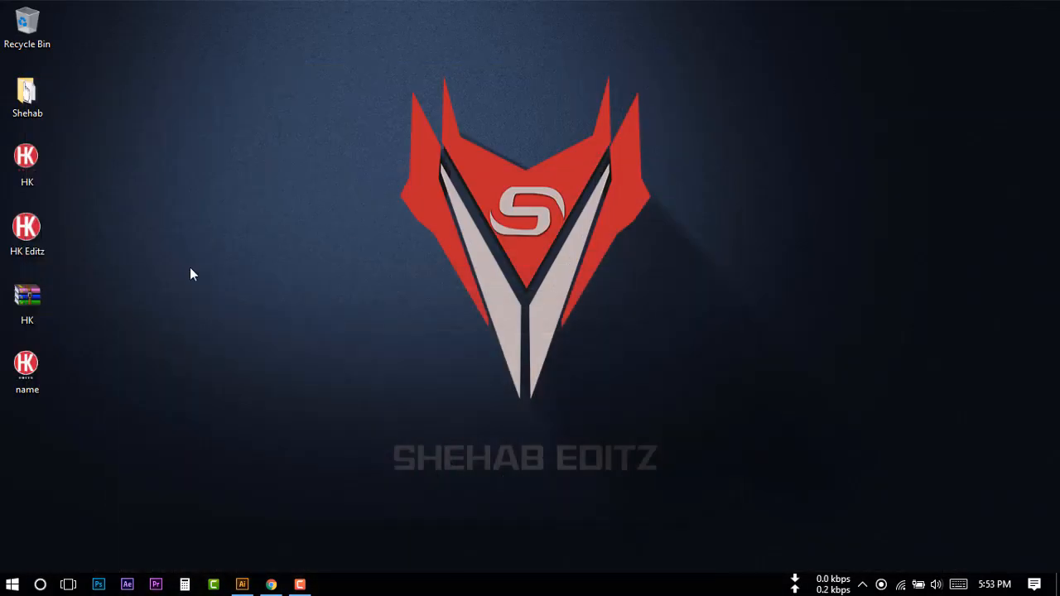